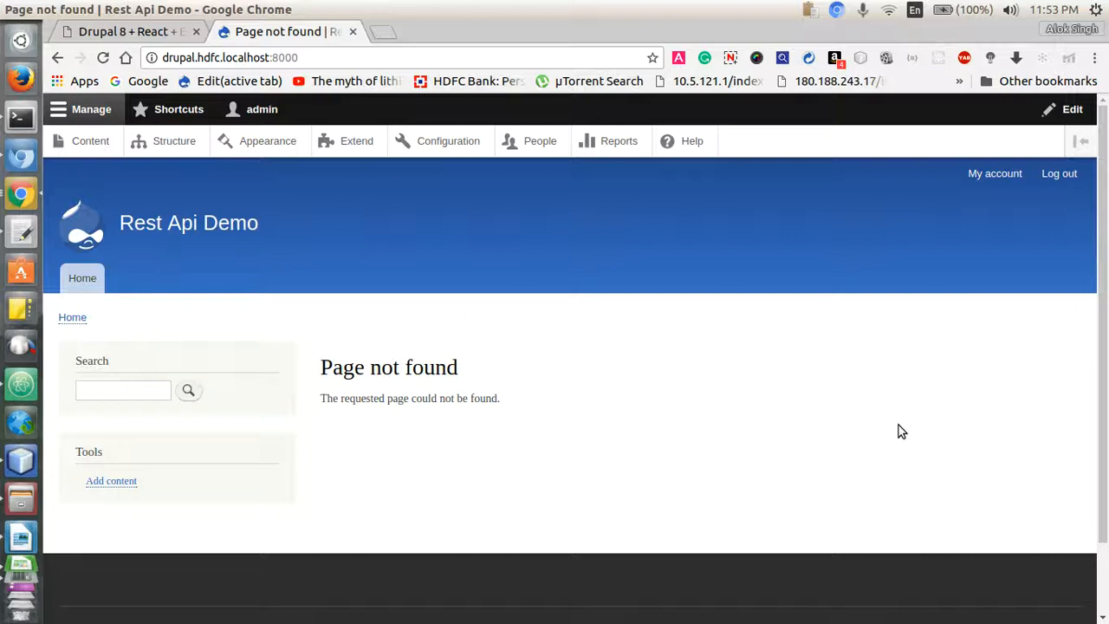
mouse_move(357, 141)
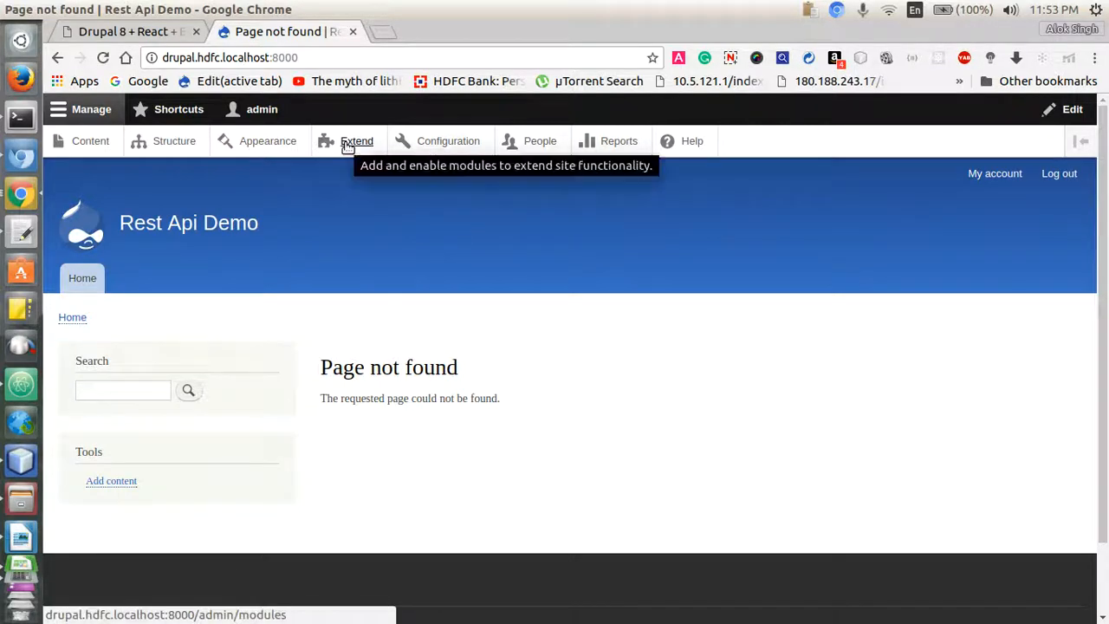
- Filter the Extend modules list to 'rest', showing Demo REST API, REST UI and RESTful Web Services
left_click(357, 141)
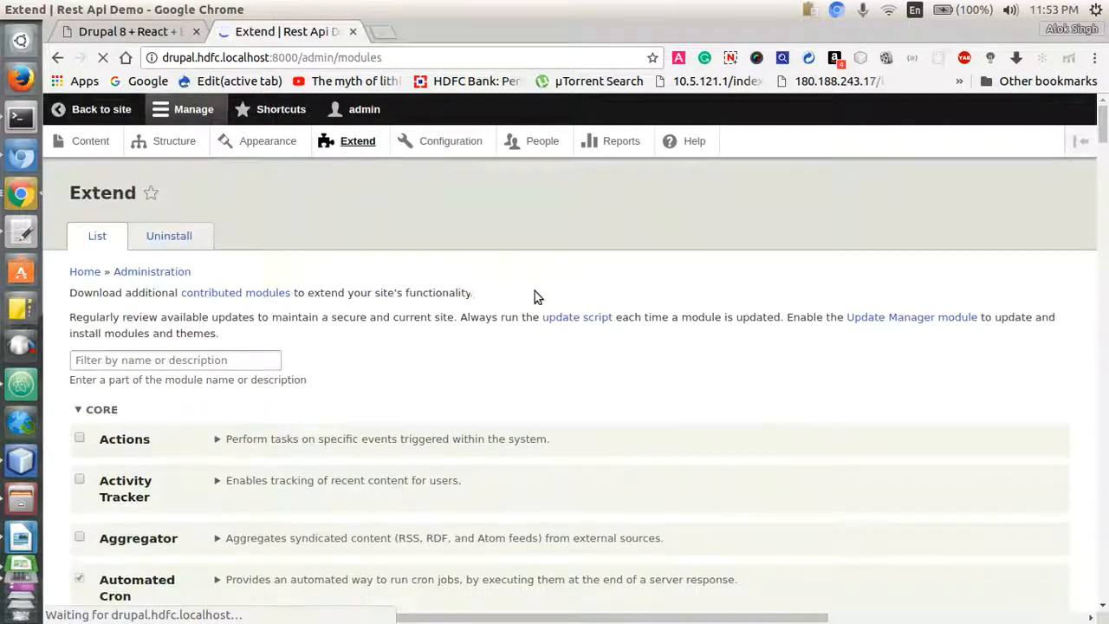
type("rest")
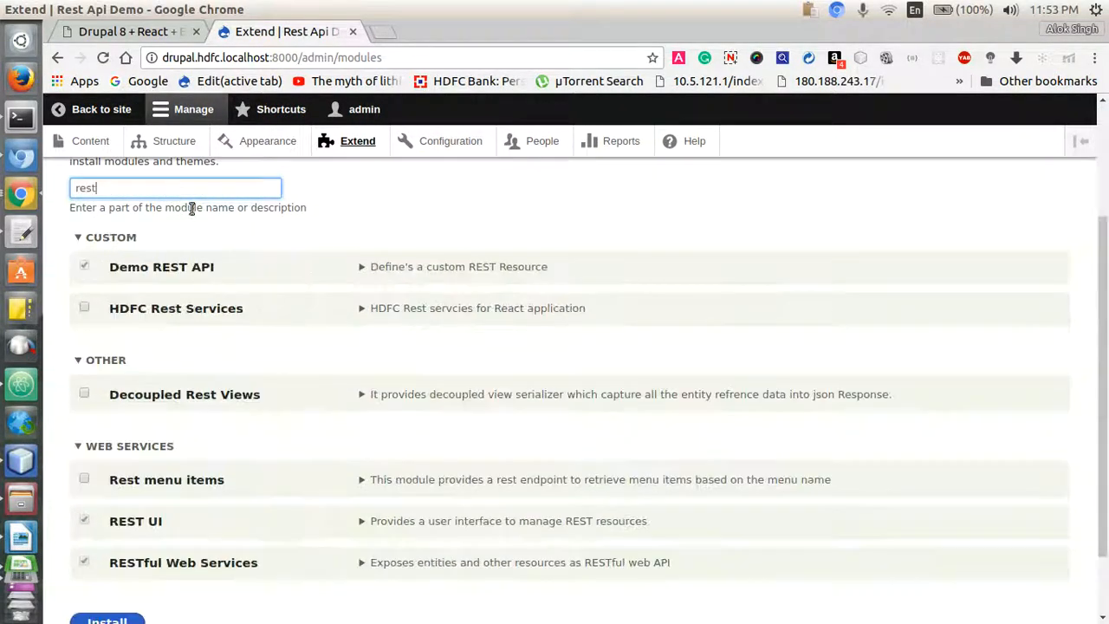
scroll("down", 3)
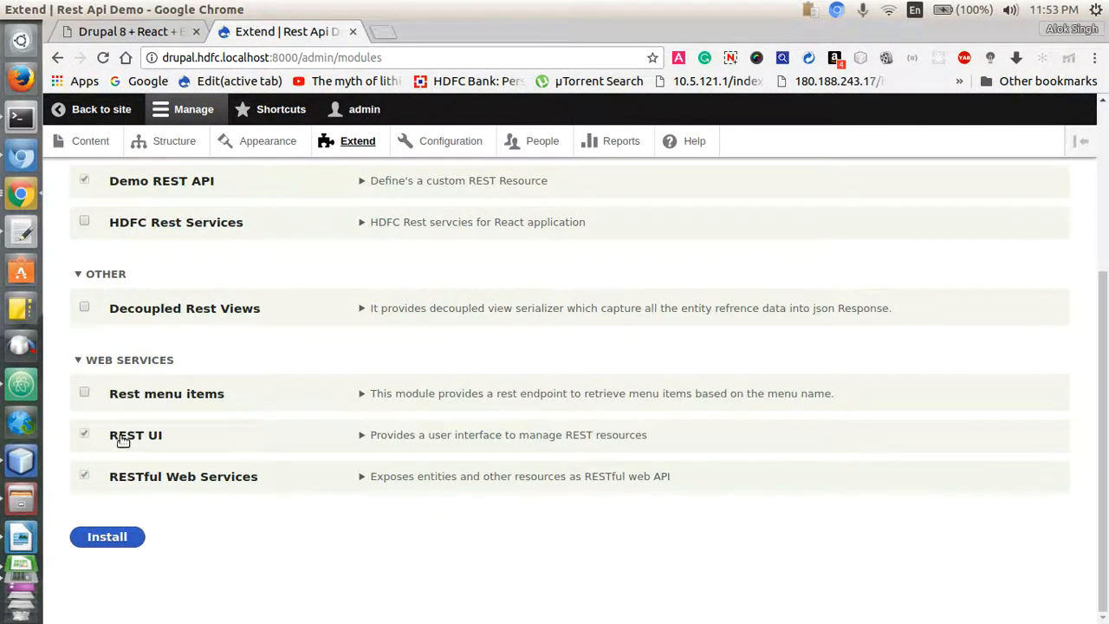
mouse_move(241, 433)
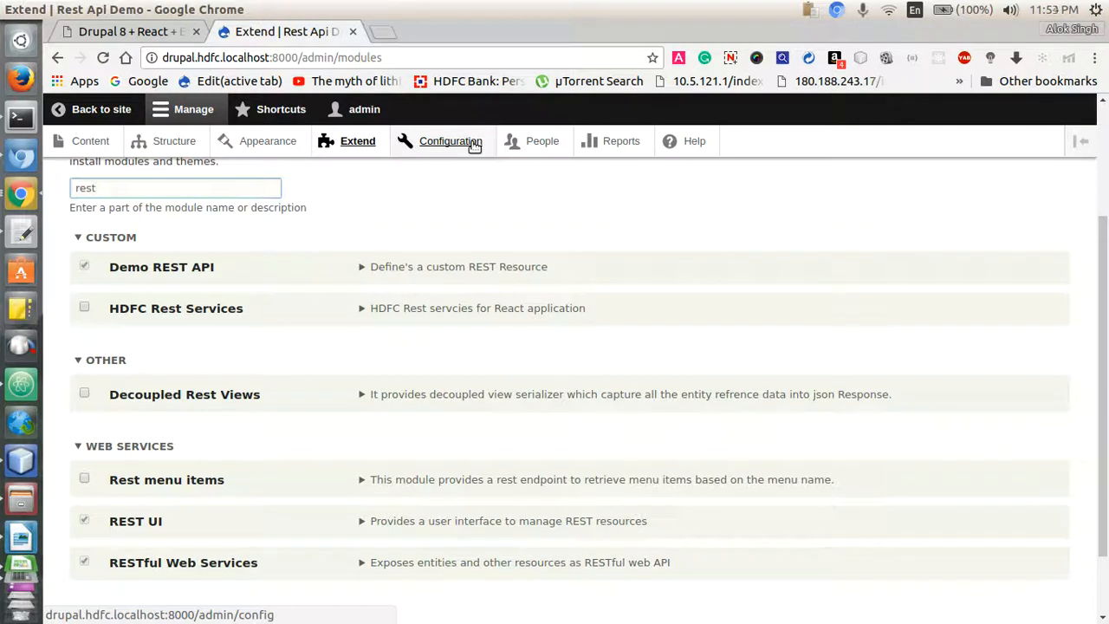
- Reach the Generate content tool from the Configuration overview
left_click(450, 141)
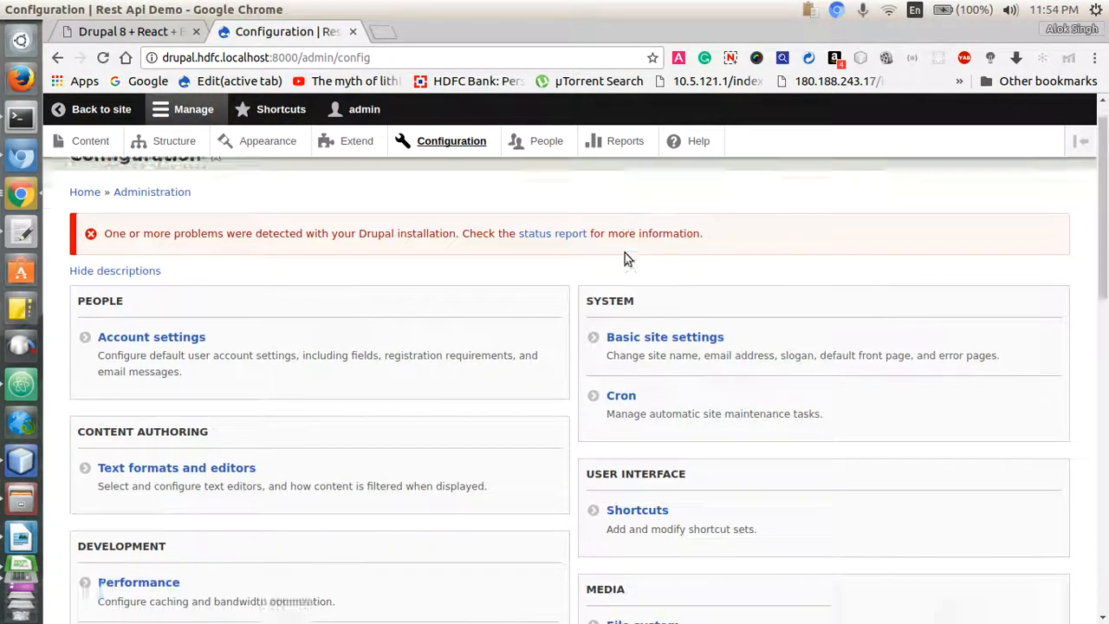
scroll("down", 3)
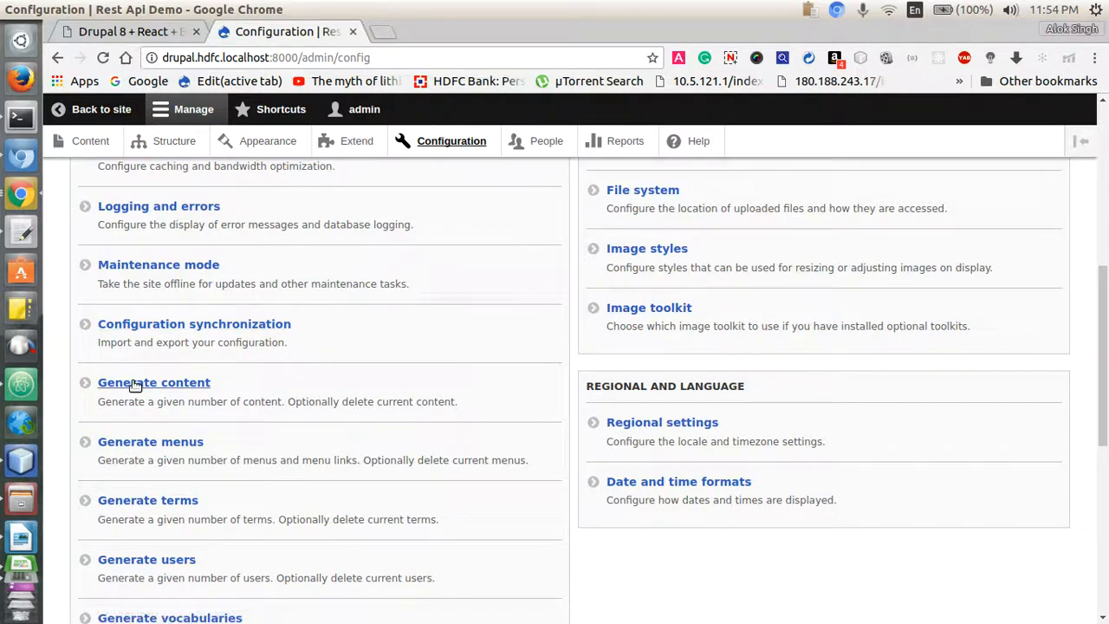
left_click(153, 383)
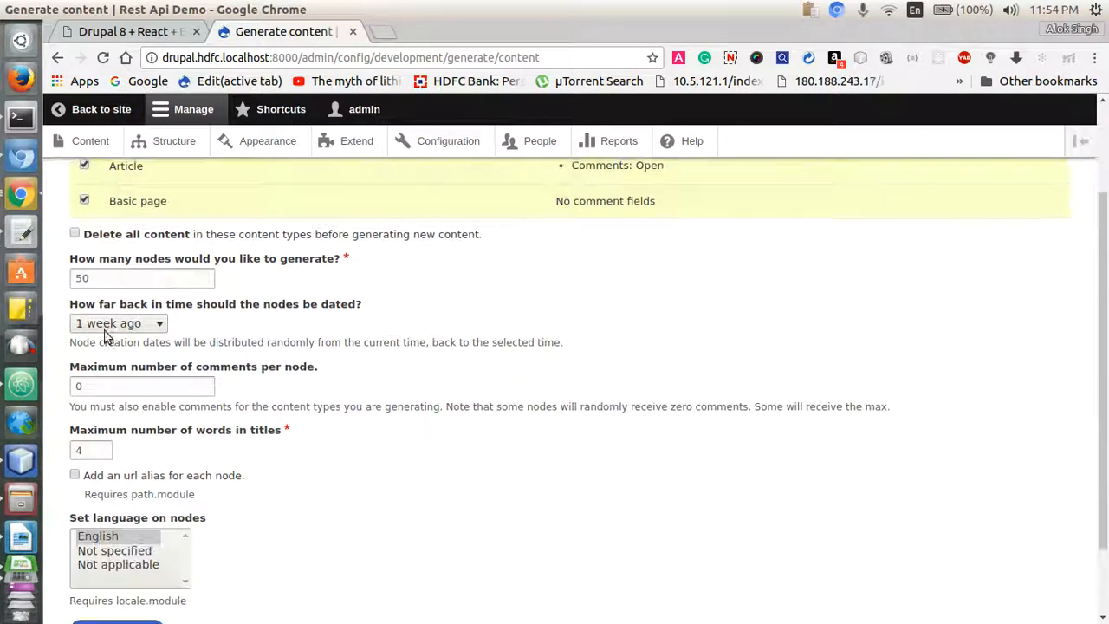
- Generate 50 nodes dated 1 year ago with url aliases, deleting existing content first
left_click(74, 232)
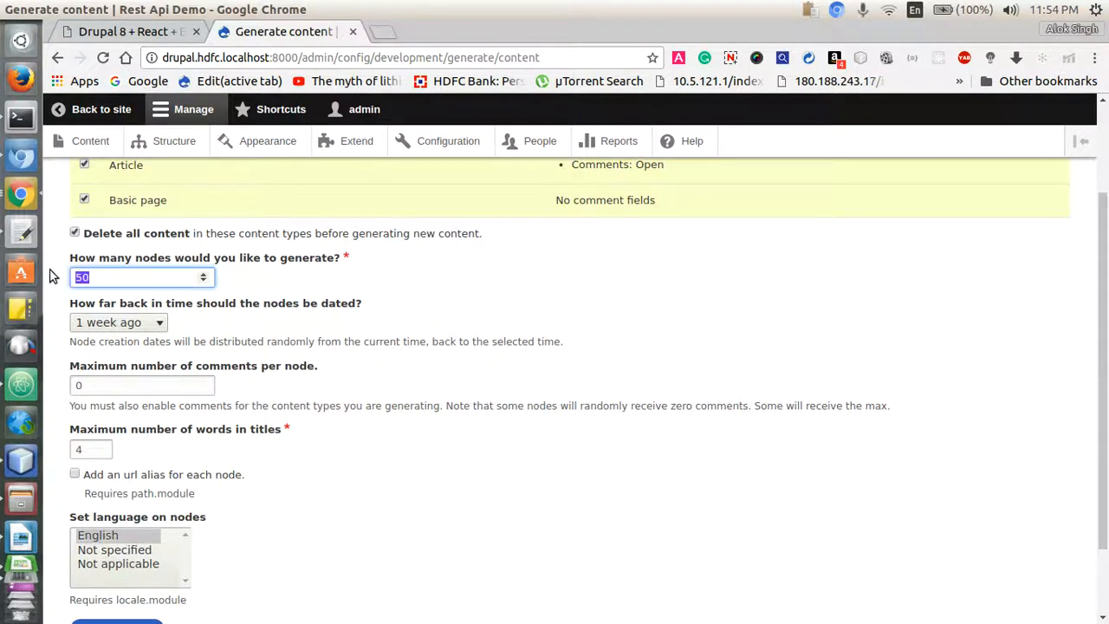
scroll("down", 3)
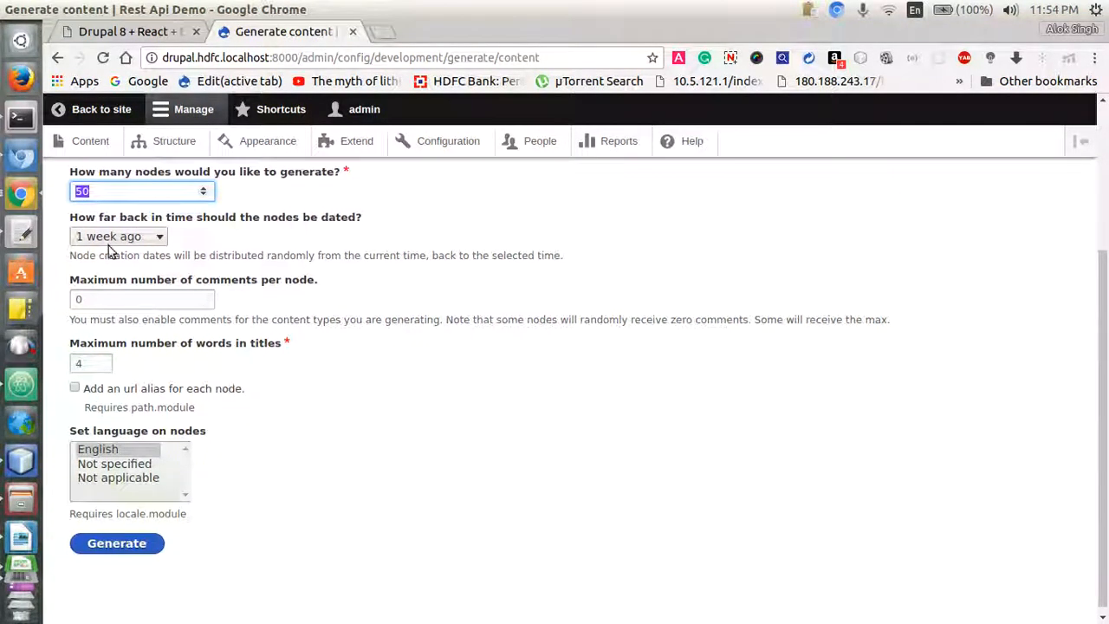
left_click(118, 235)
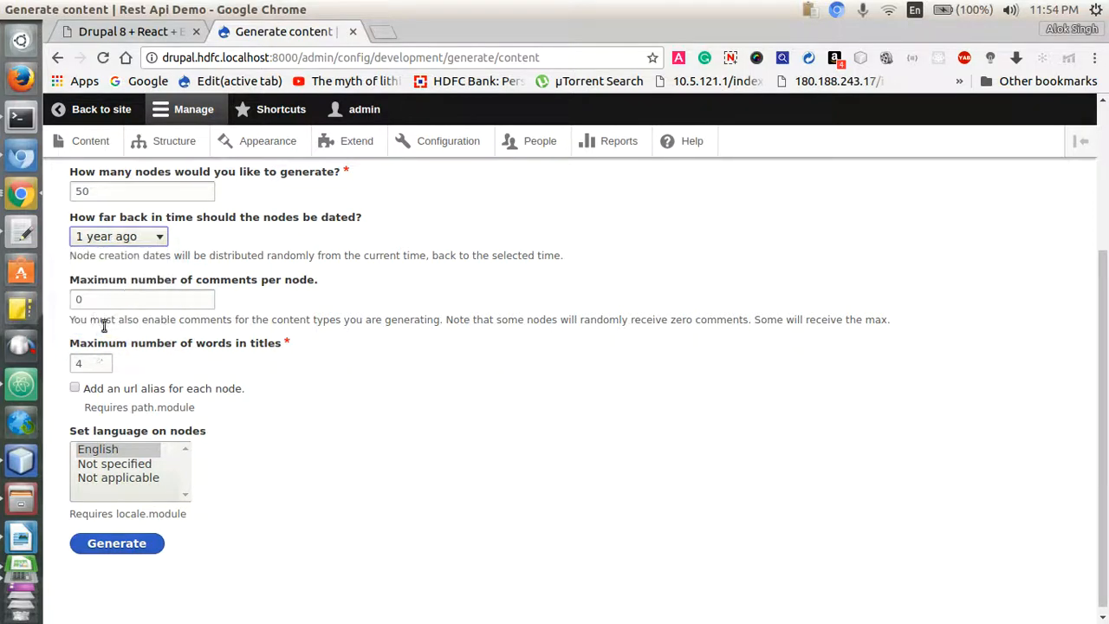
left_click(75, 388)
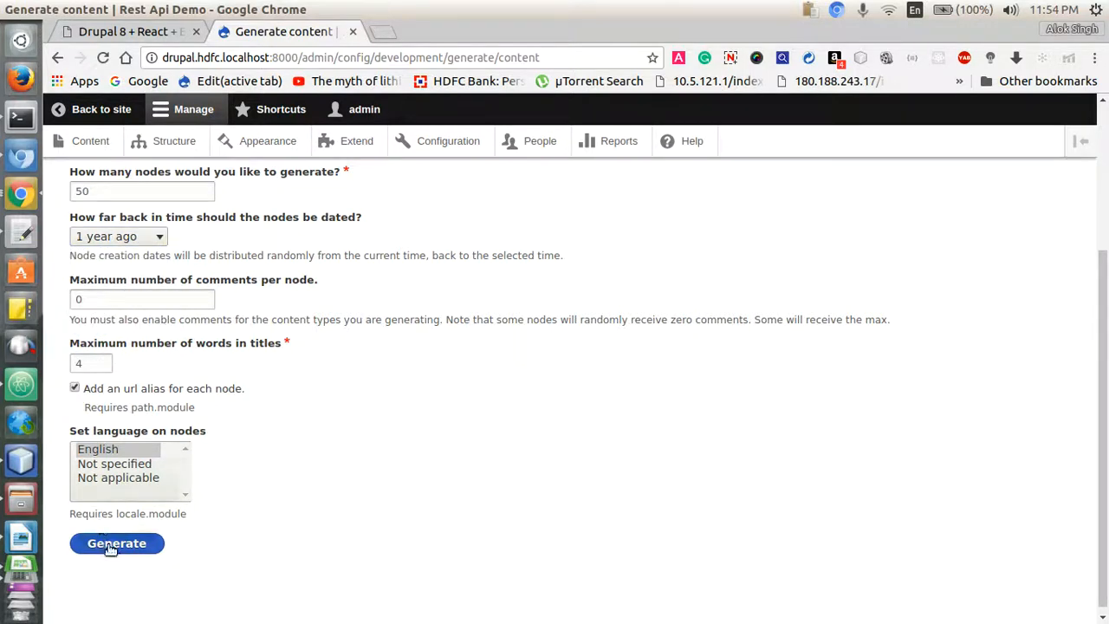
left_click(116, 544)
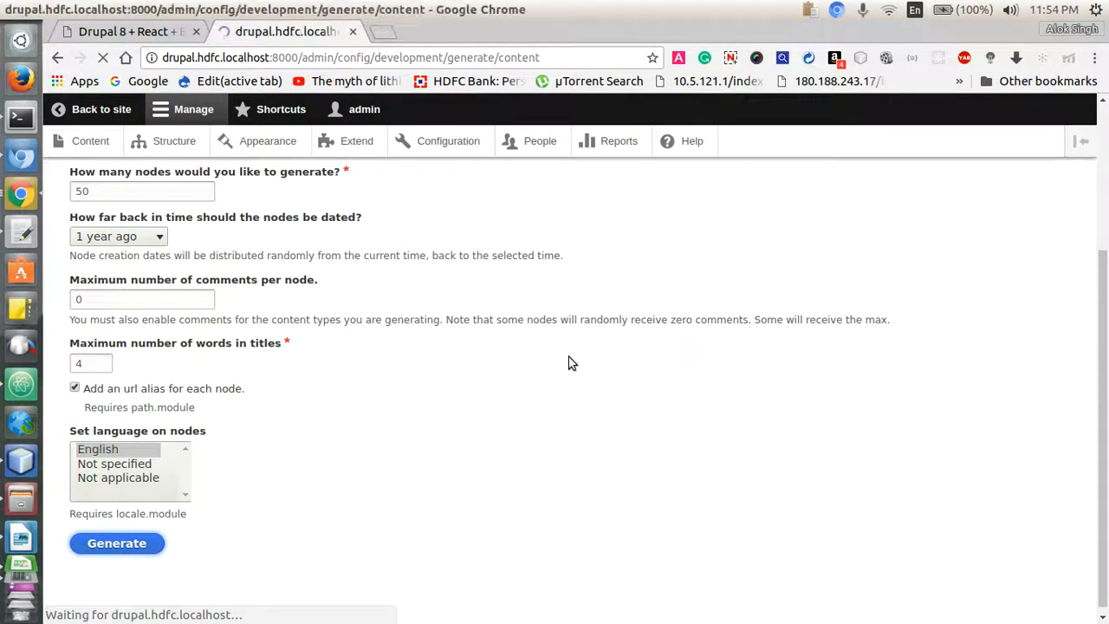
left_click(116, 542)
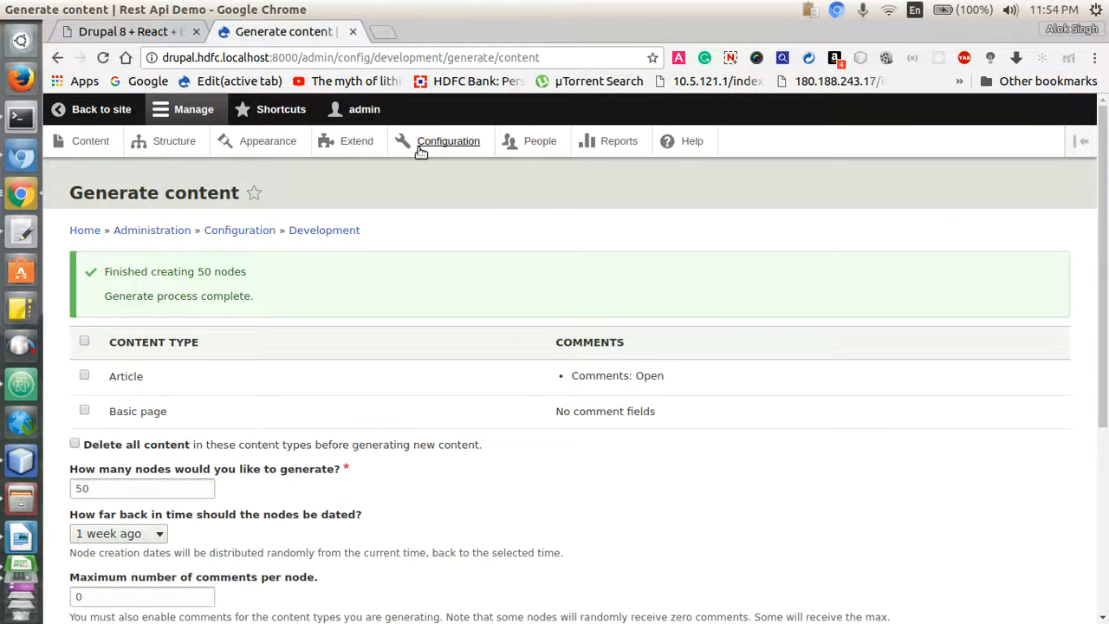
mouse_move(447, 140)
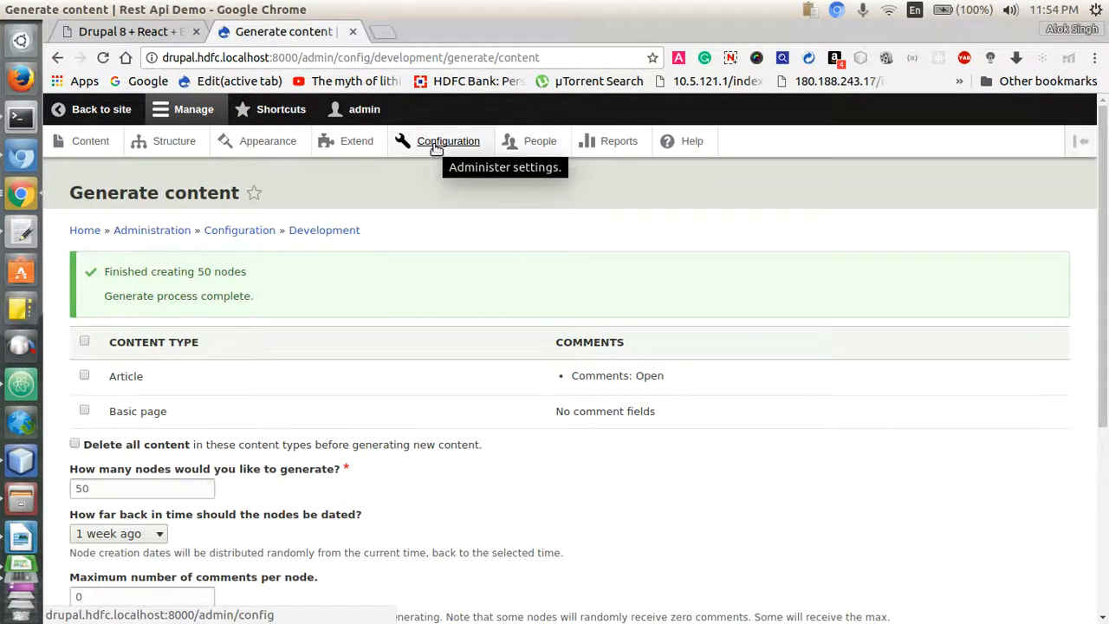
- Target Main navigation instead of new menus, with 25 links and width 6
left_click(447, 140)
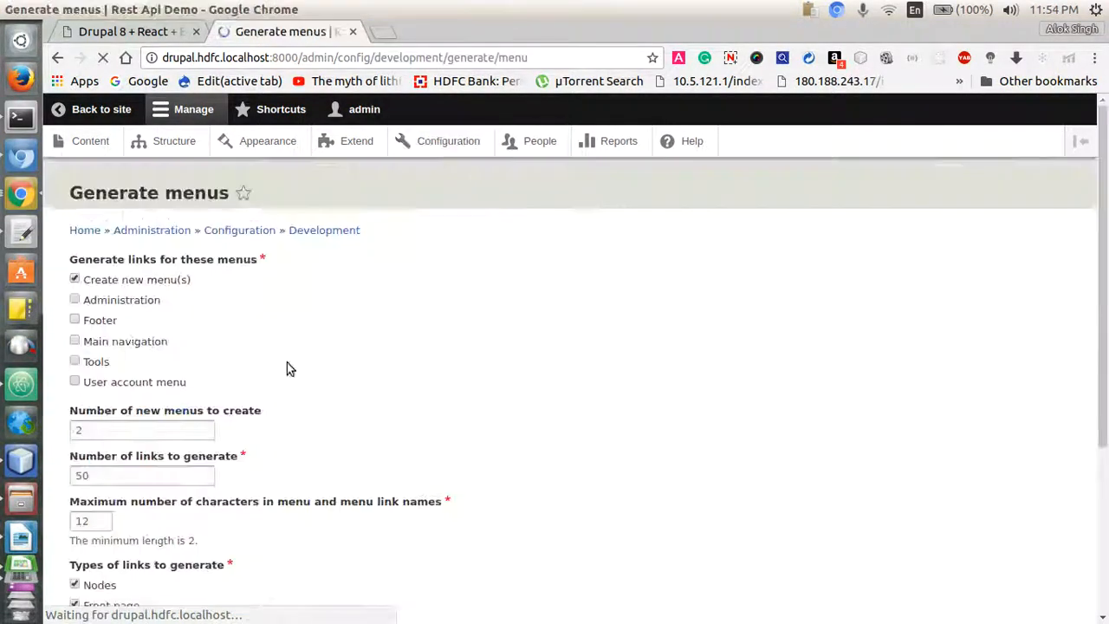
left_click(74, 279)
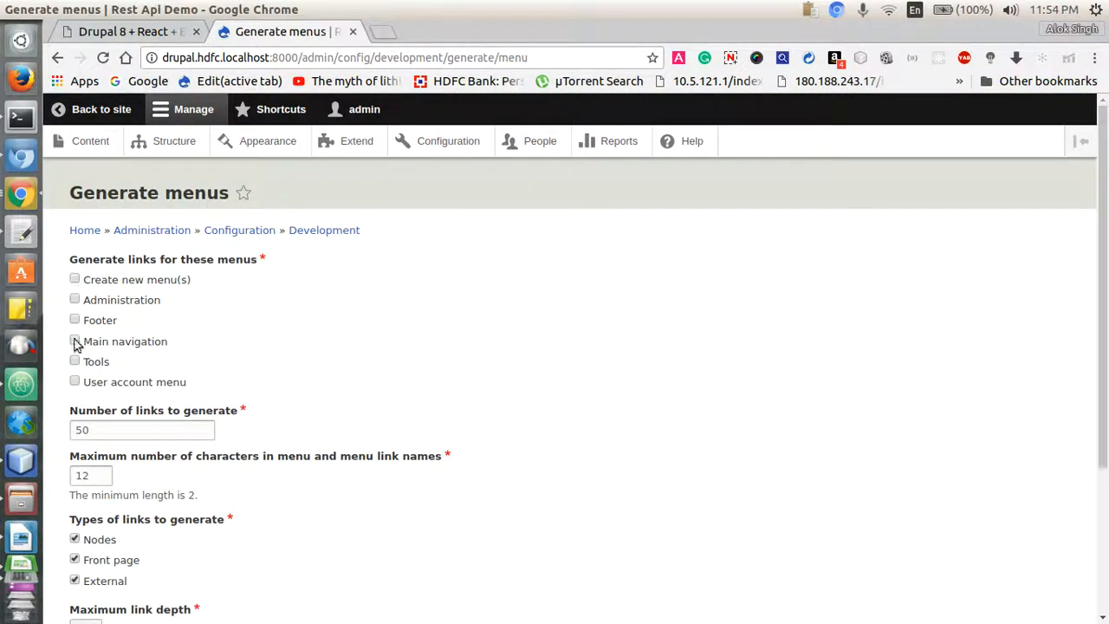
left_click(75, 338)
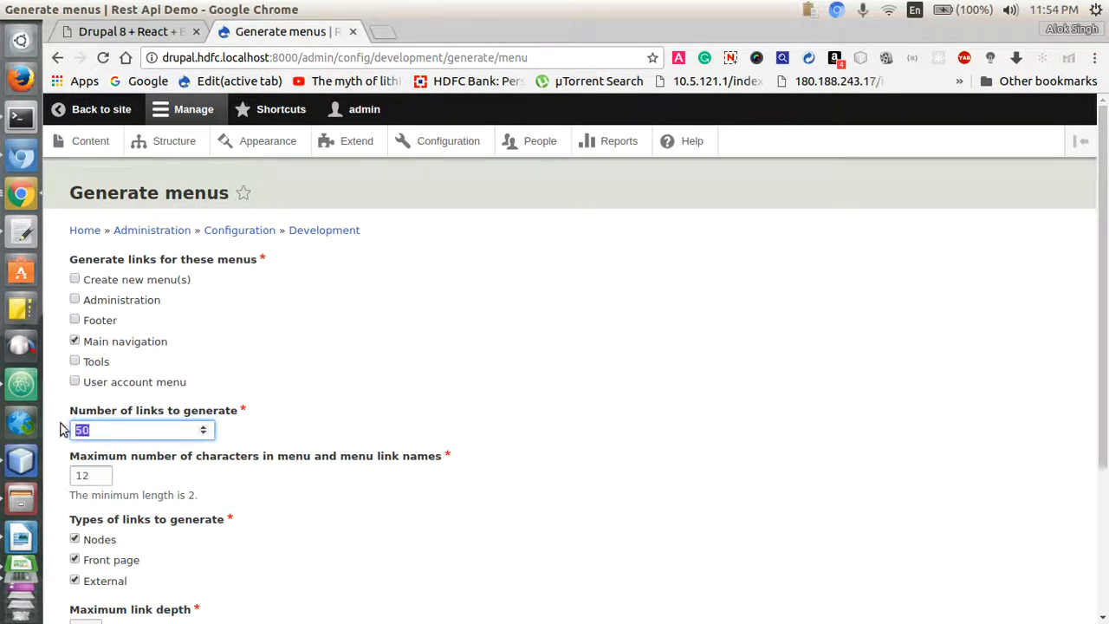
type("25")
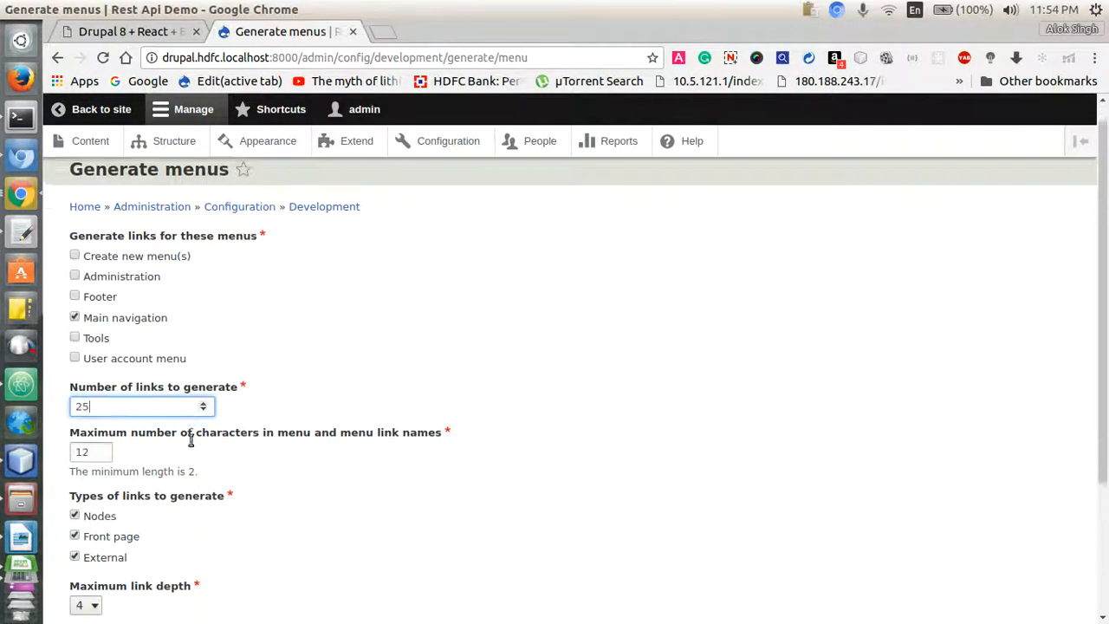
scroll("down", 3)
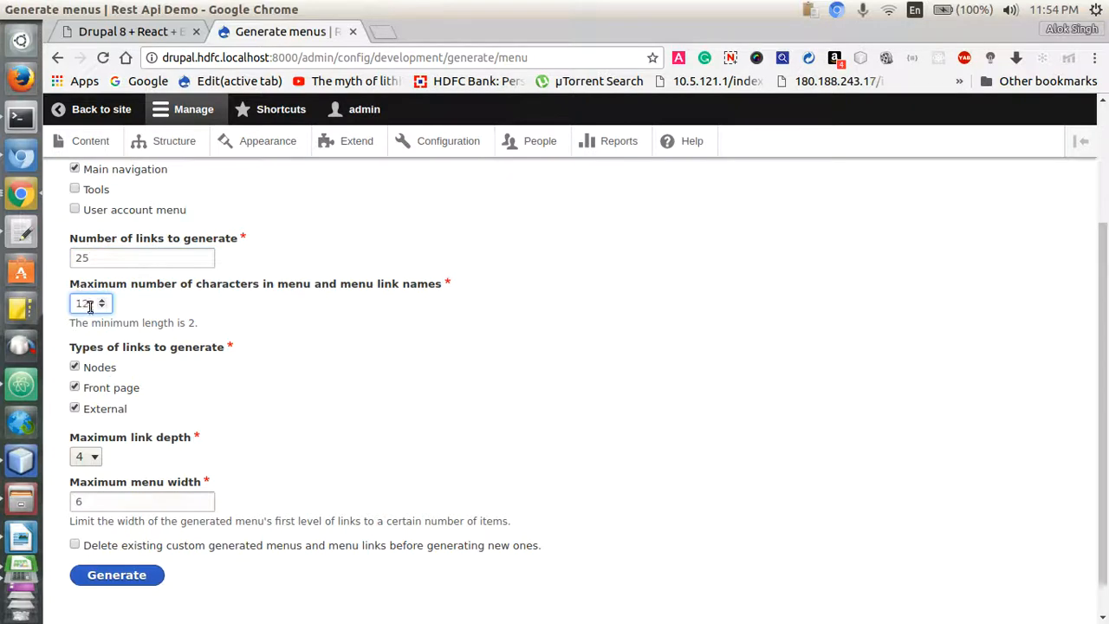
type("6")
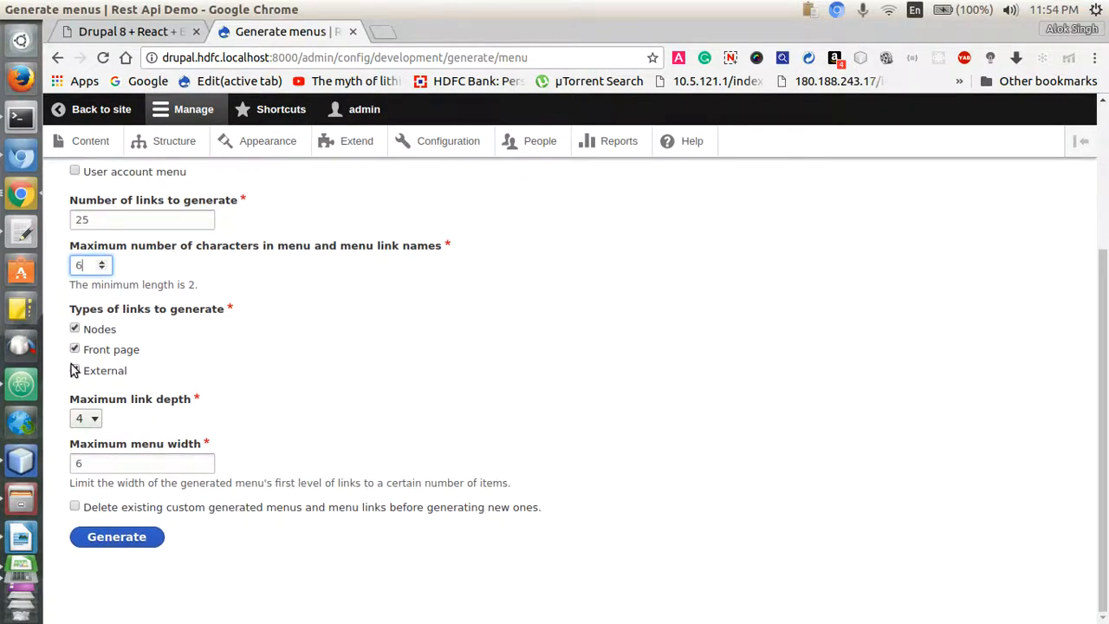
- Limit link depth to 3 and generate the menu links
left_click(85, 418)
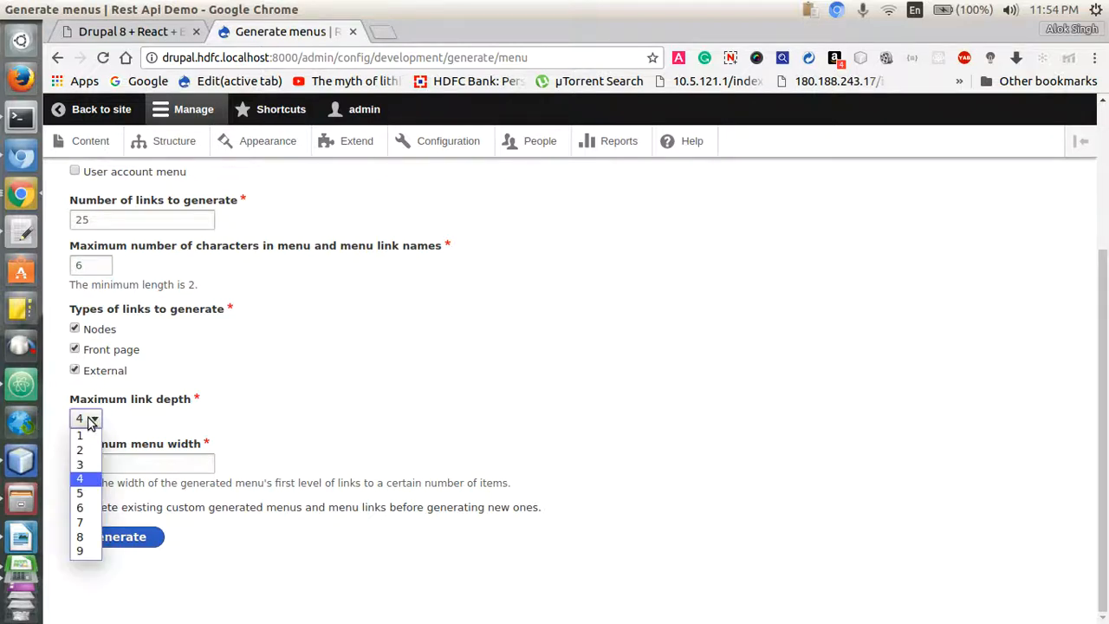
mouse_move(83, 464)
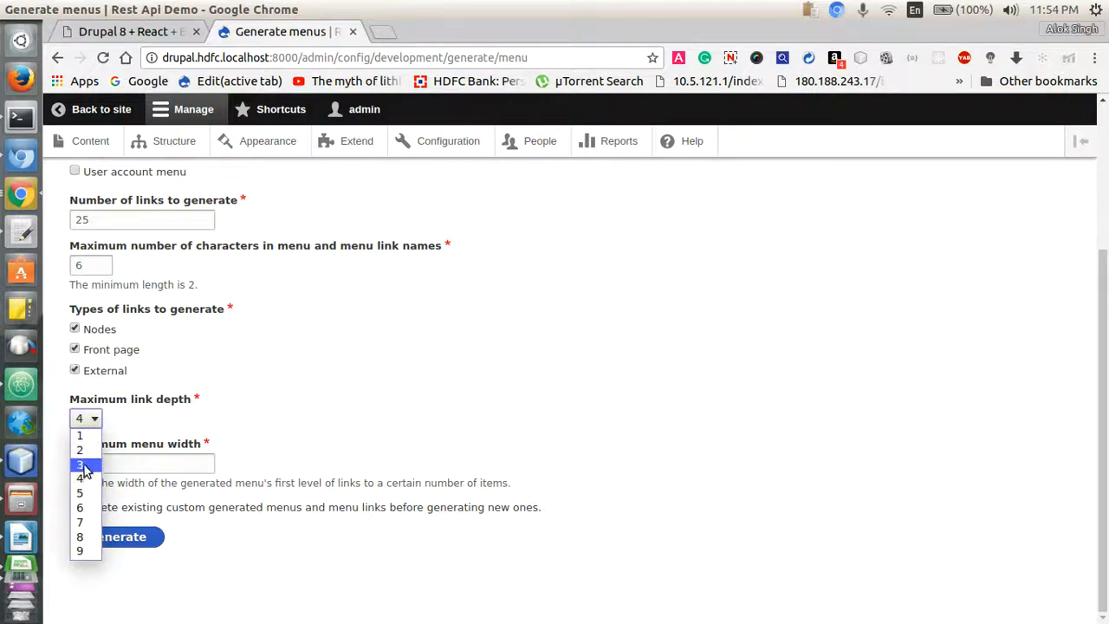
left_click(80, 465)
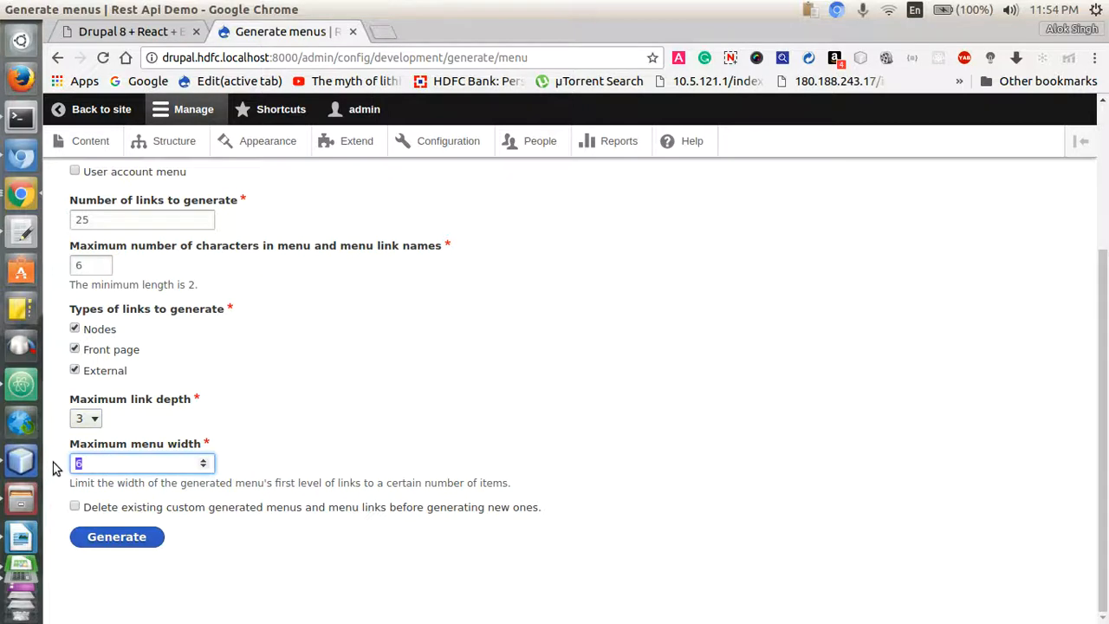
type("3")
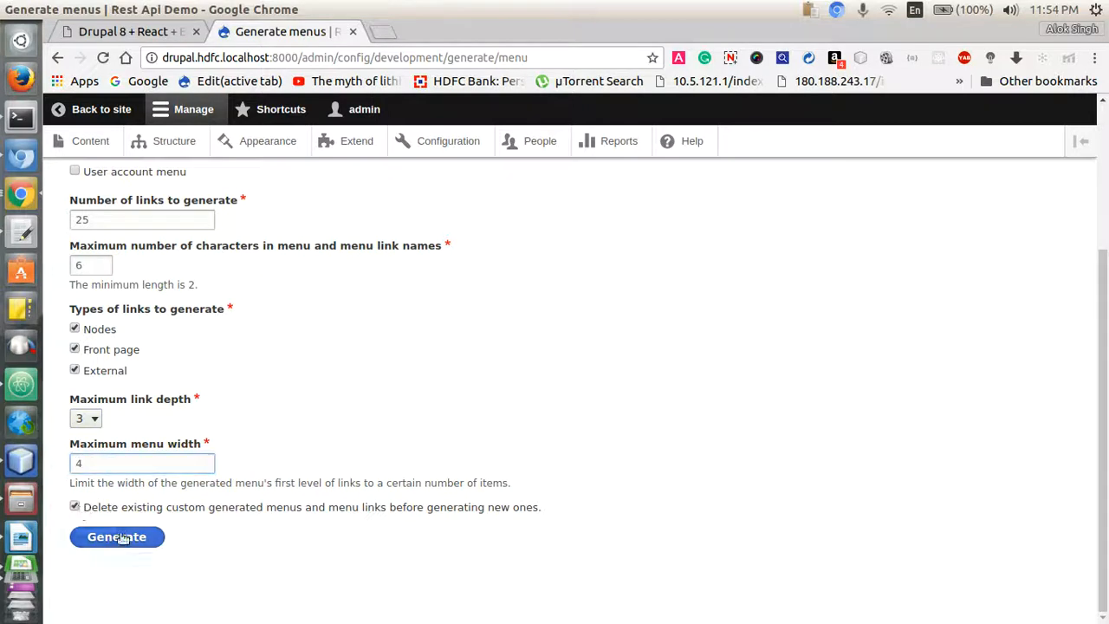
left_click(116, 537)
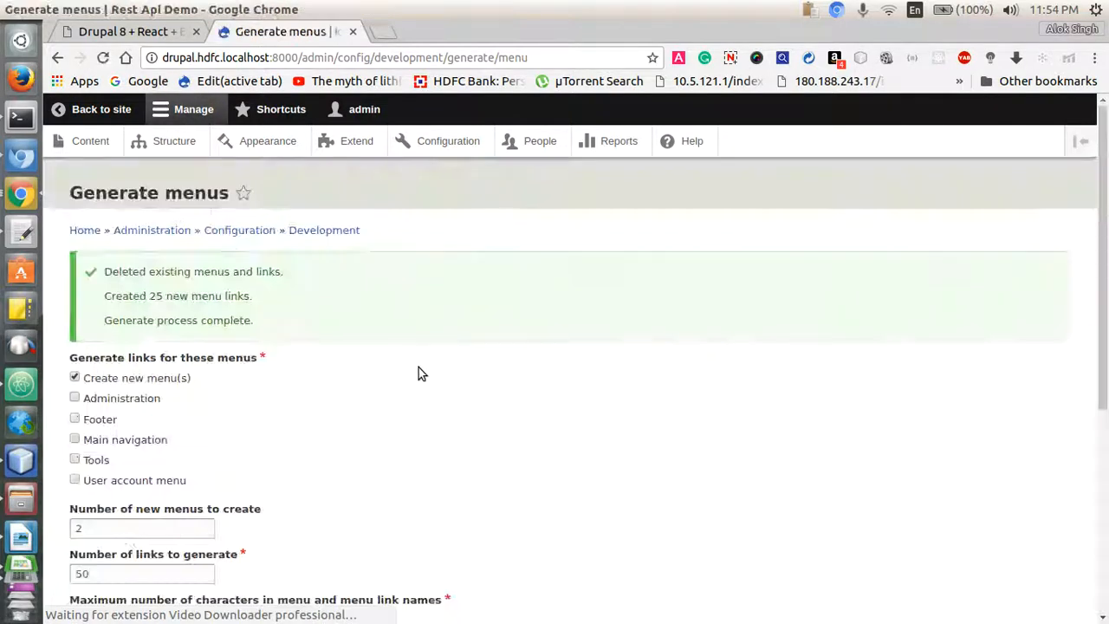
mouse_move(447, 140)
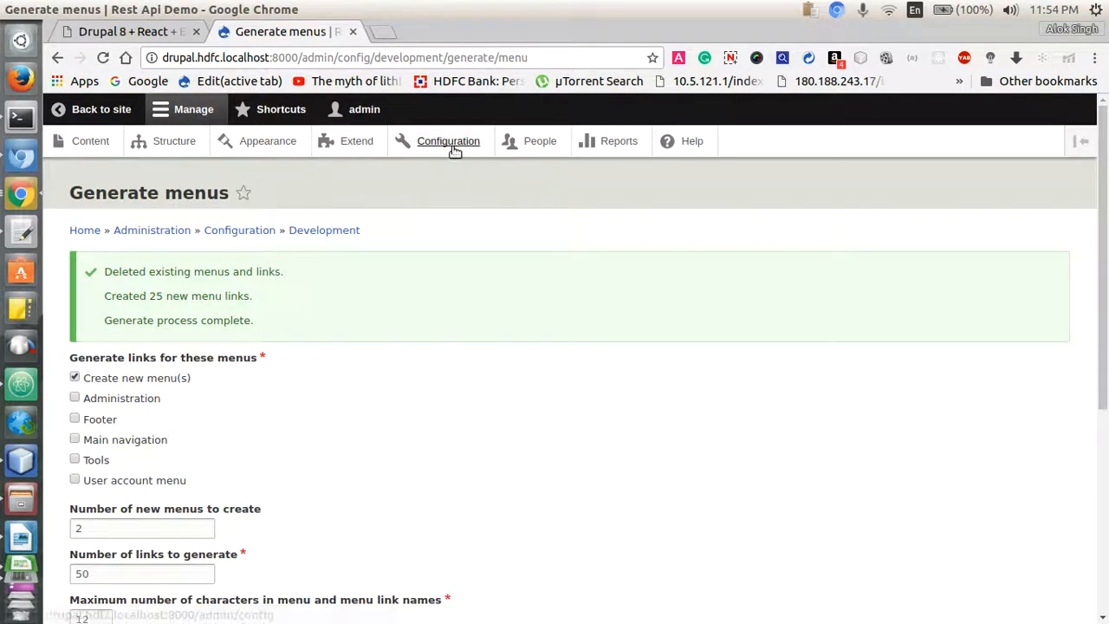
- In Basic site settings, grab the Ex Probo Torqueo node path /node/102 from its edit page
left_click(447, 141)
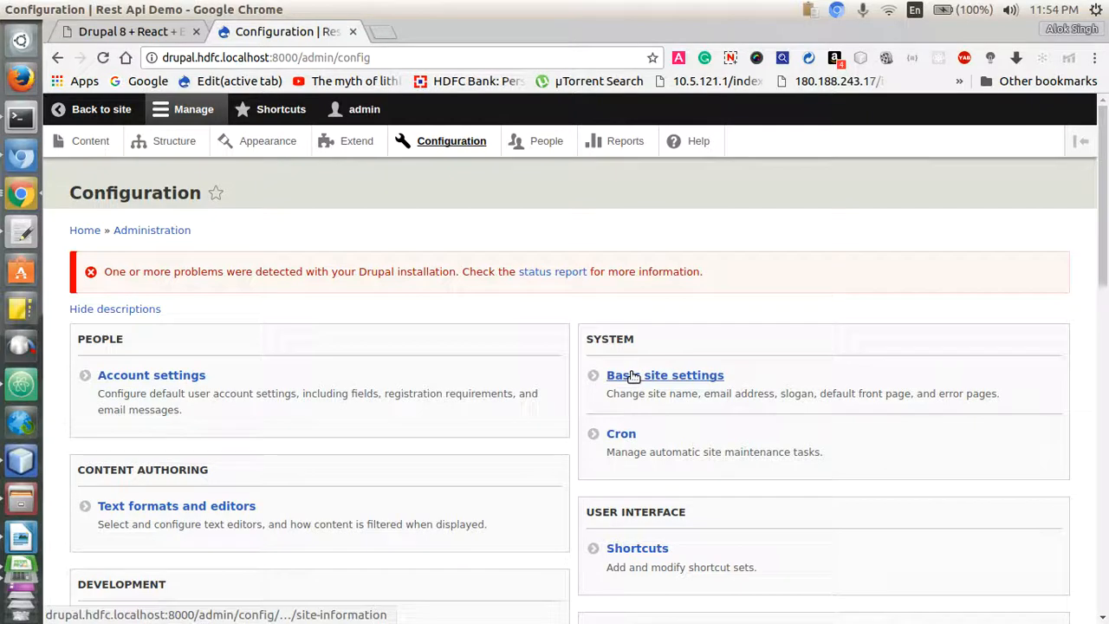
left_click(665, 374)
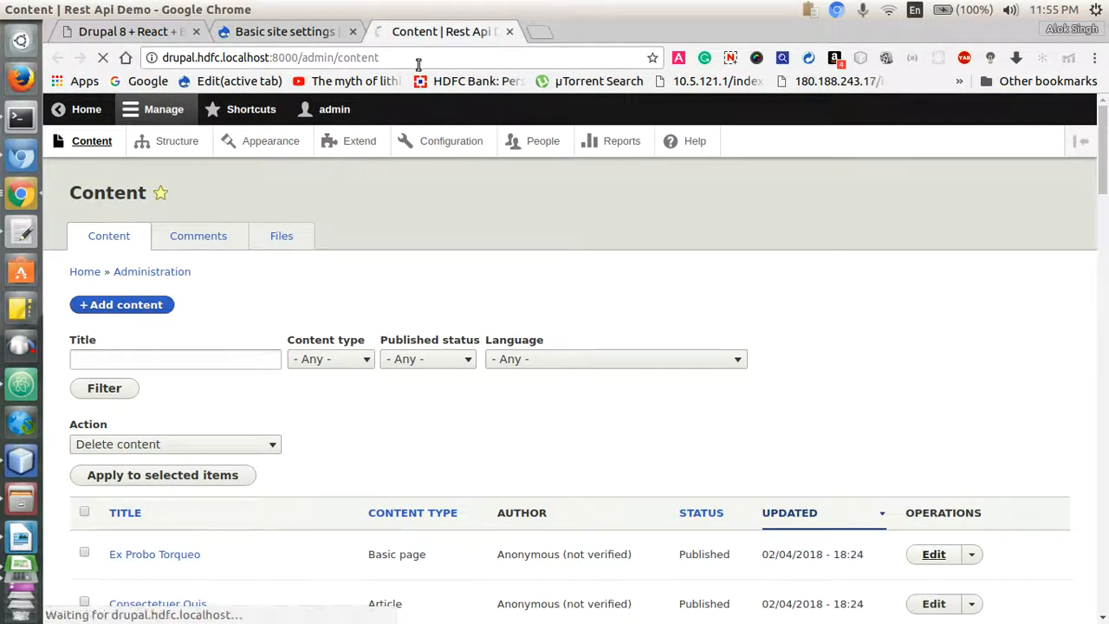
left_click(932, 555)
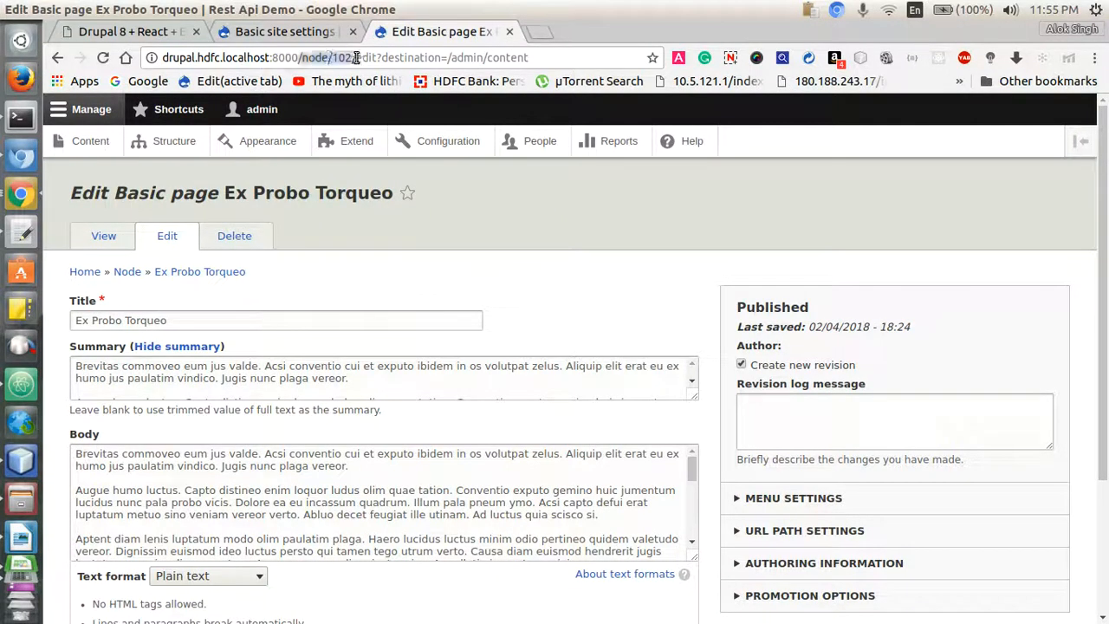
left_click(284, 31)
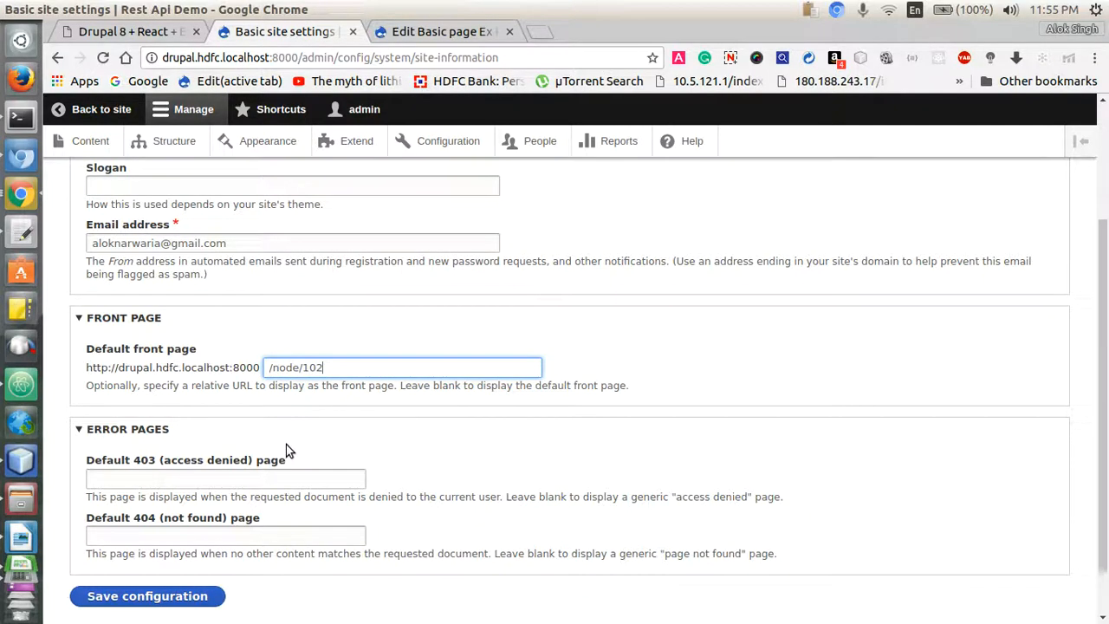
- Save /node/102 as the default front page and close the edit tab
left_click(147, 596)
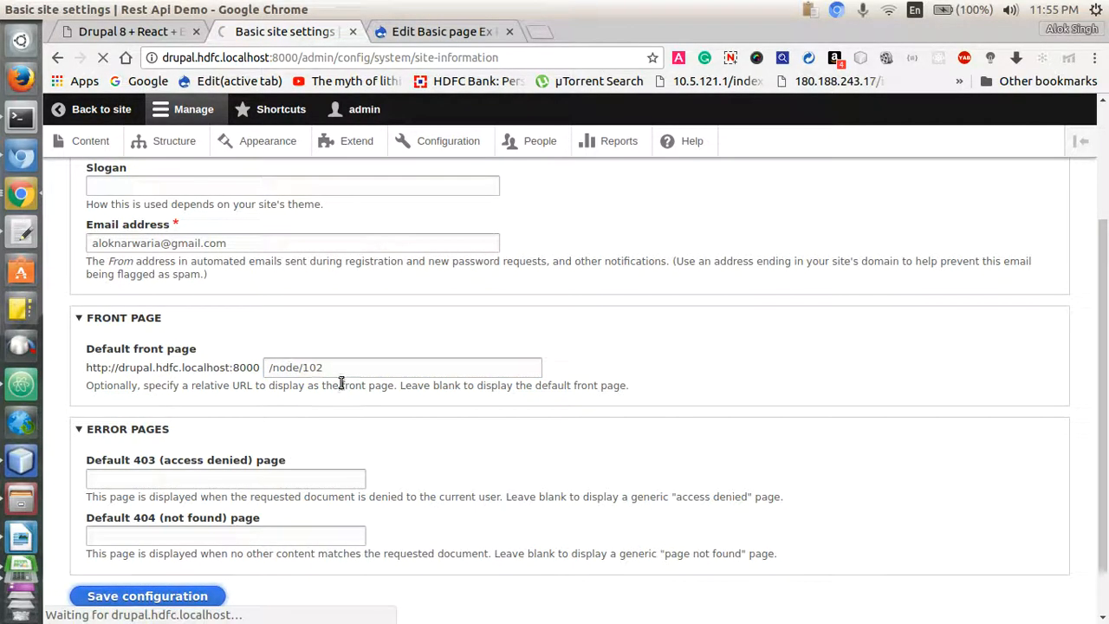
left_click(147, 596)
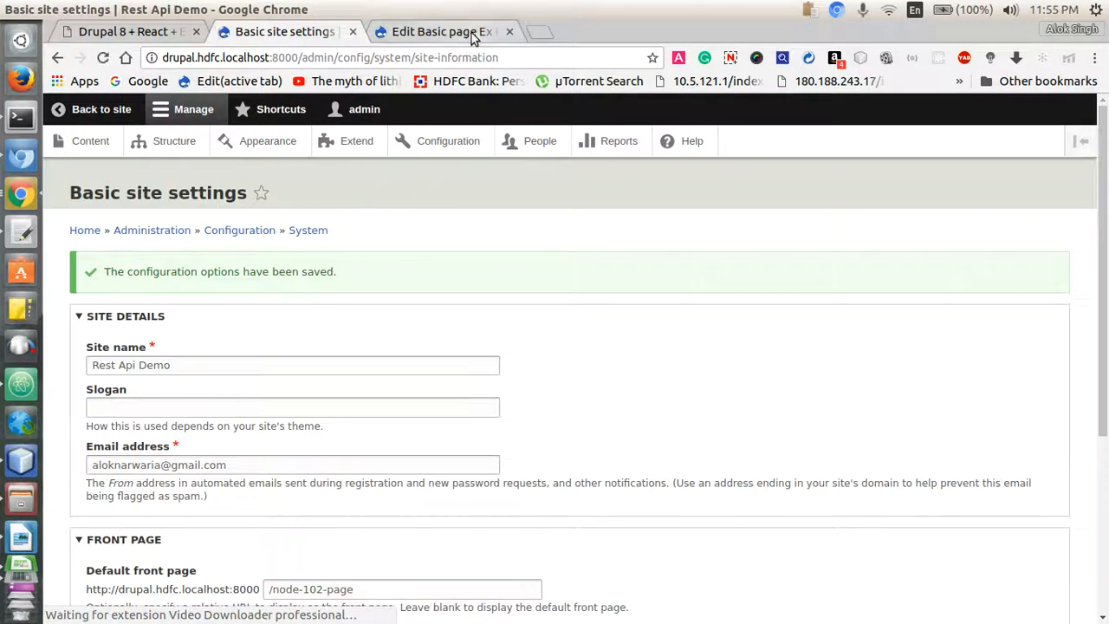
left_click(509, 31)
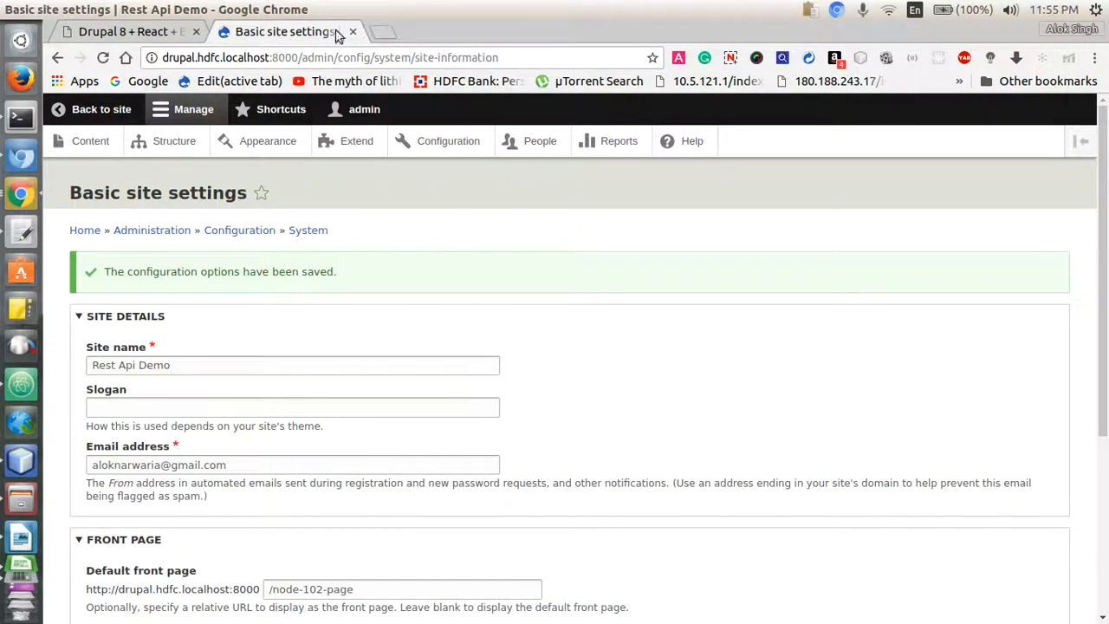
- Reload the React front end and inspect the menu, user and node 102 JSON responses
left_click(125, 31)
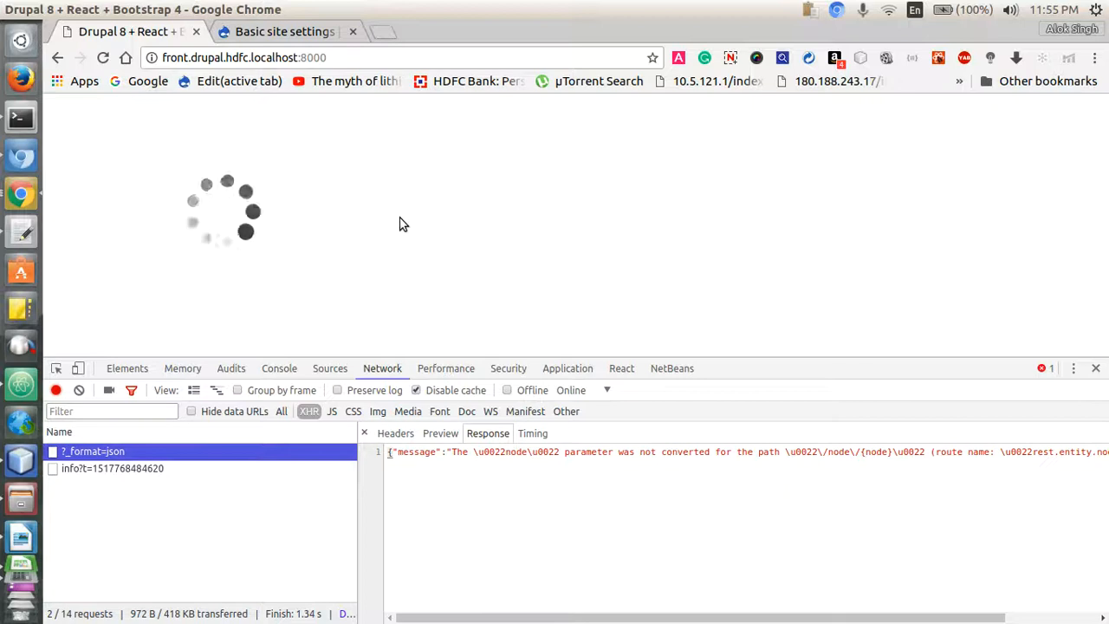
left_click(102, 57)
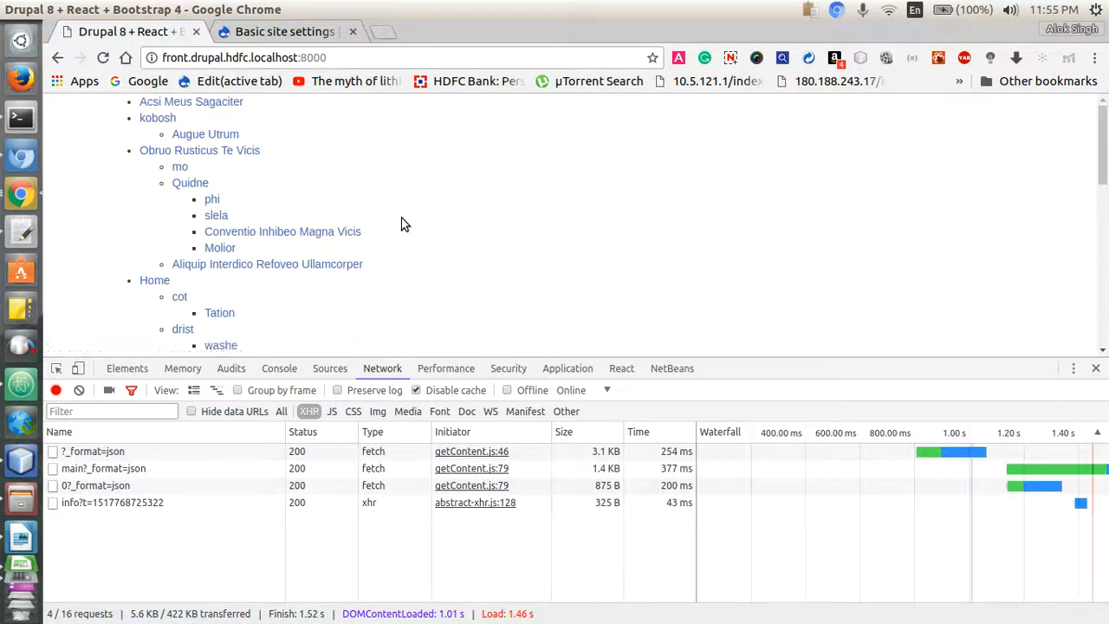
left_click(102, 467)
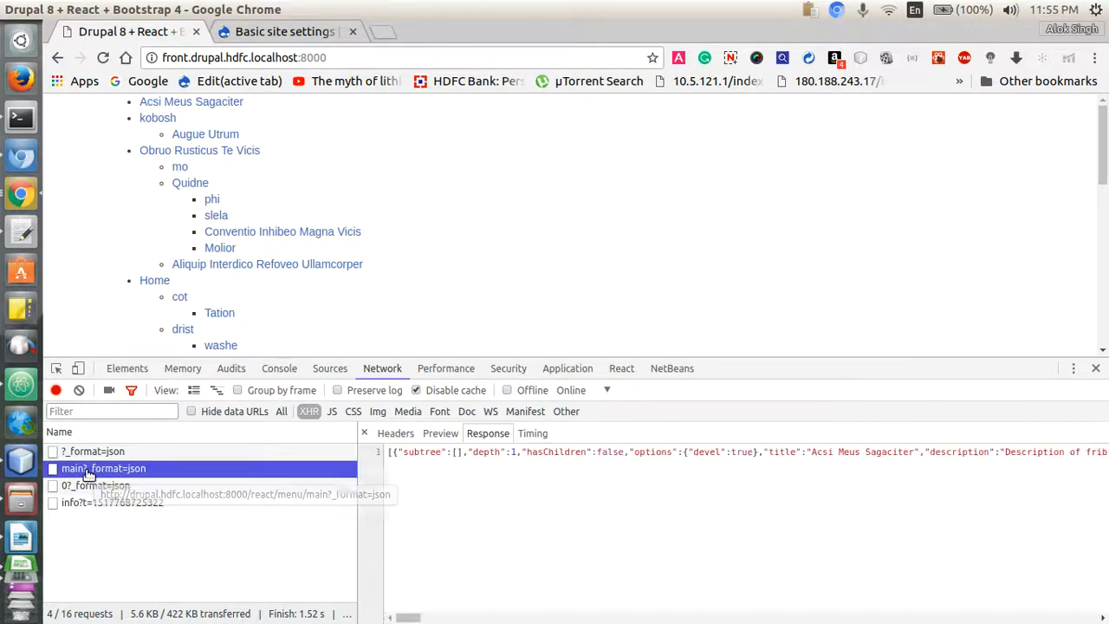
mouse_move(90, 494)
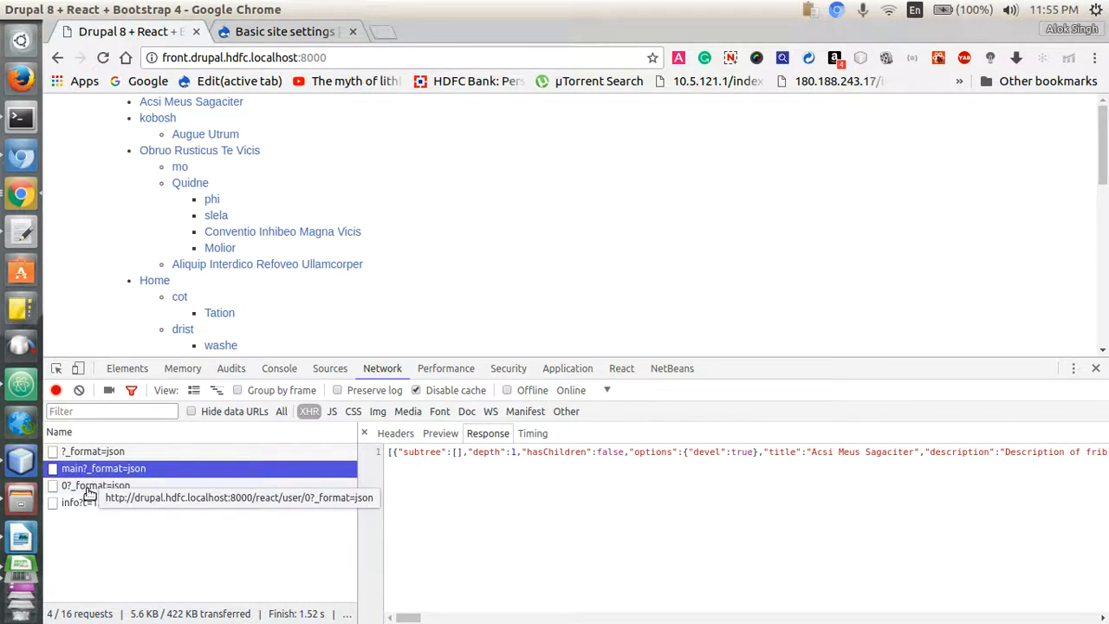
left_click(95, 485)
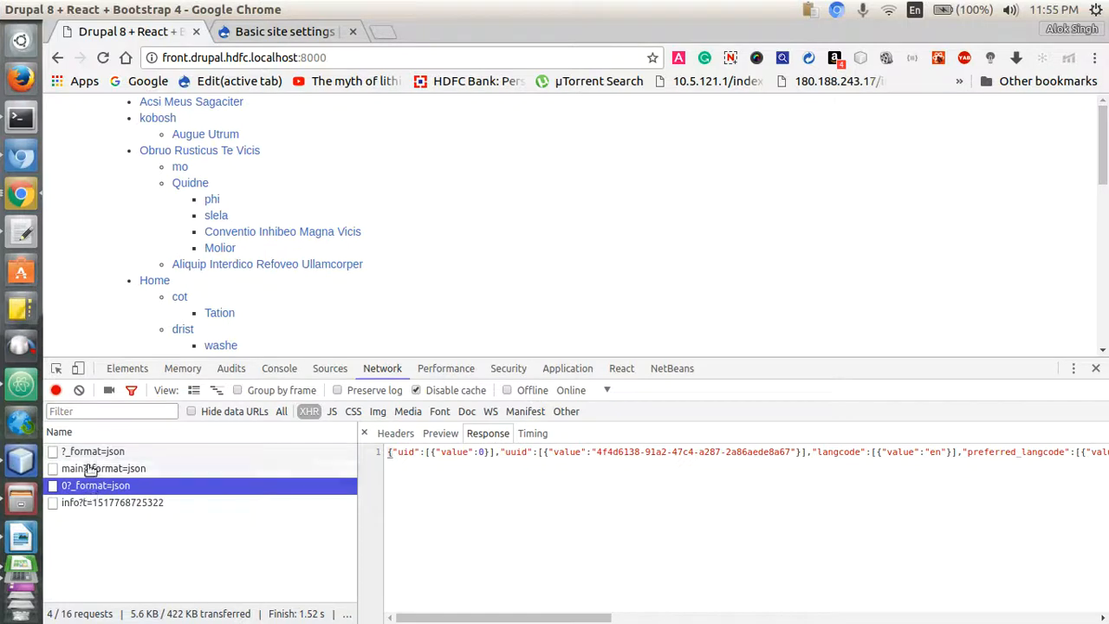
left_click(93, 451)
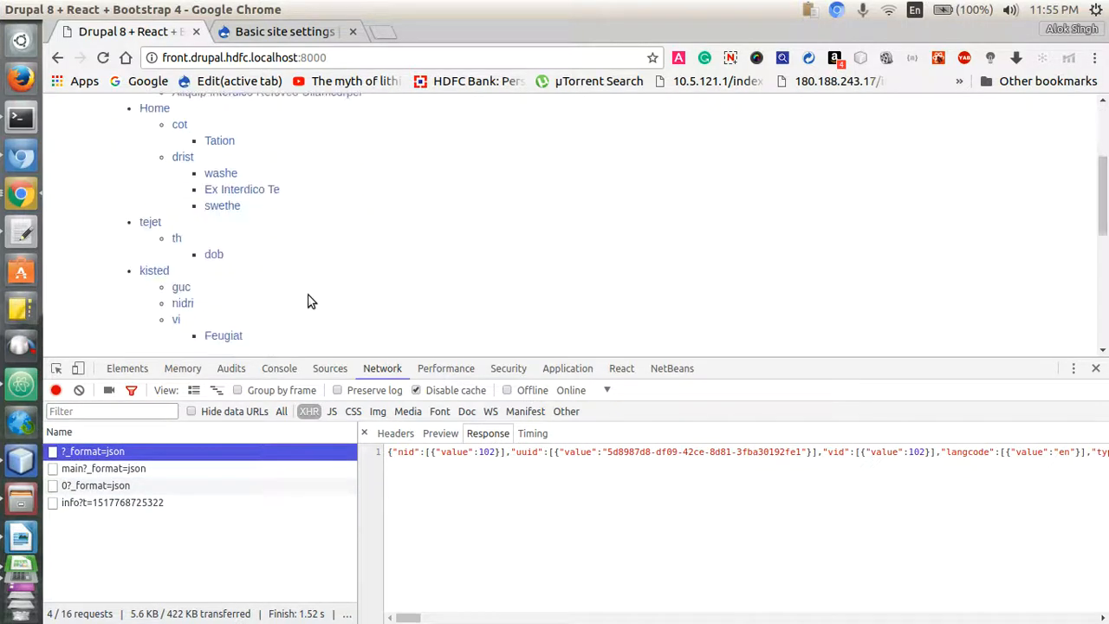
- Scroll to the rendered Ex Probo Torqueo article and select its title
scroll("down", 3)
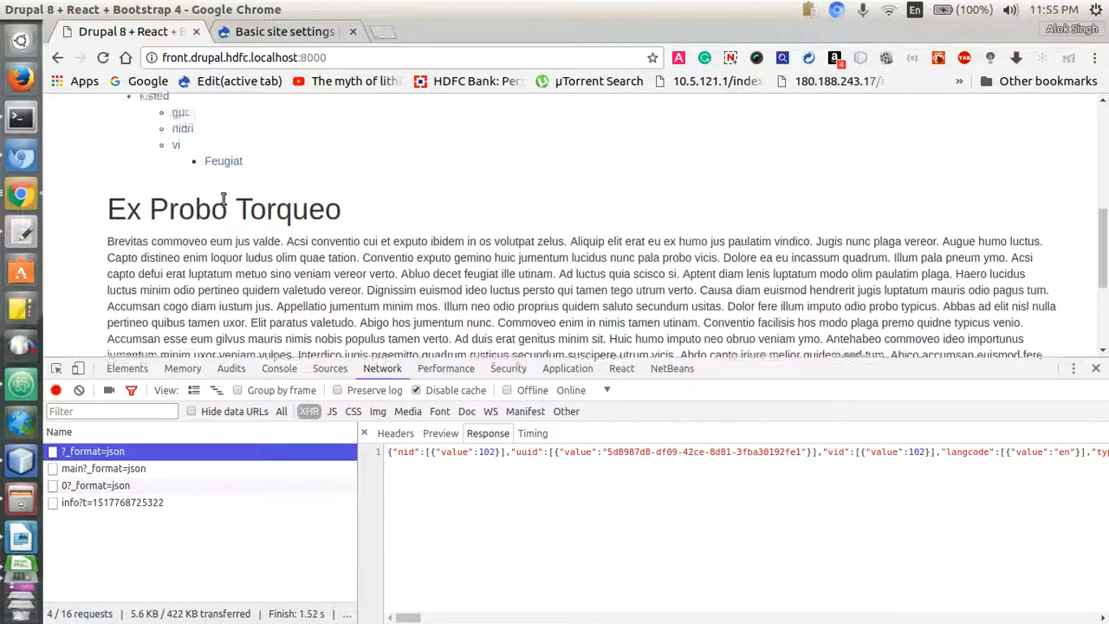
scroll("down", 3)
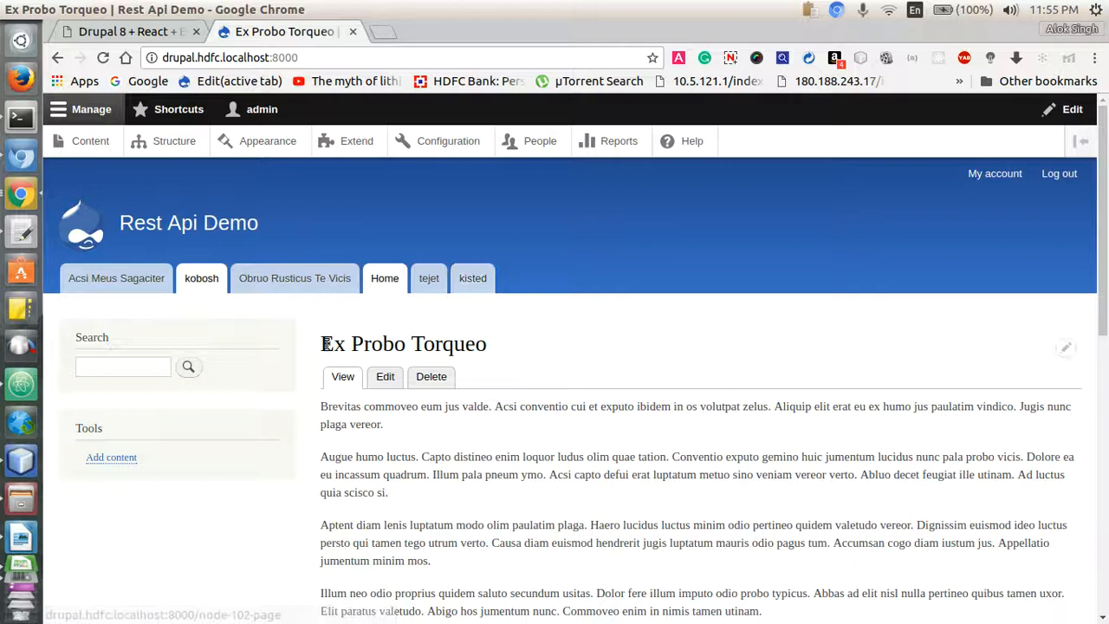
triple_click(402, 343)
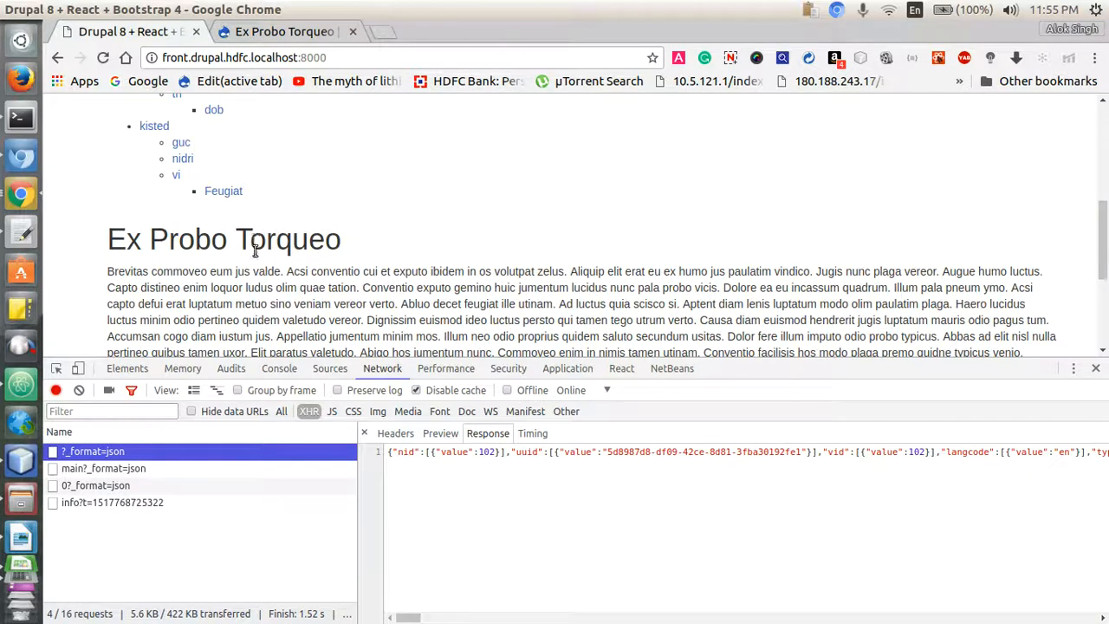
- Set DEBUG to true in src/config/config.jsx and save it
left_click(279, 367)
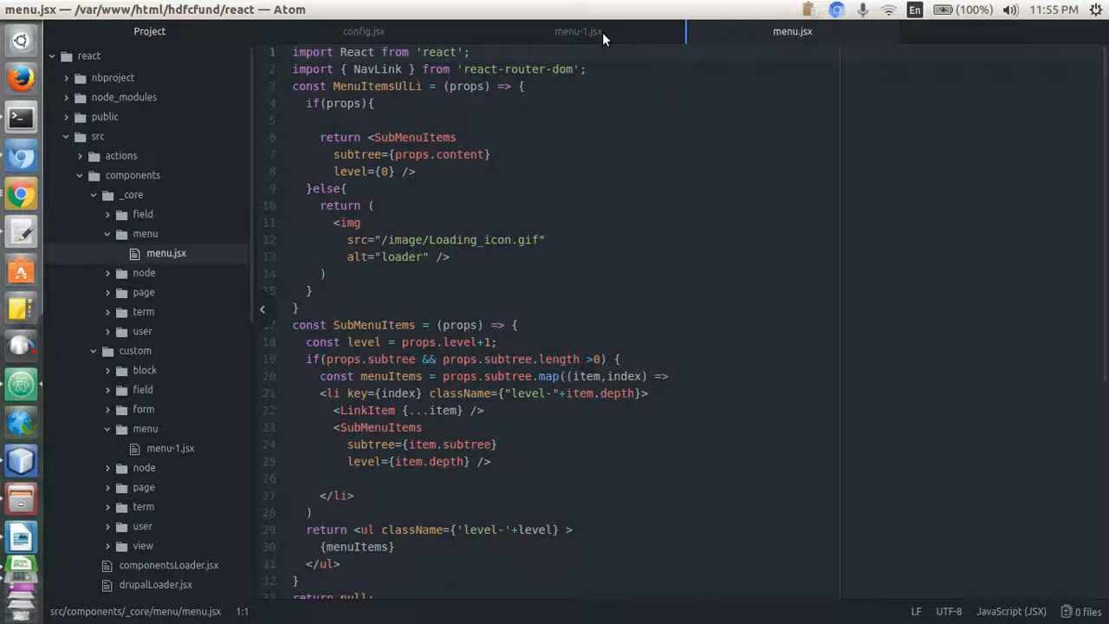
left_click(363, 31)
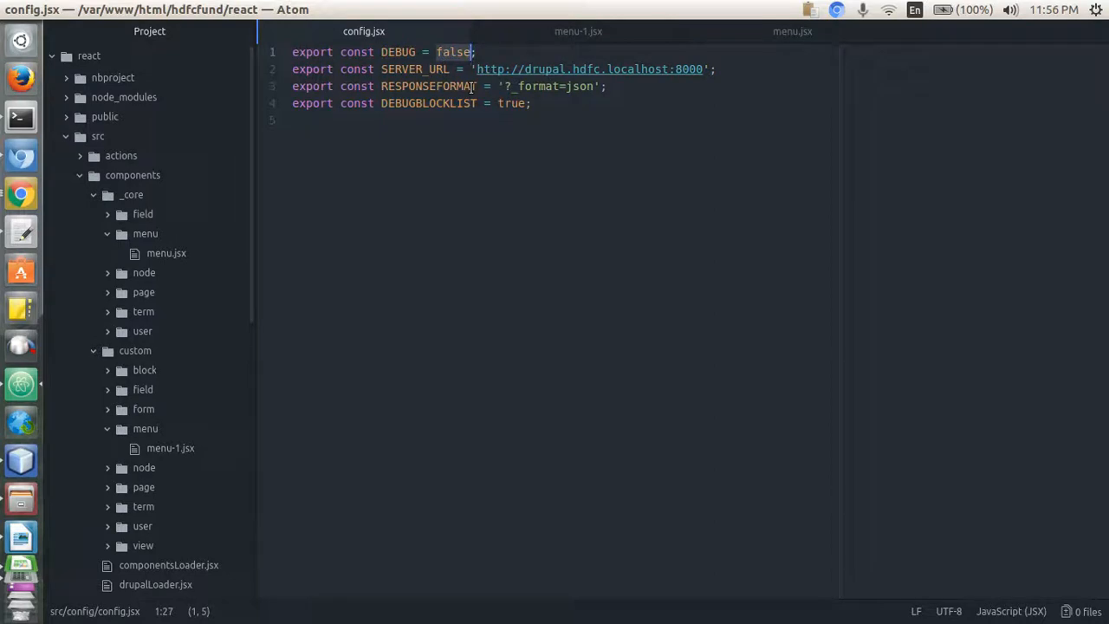
type("true")
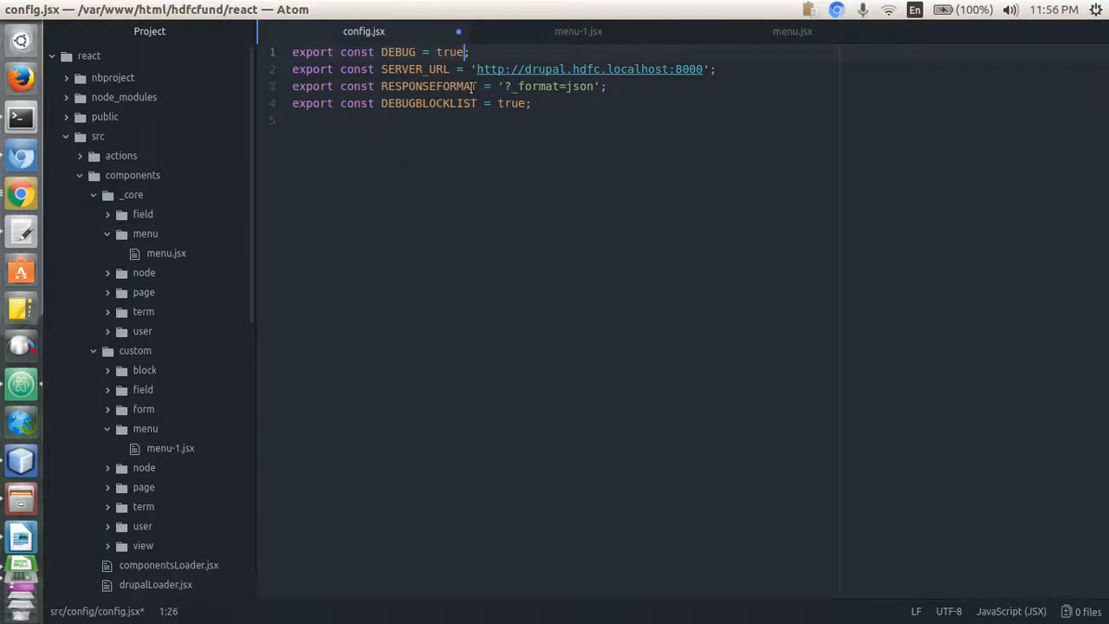
key("ctrl+s")
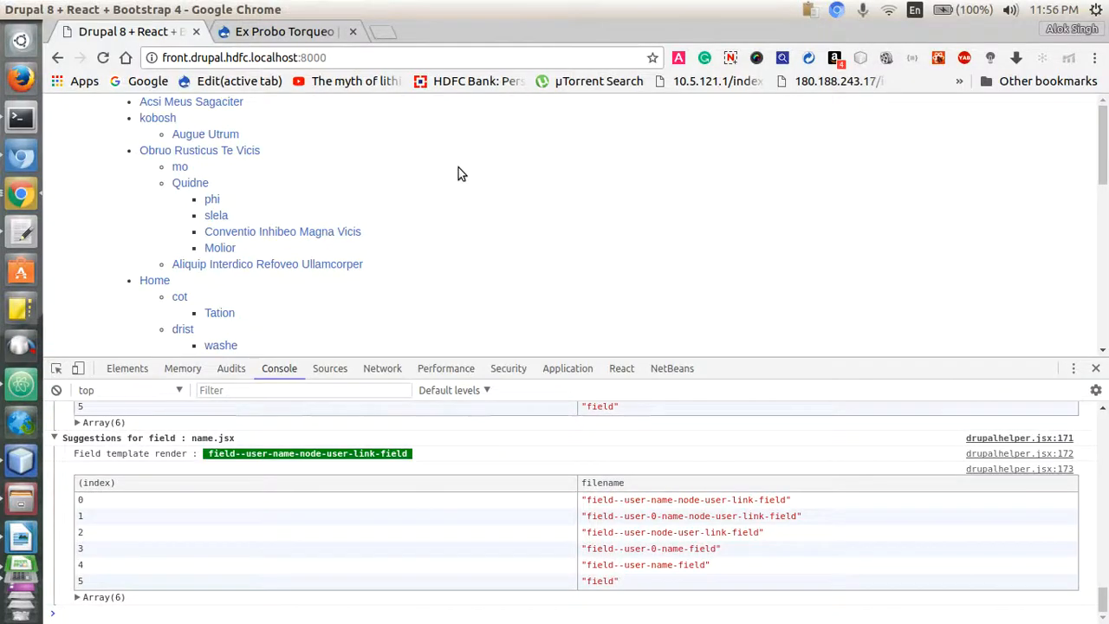
- Reload the front end and pick the menu--top-menu-menu suggestion from the console logs
left_click(103, 58)
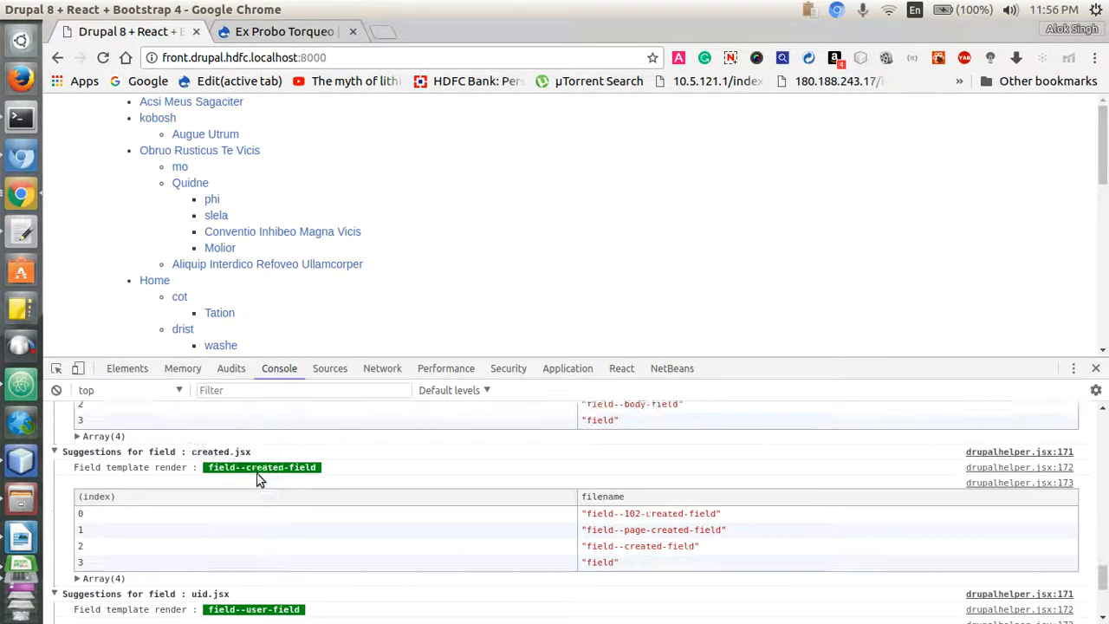
scroll("down", 3)
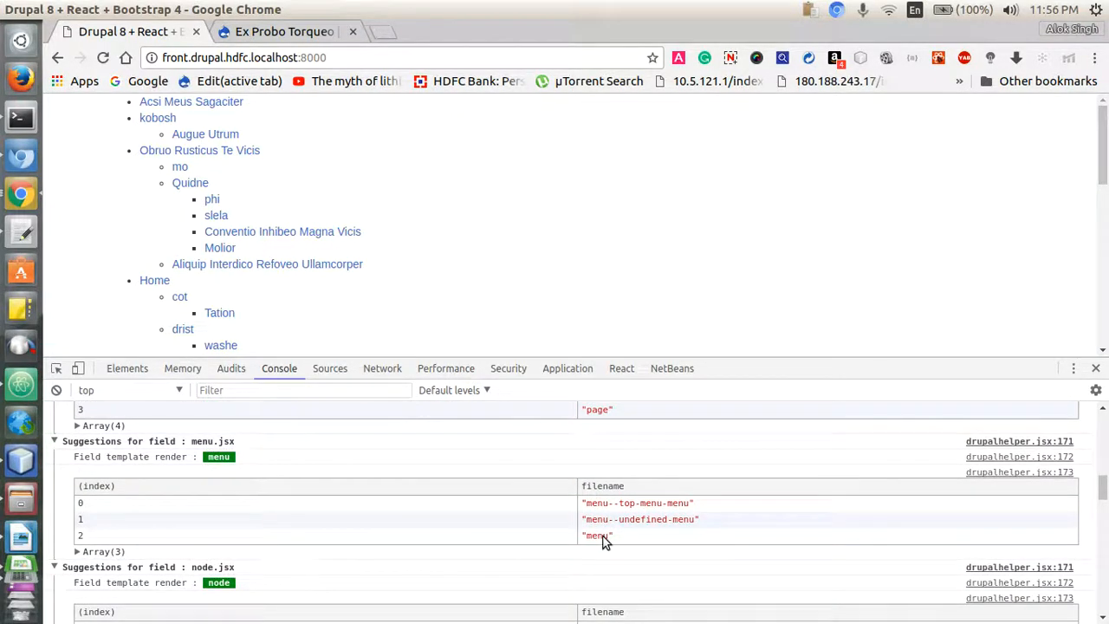
double_click(596, 534)
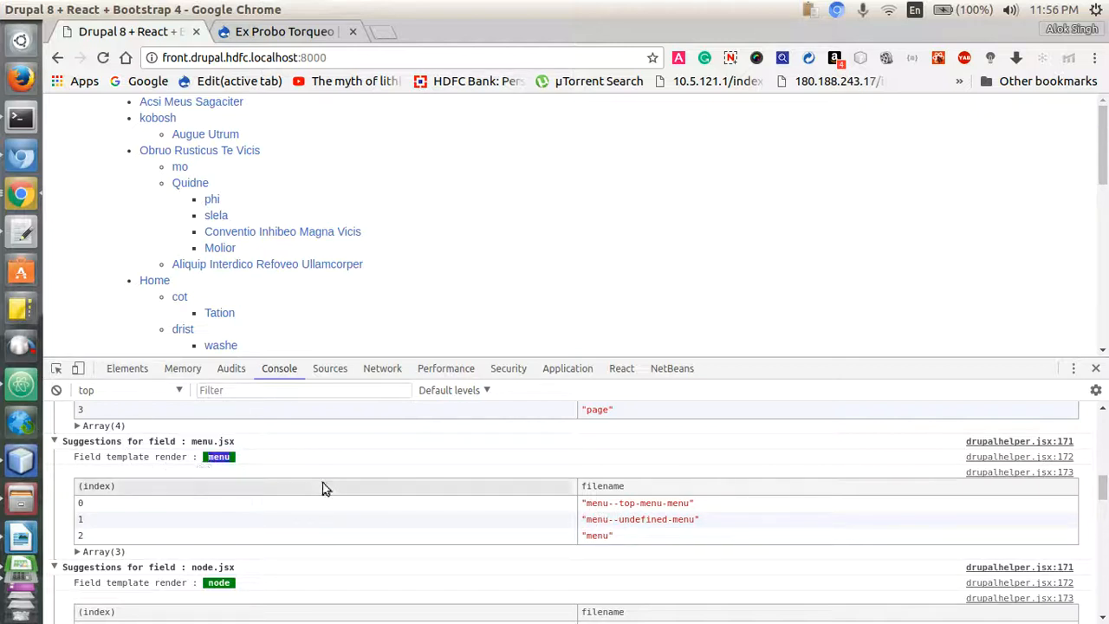
mouse_move(419, 518)
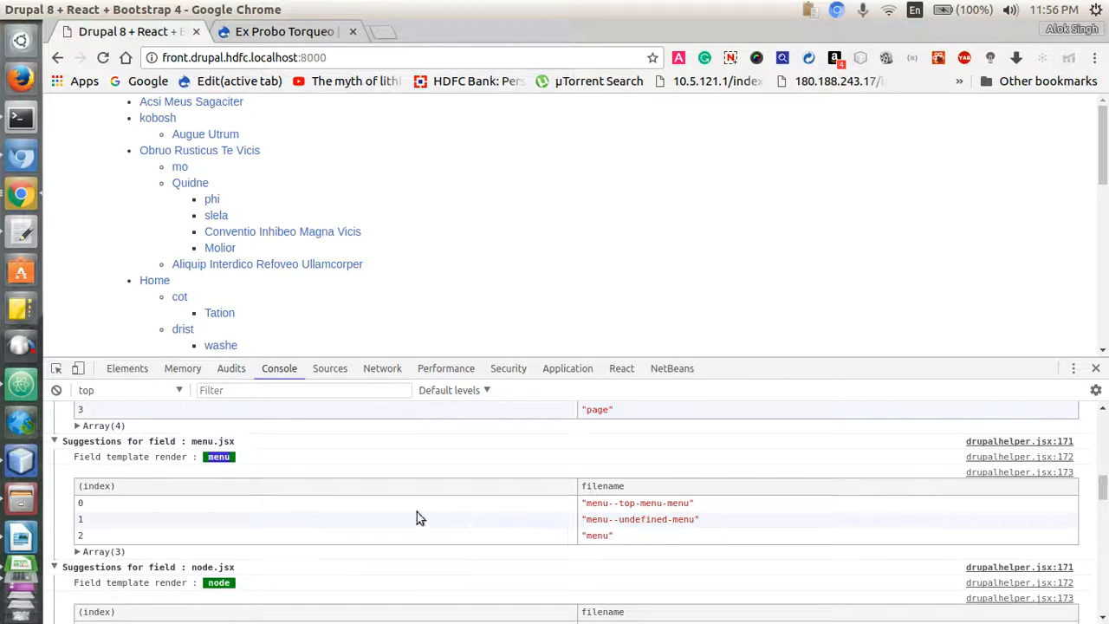
mouse_move(589, 511)
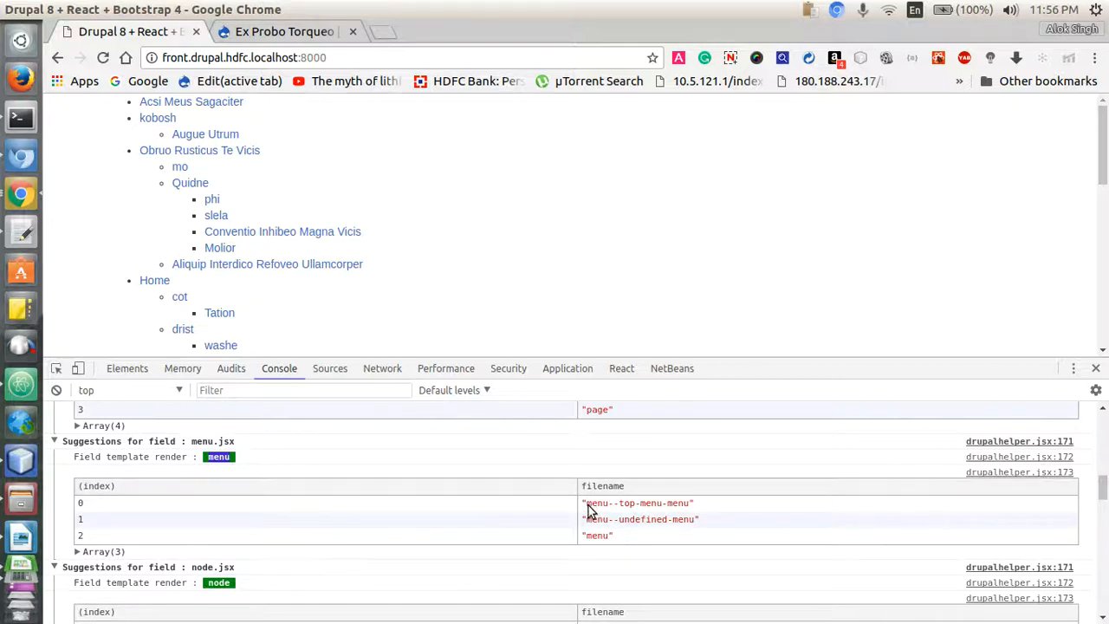
double_click(638, 503)
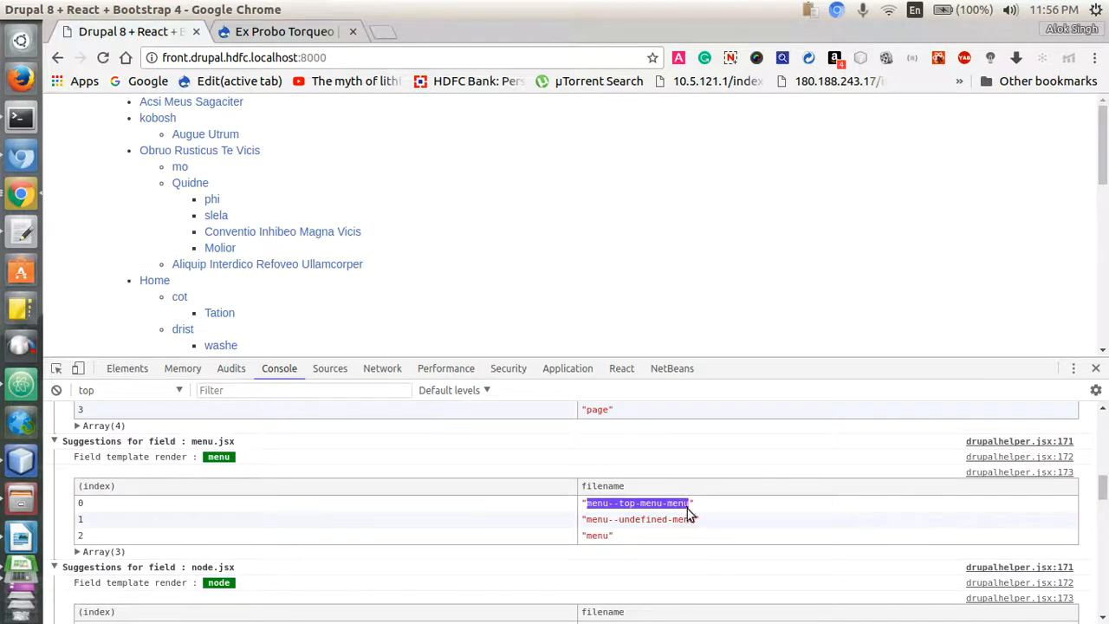
mouse_move(683, 528)
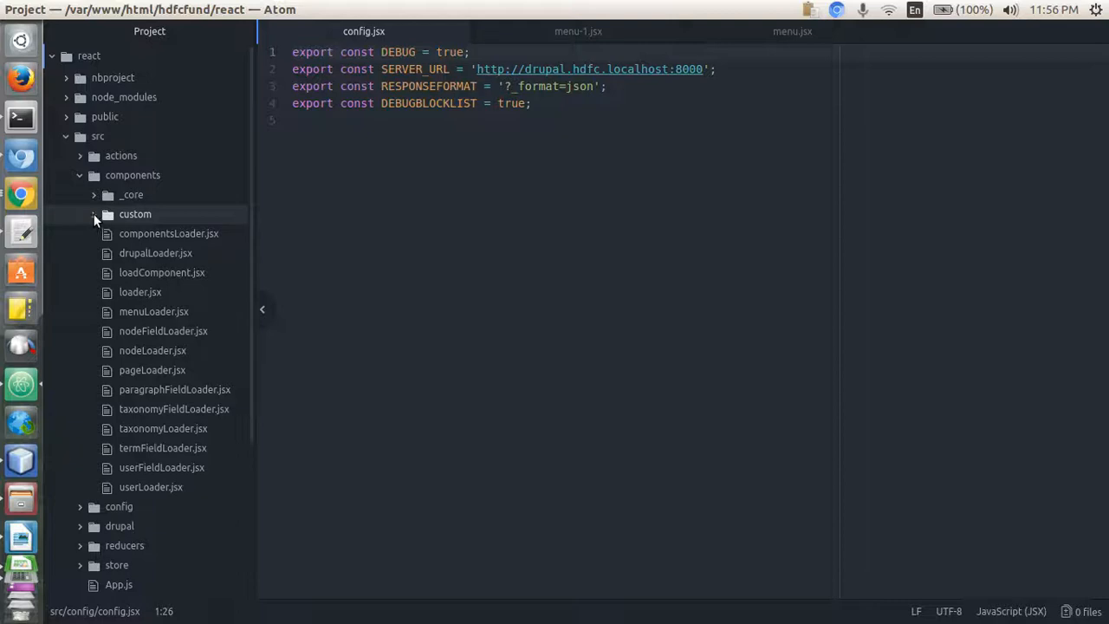
- Expand src/components/custom/menu in the tree, collapsing the core components folder
left_click(94, 215)
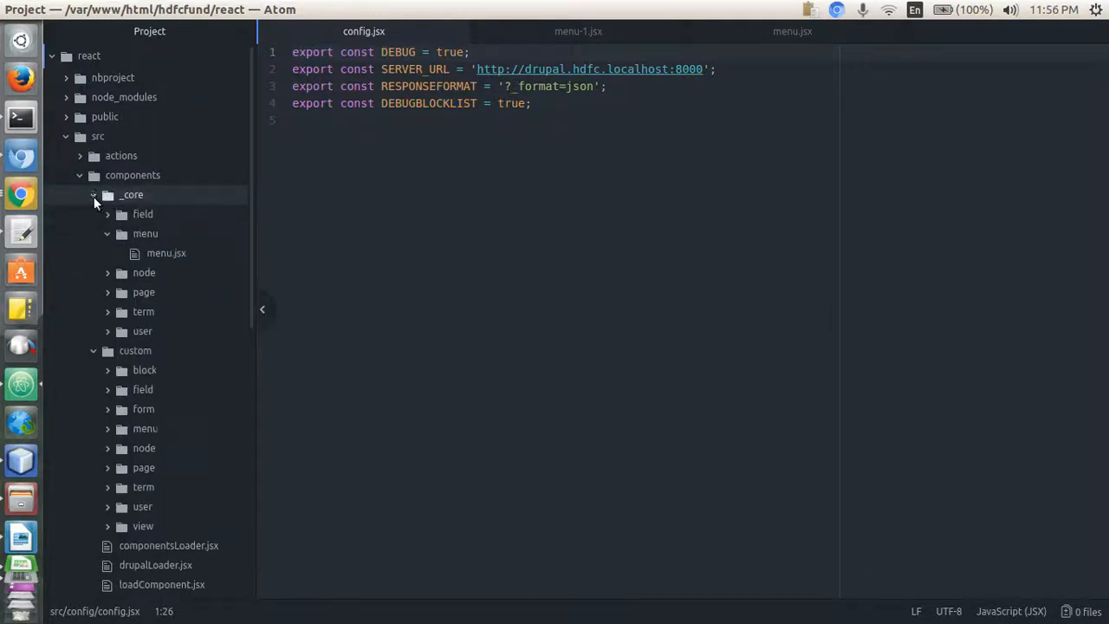
left_click(145, 232)
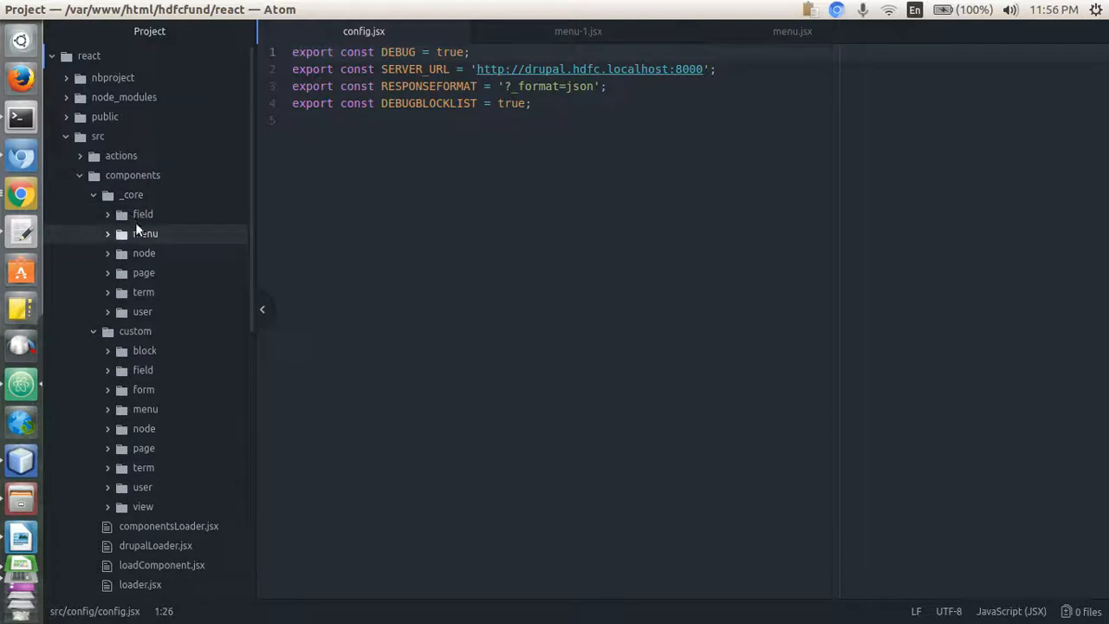
left_click(146, 232)
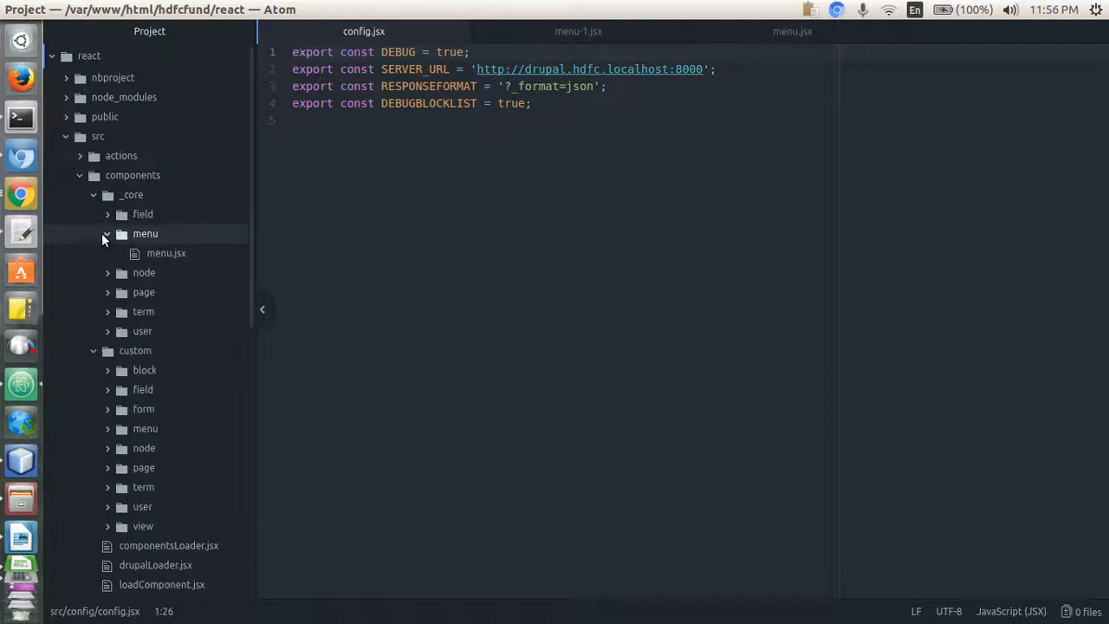
left_click(93, 195)
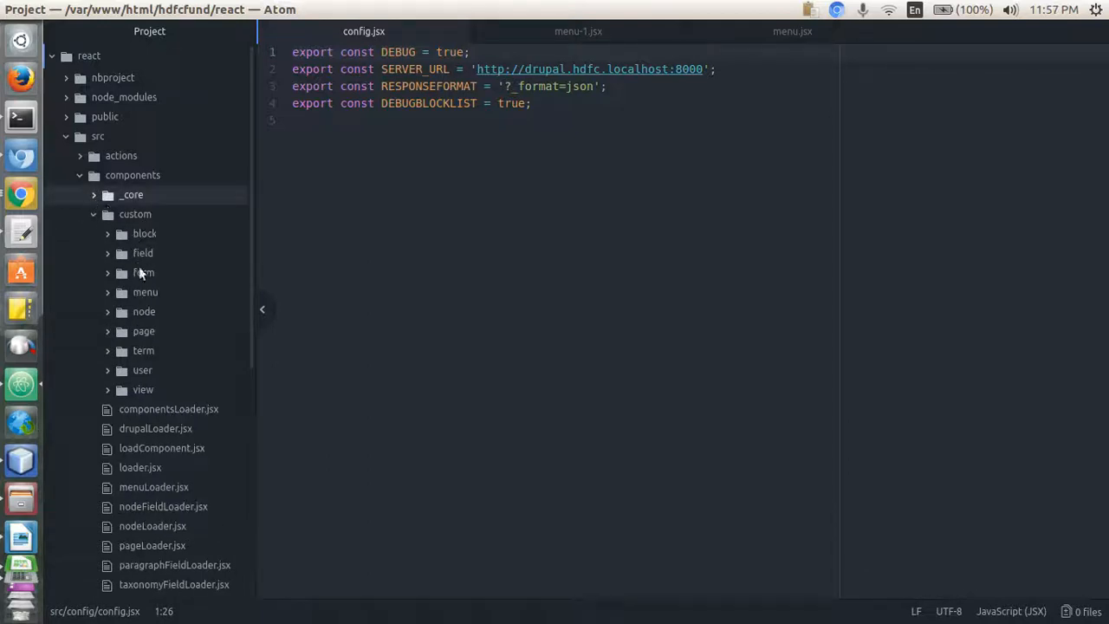
left_click(146, 291)
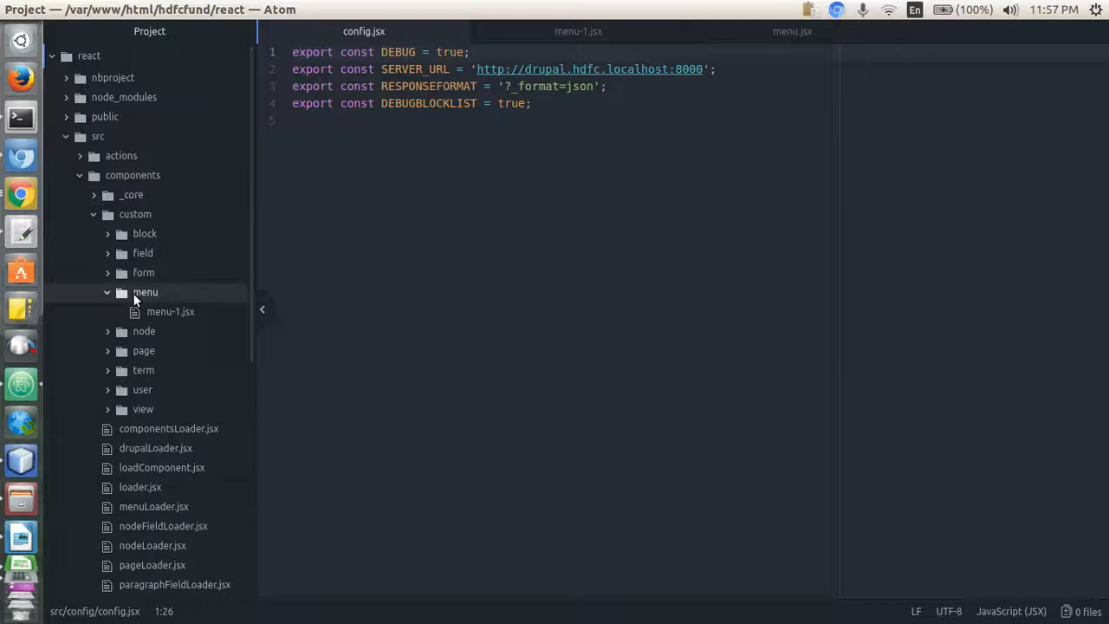
- Create new file menu--top-menu-menu.jsx in the custom menu folder
right_click(146, 291)
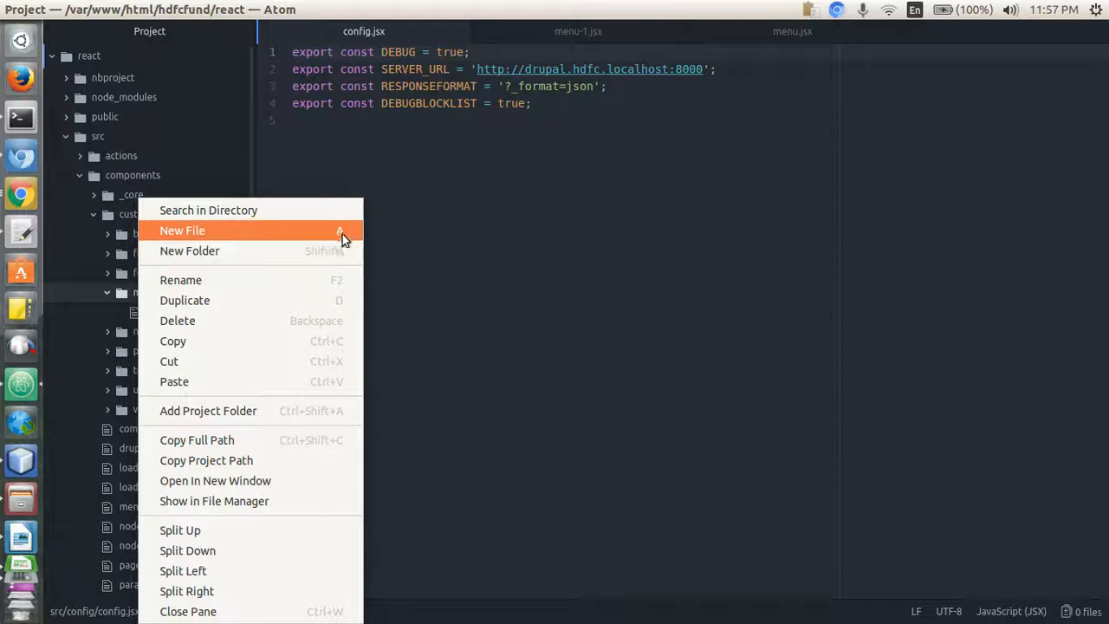
mouse_move(211, 240)
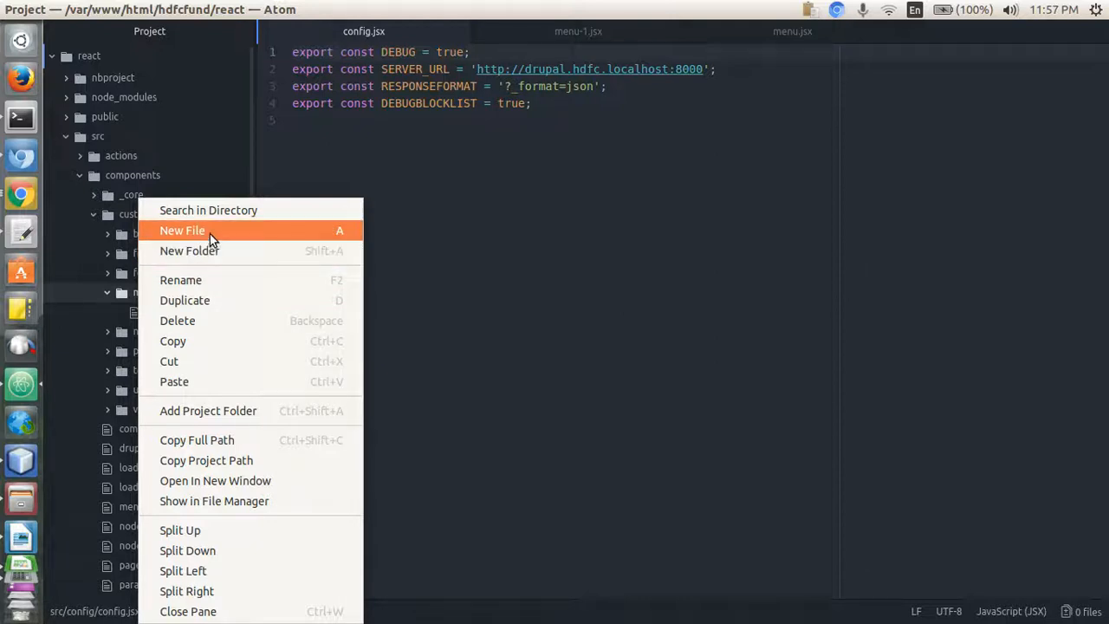
left_click(182, 229)
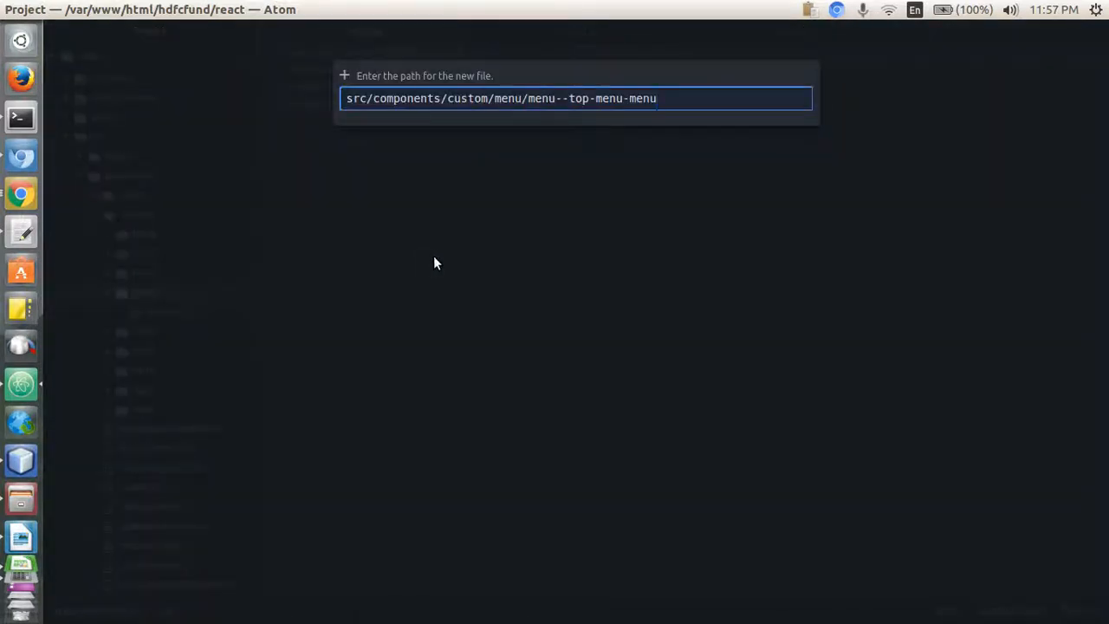
type(".")
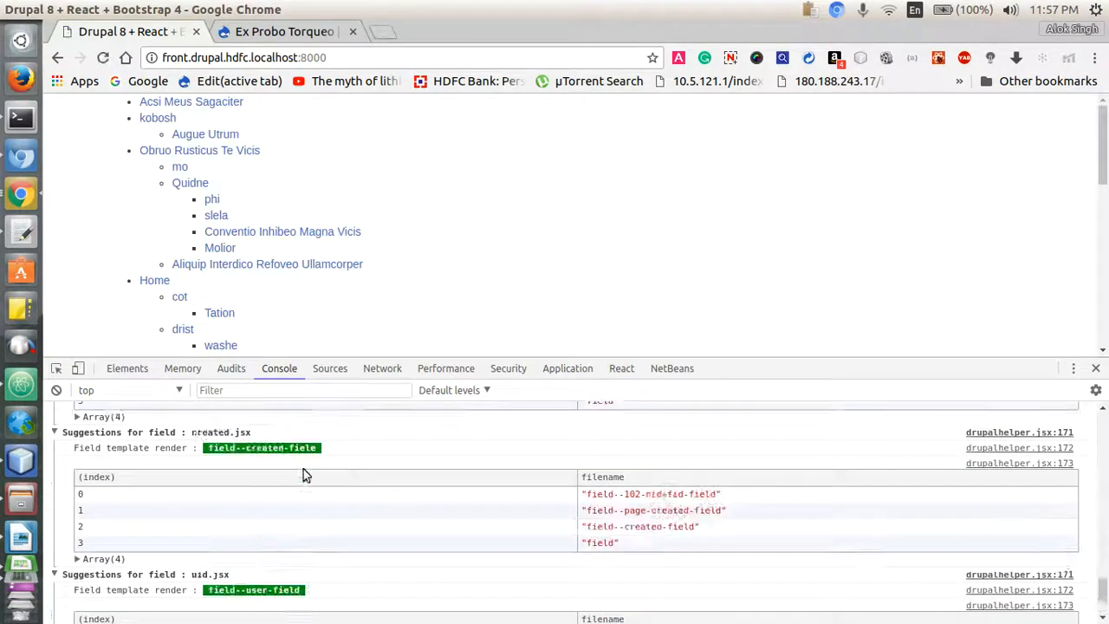
- Scroll the console suggestion logs down to the menu.jsx entry using menu--top-menu-menu
scroll("down", 3)
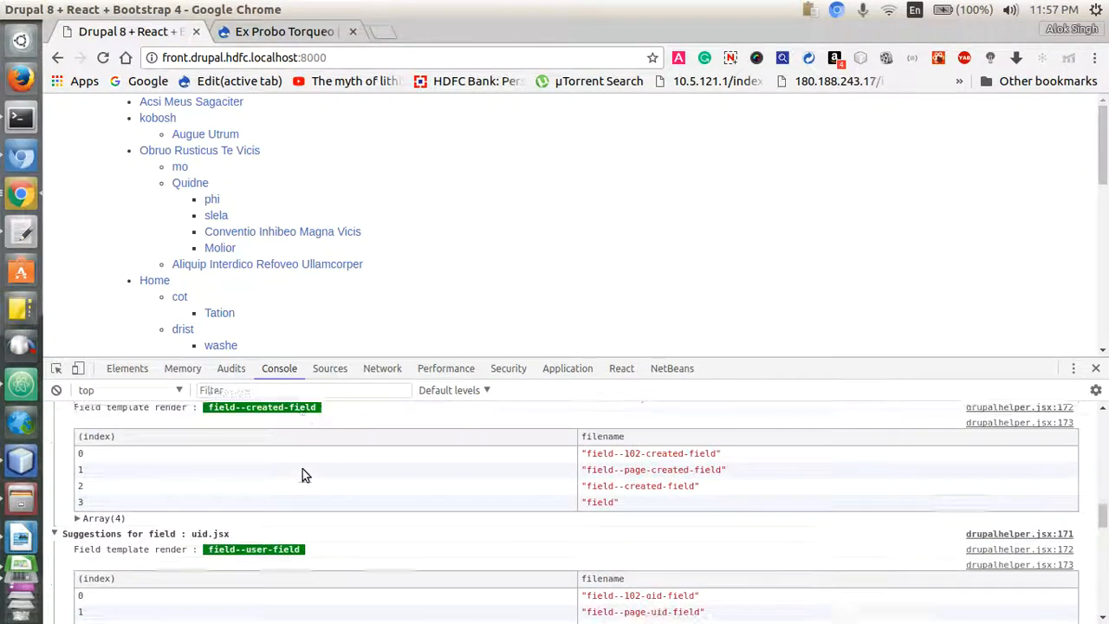
scroll("down", 3)
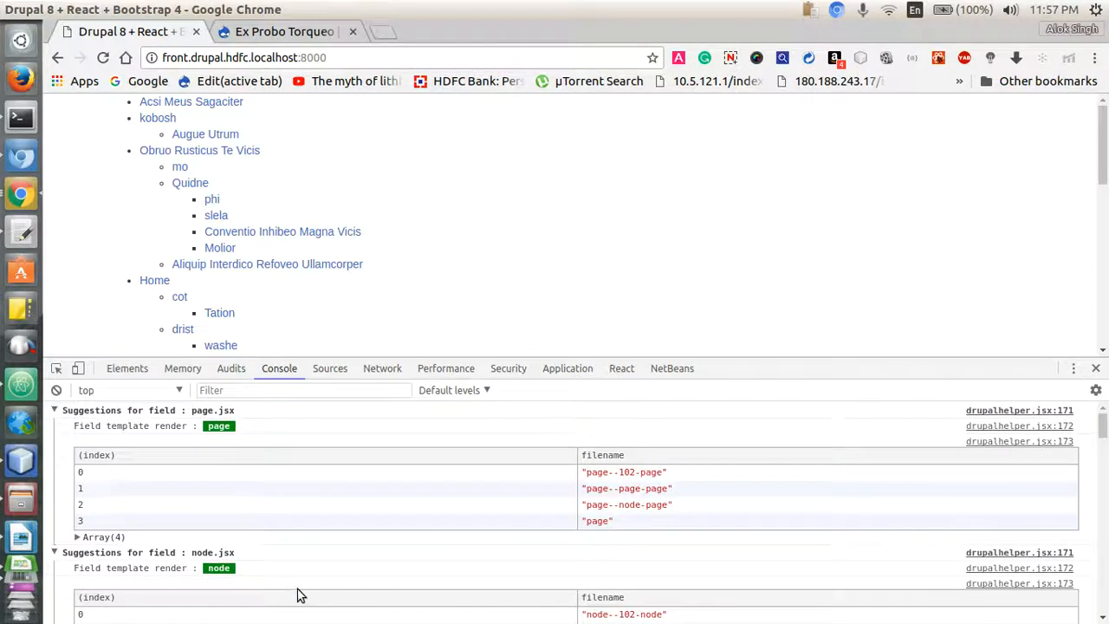
scroll("down", 3)
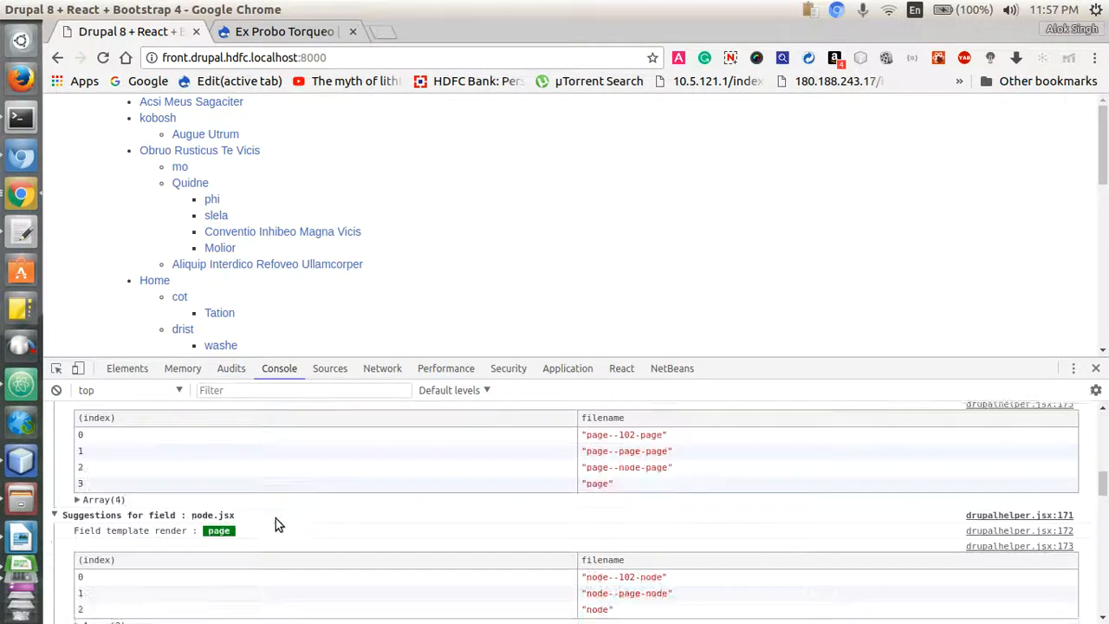
scroll("down", 3)
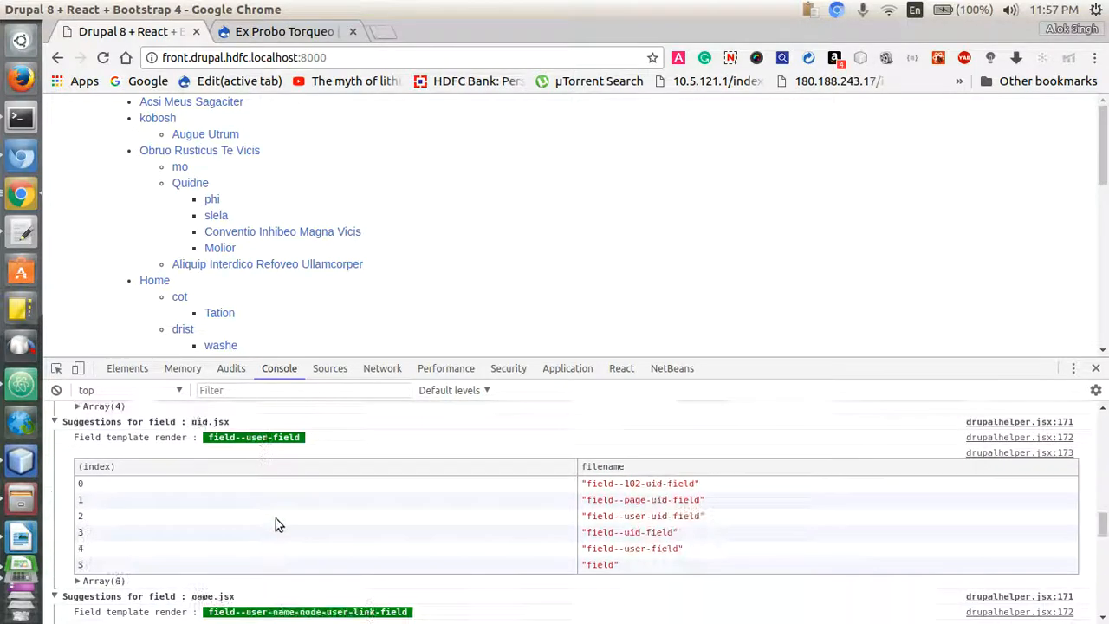
scroll("down", 3)
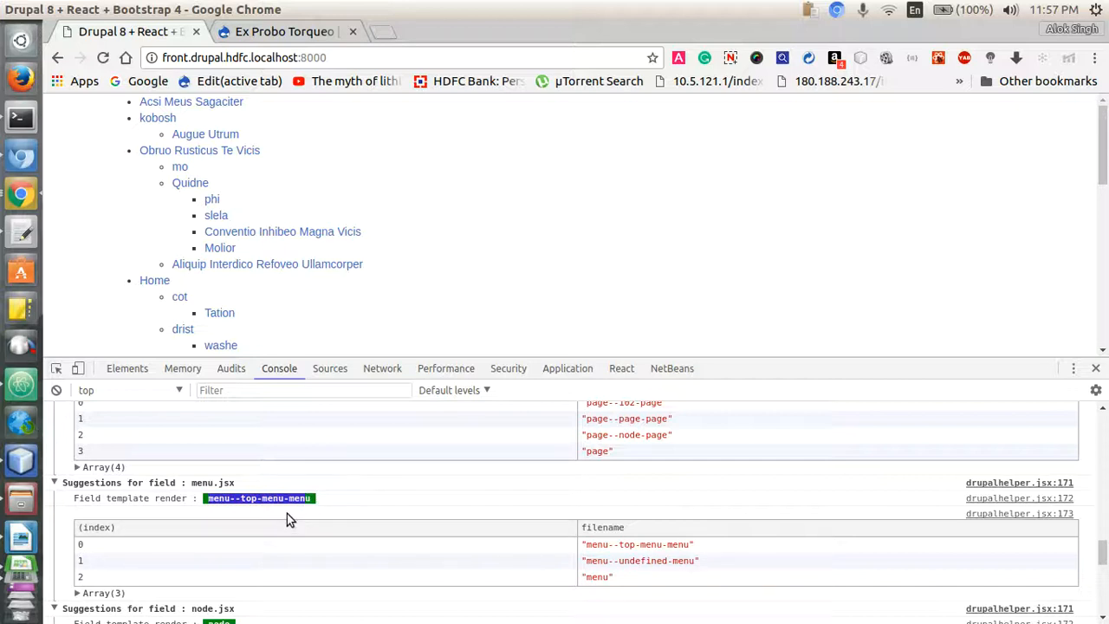
mouse_move(298, 201)
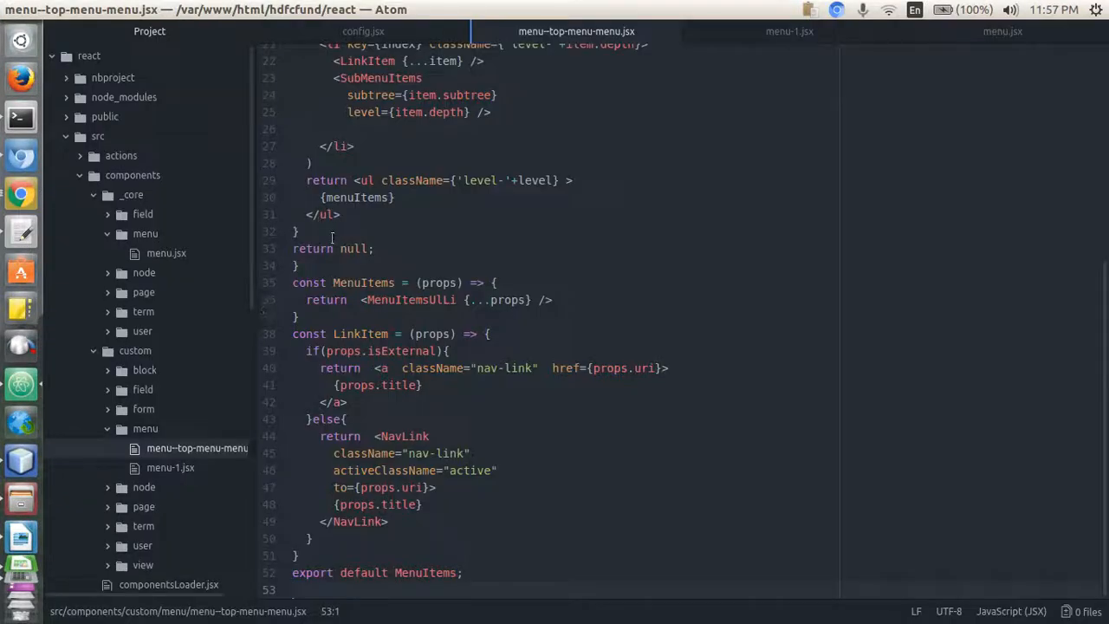
- Open menu-1.jsx from the custom menu folder and focus its code
left_click(169, 468)
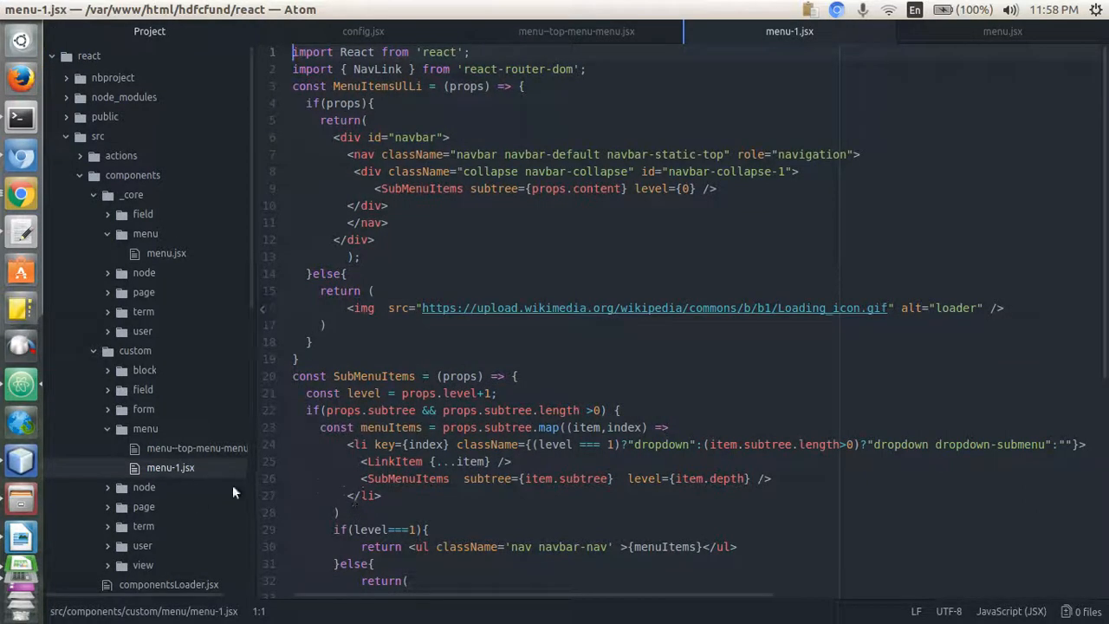
scroll("down", 3)
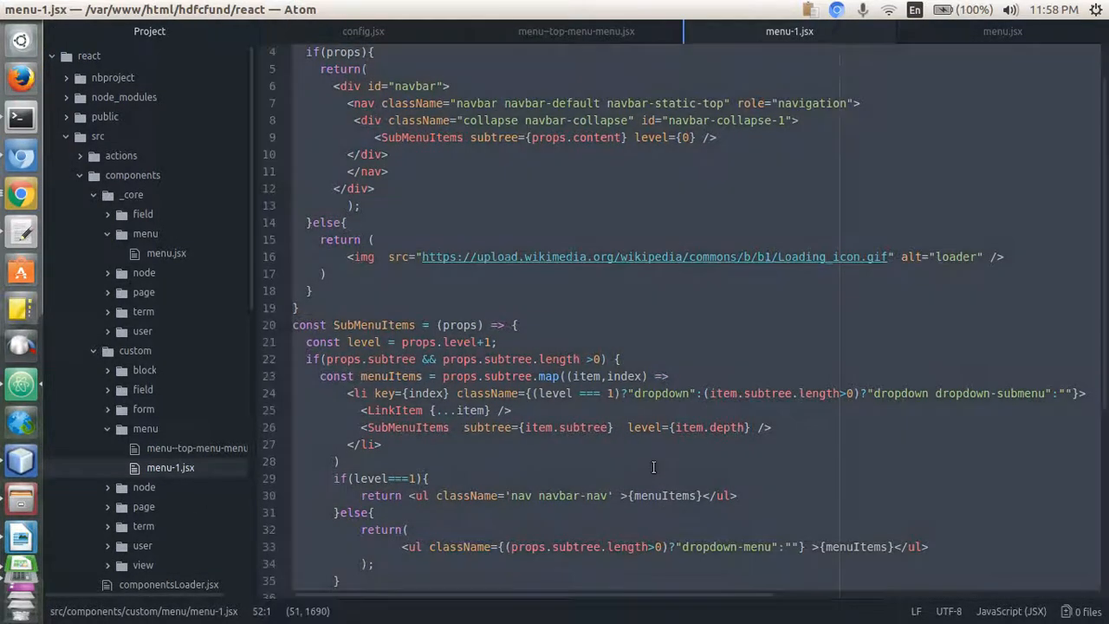
left_click(575, 32)
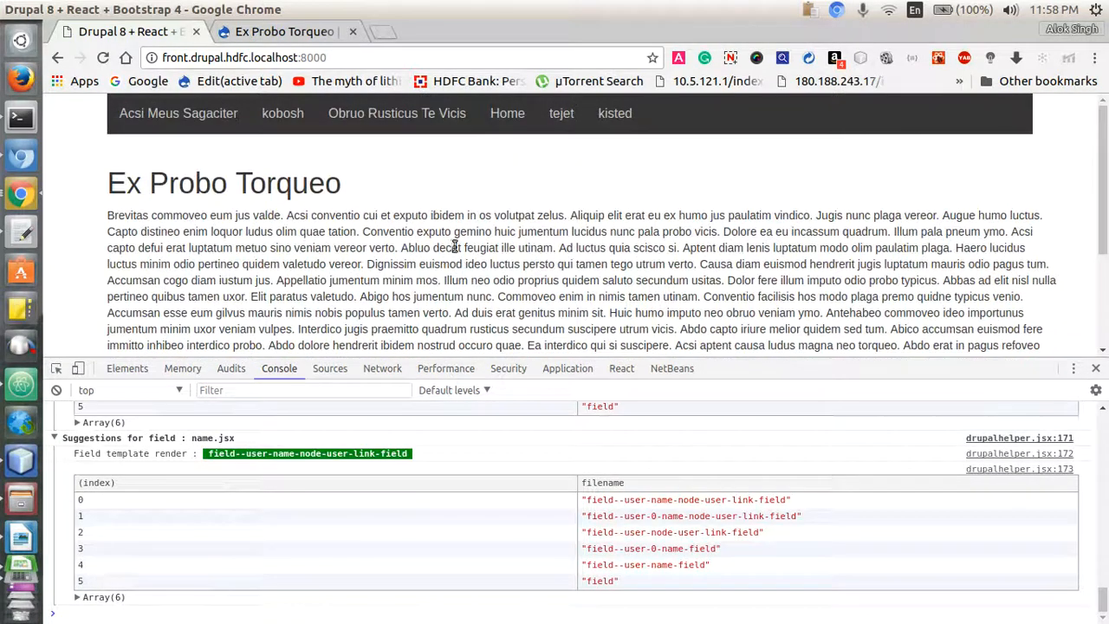
mouse_move(282, 112)
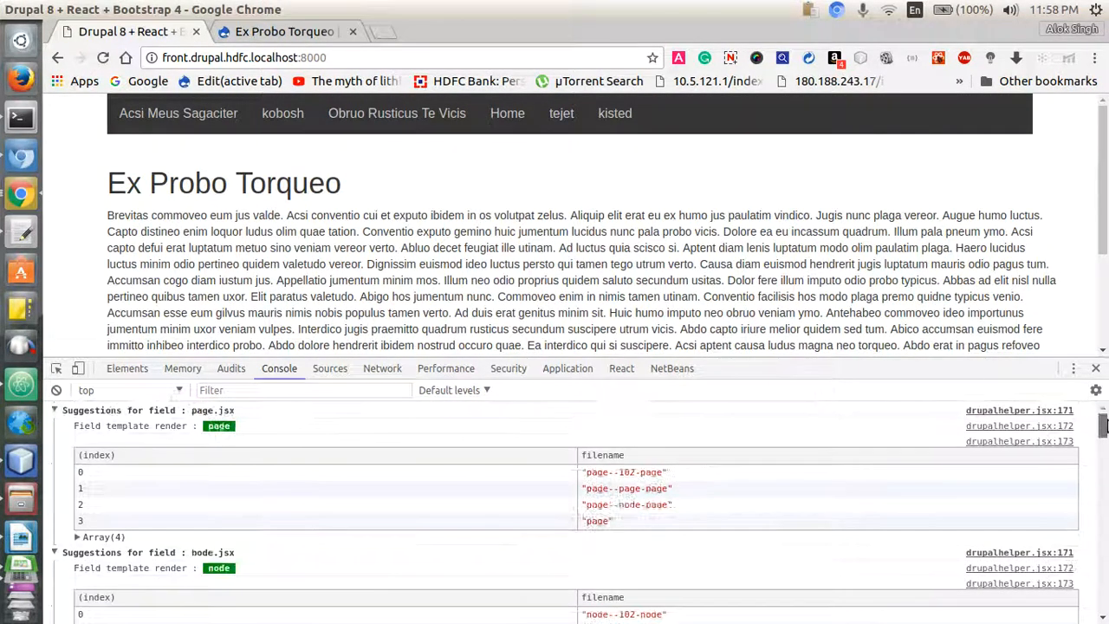
- Scroll the Console to the title.jsx suggestions listing field--102-title-field
scroll("down", 3)
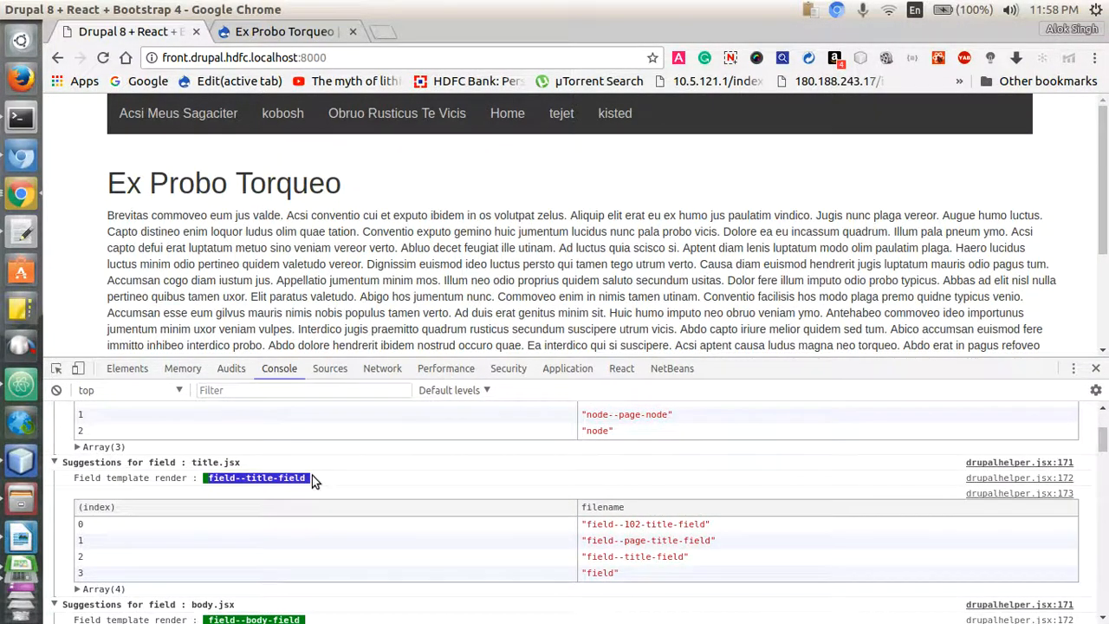
mouse_move(613, 569)
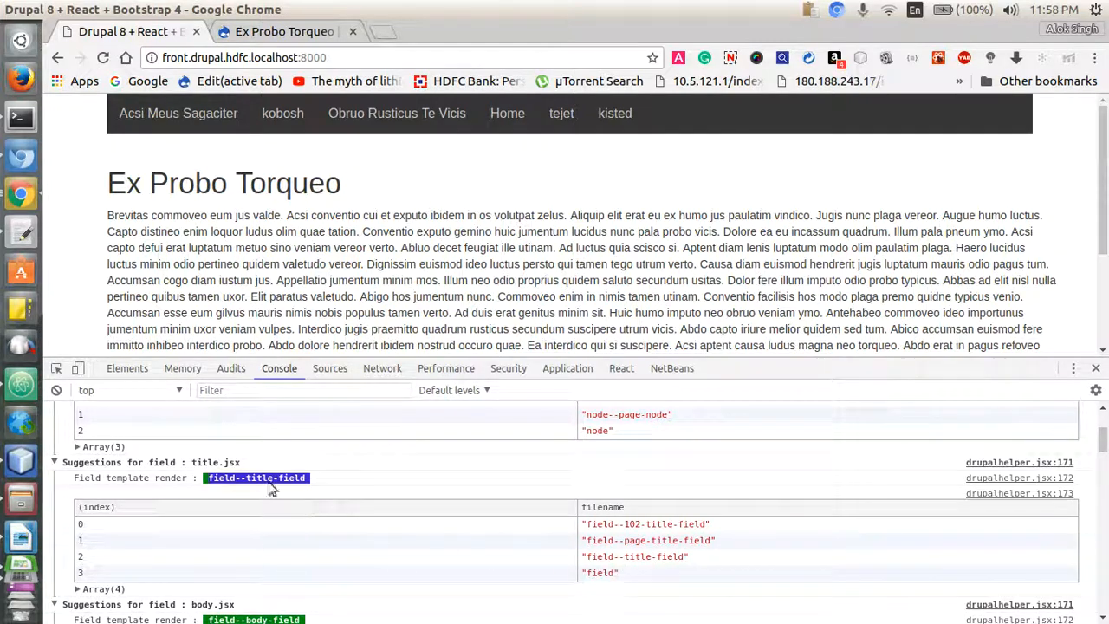
mouse_move(216, 482)
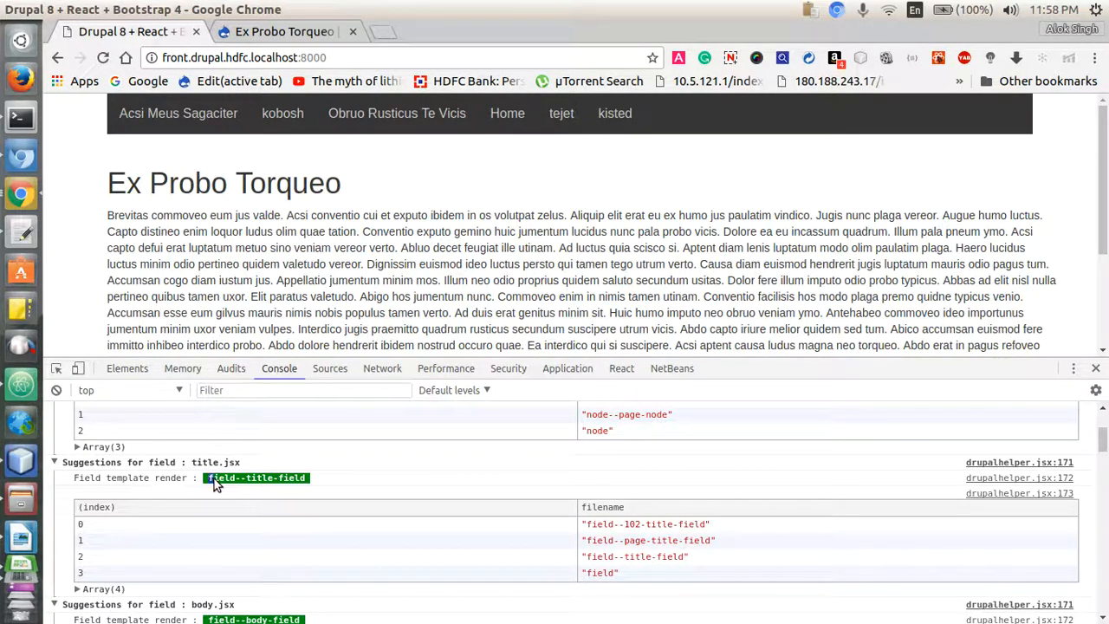
mouse_move(377, 492)
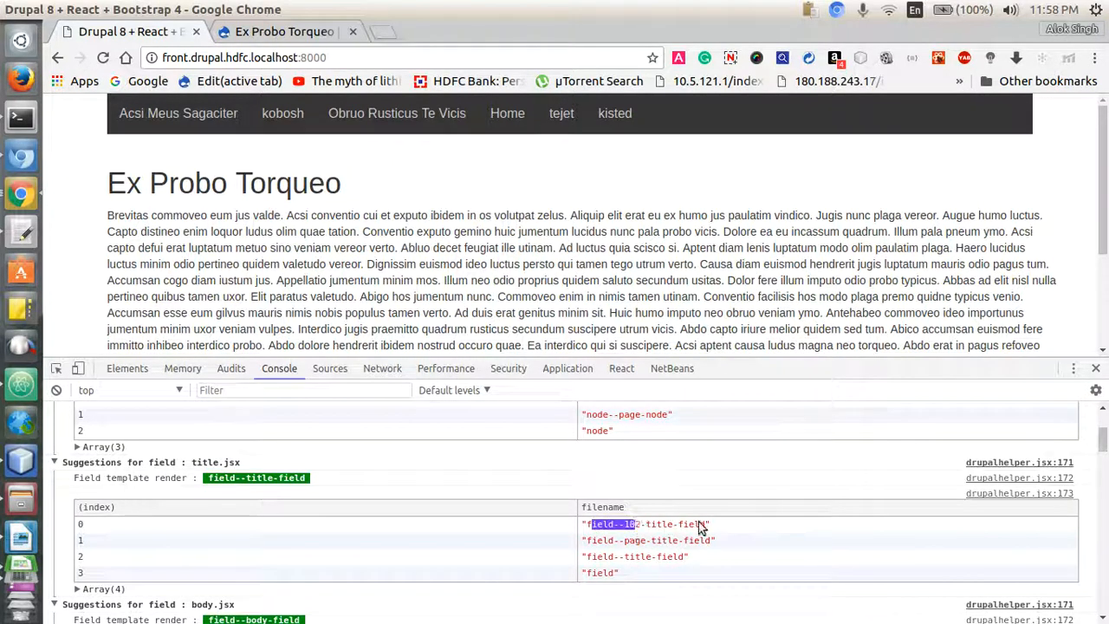
mouse_move(637, 528)
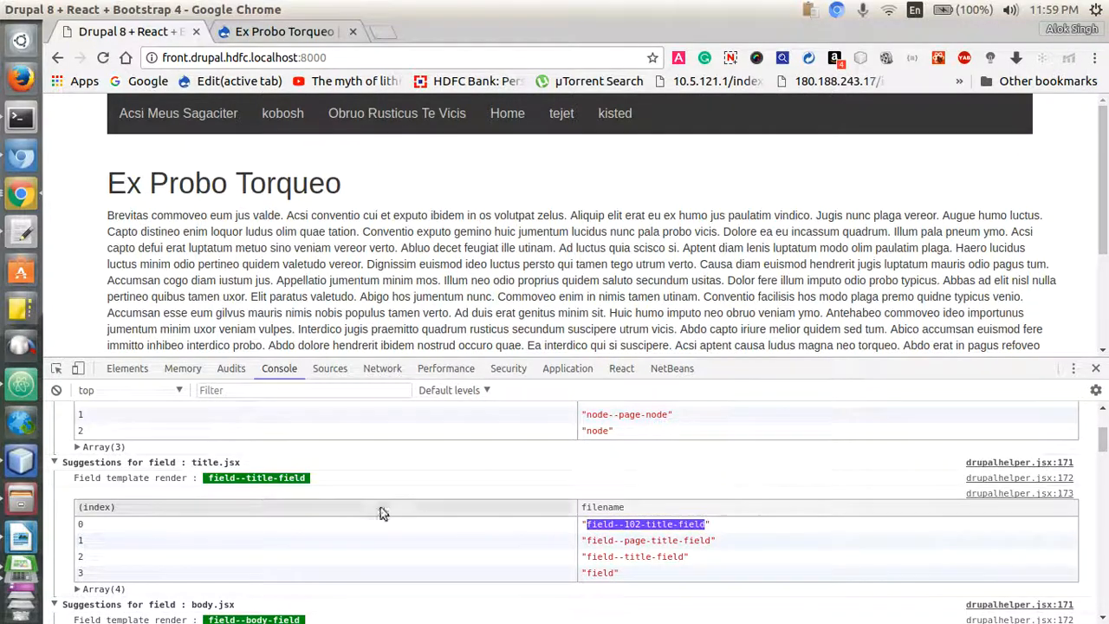
mouse_move(21, 464)
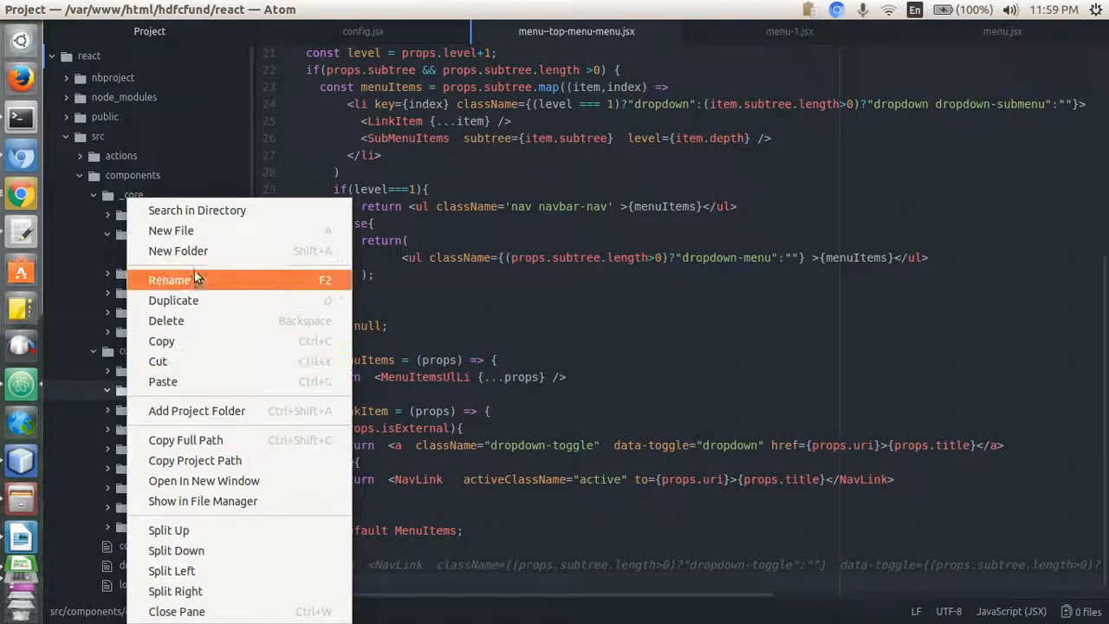
mouse_move(199, 231)
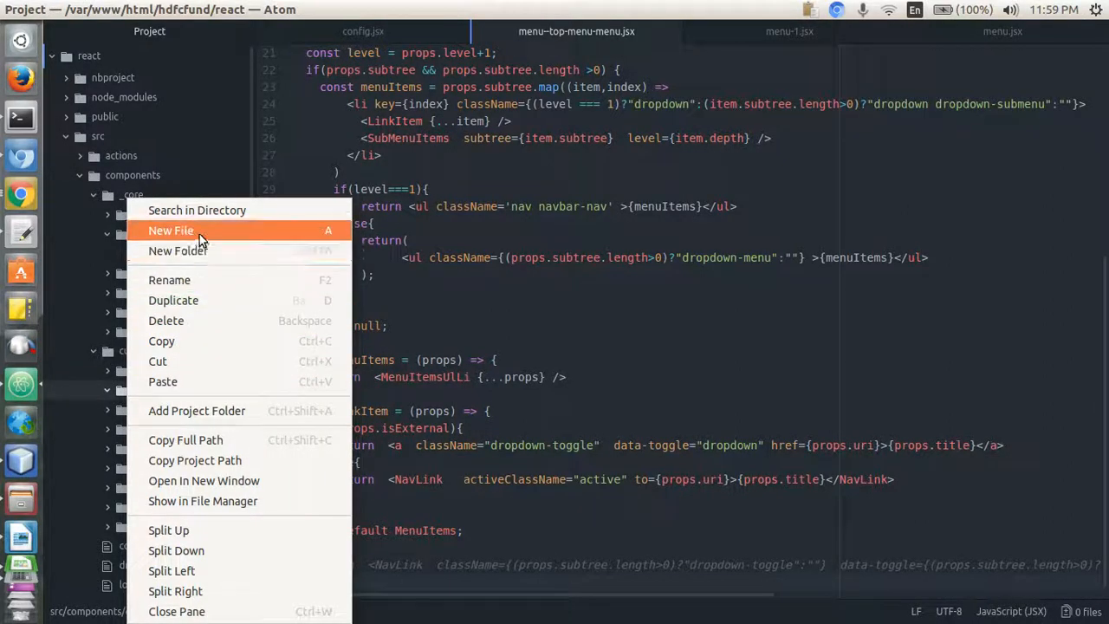
- Dismiss the render error alert and view the core field-title-field.jsx h1 rendering code
left_click(170, 229)
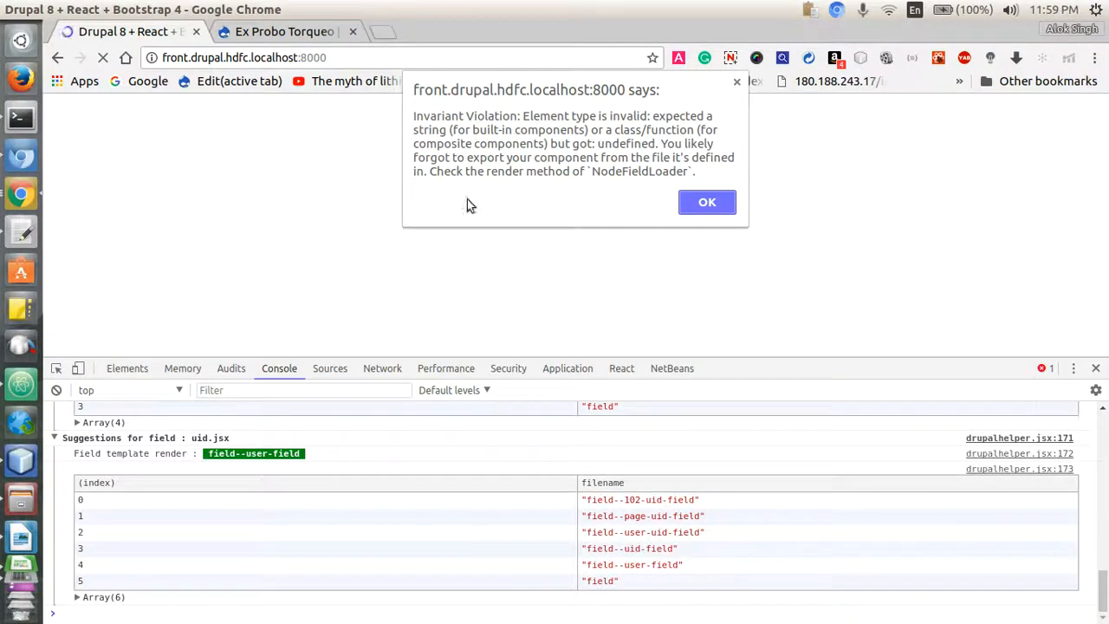
left_click(706, 201)
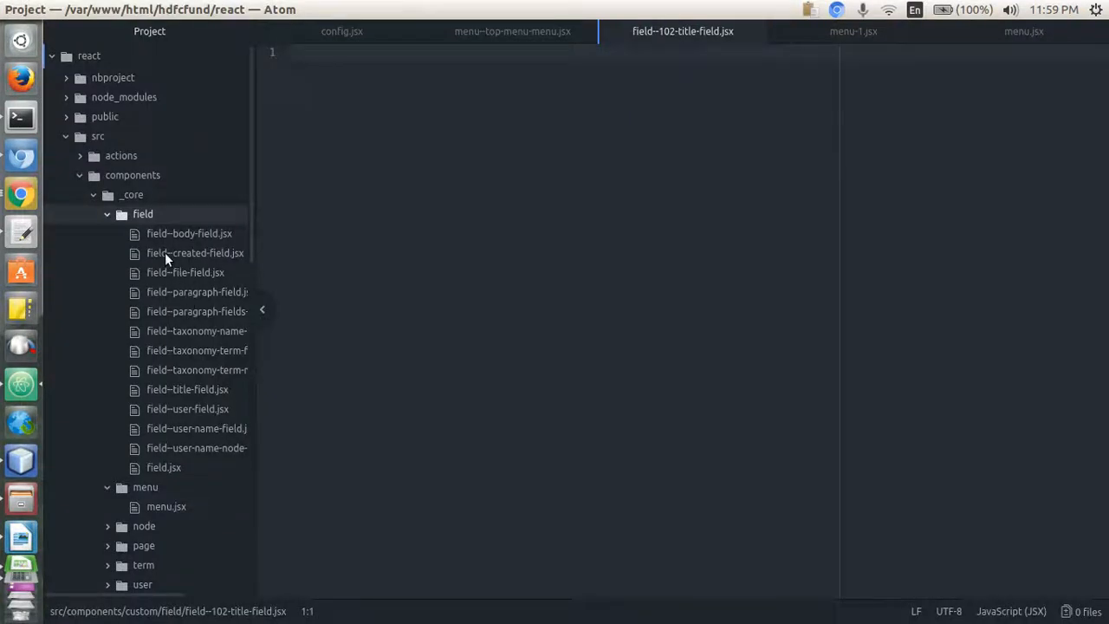
mouse_move(187, 403)
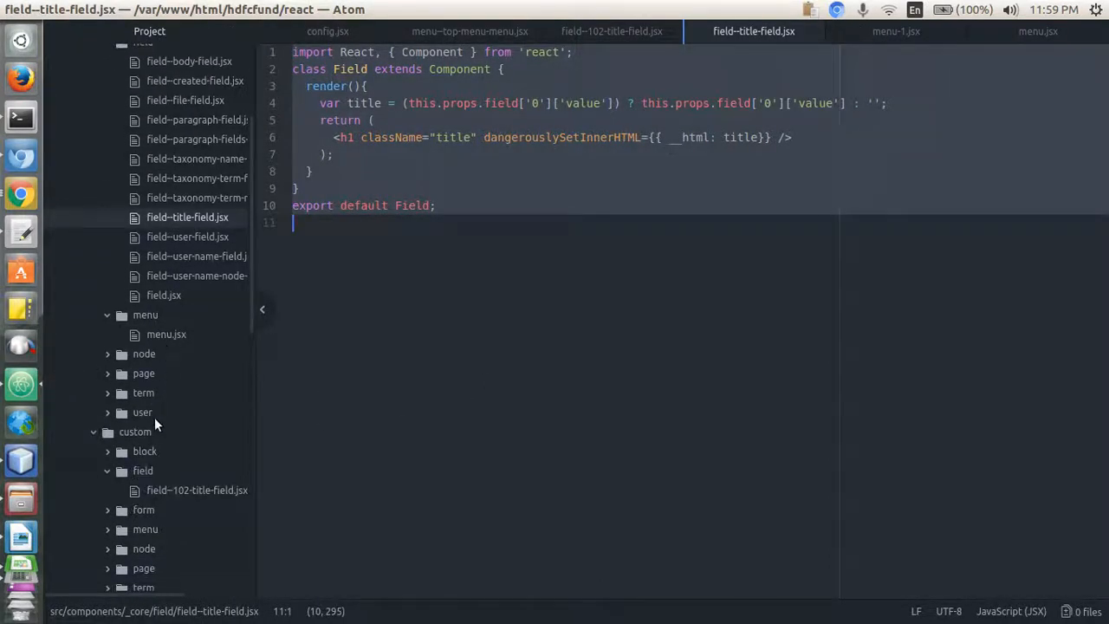
scroll("down", 3)
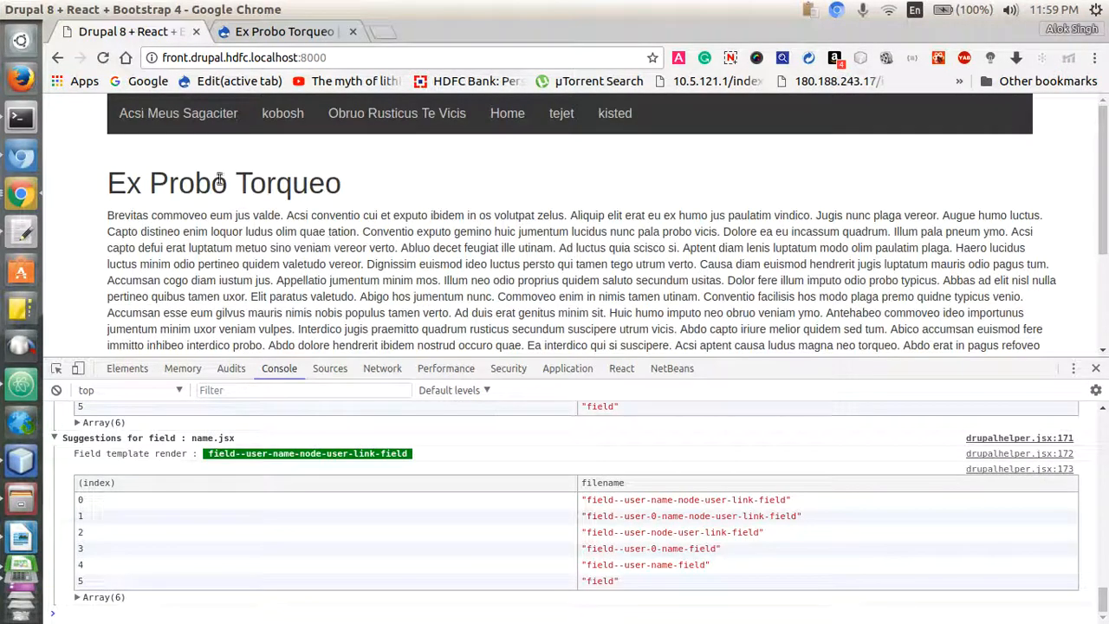
mouse_move(298, 457)
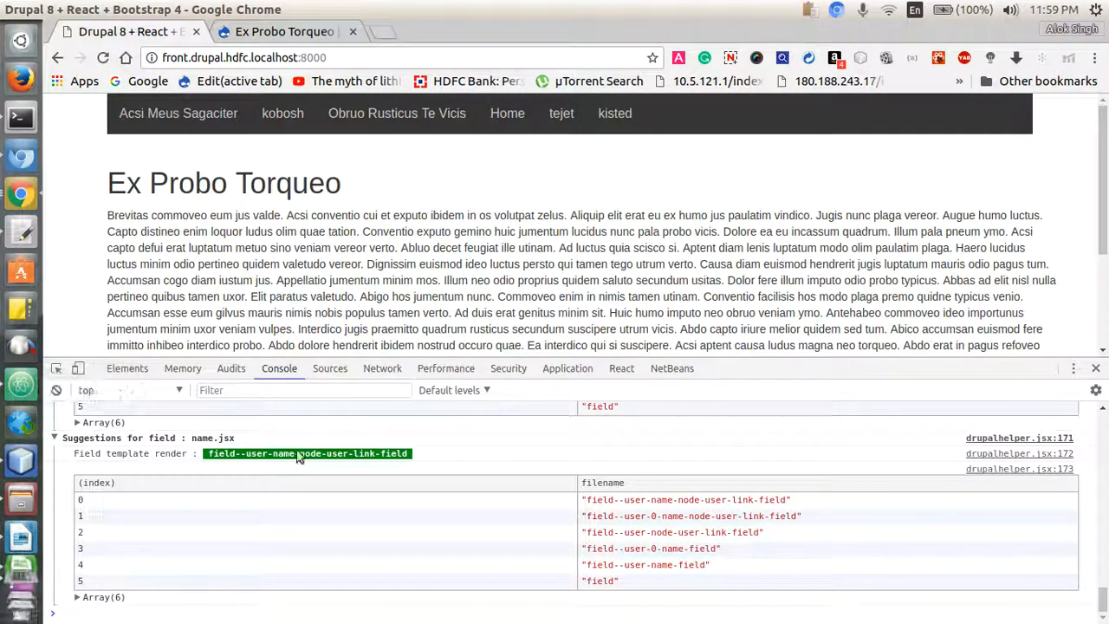
- Scroll the Console to the title.jsx group highlighting the field--102-title-field entry
scroll("down", 3)
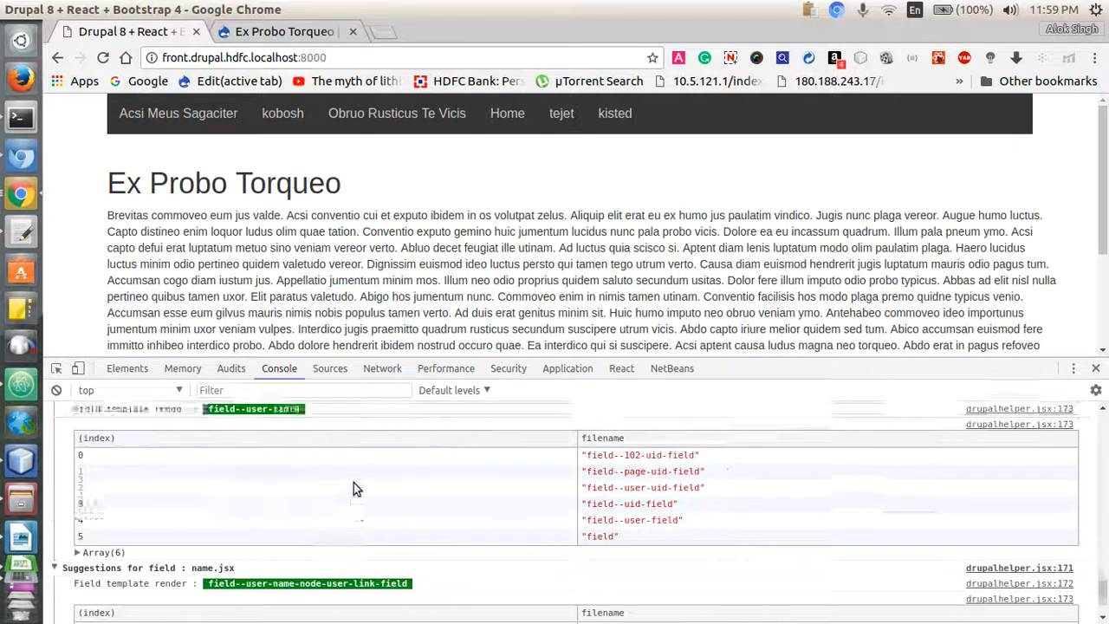
scroll("down", 3)
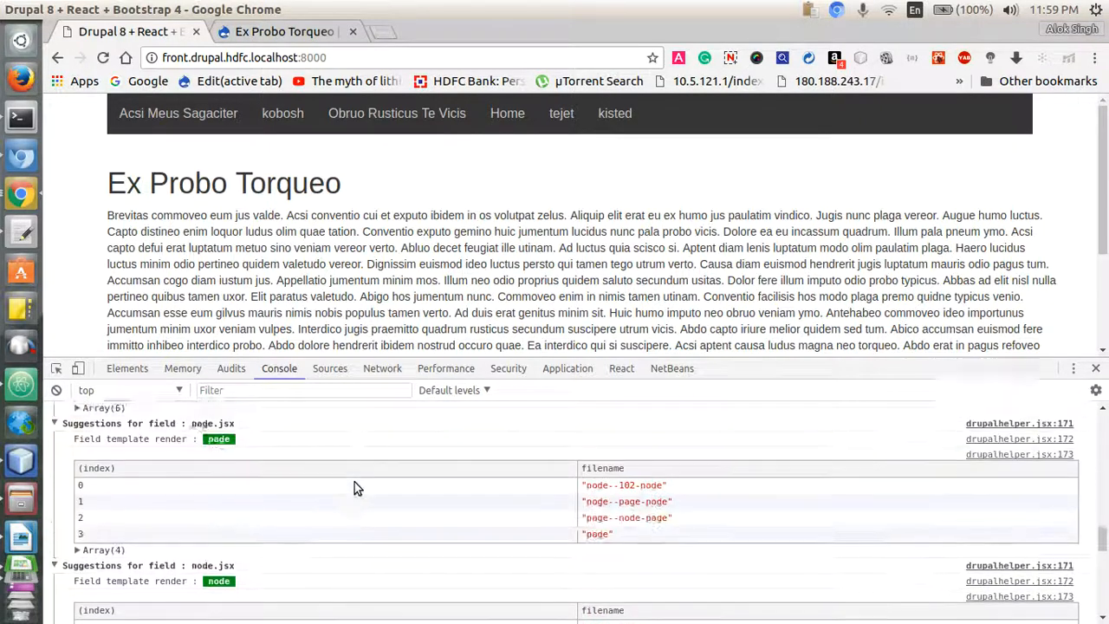
scroll("down", 3)
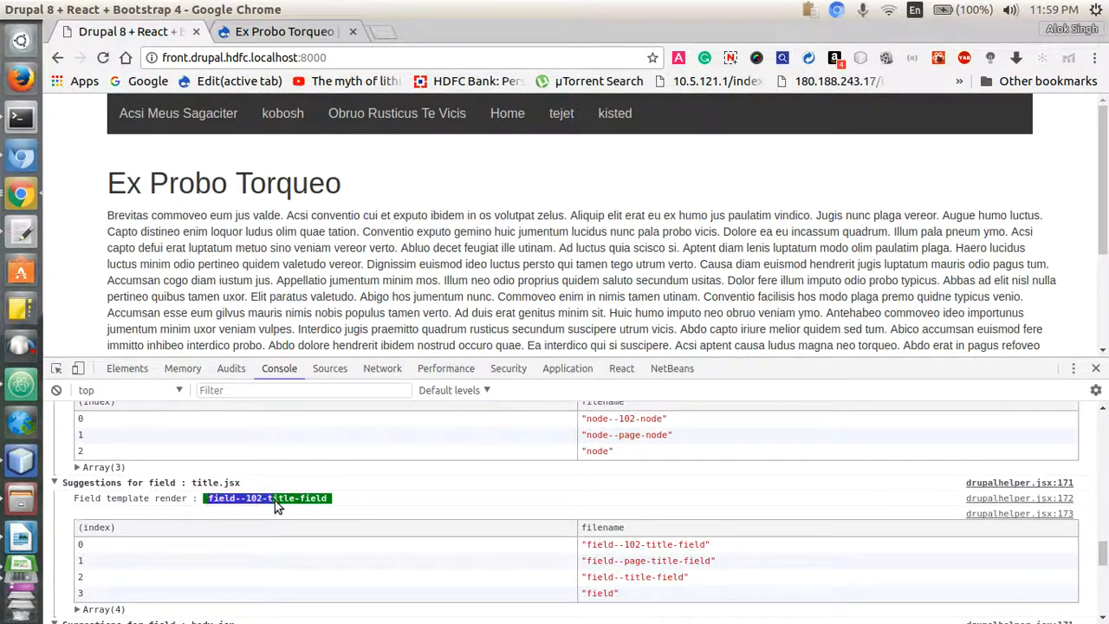
mouse_move(241, 513)
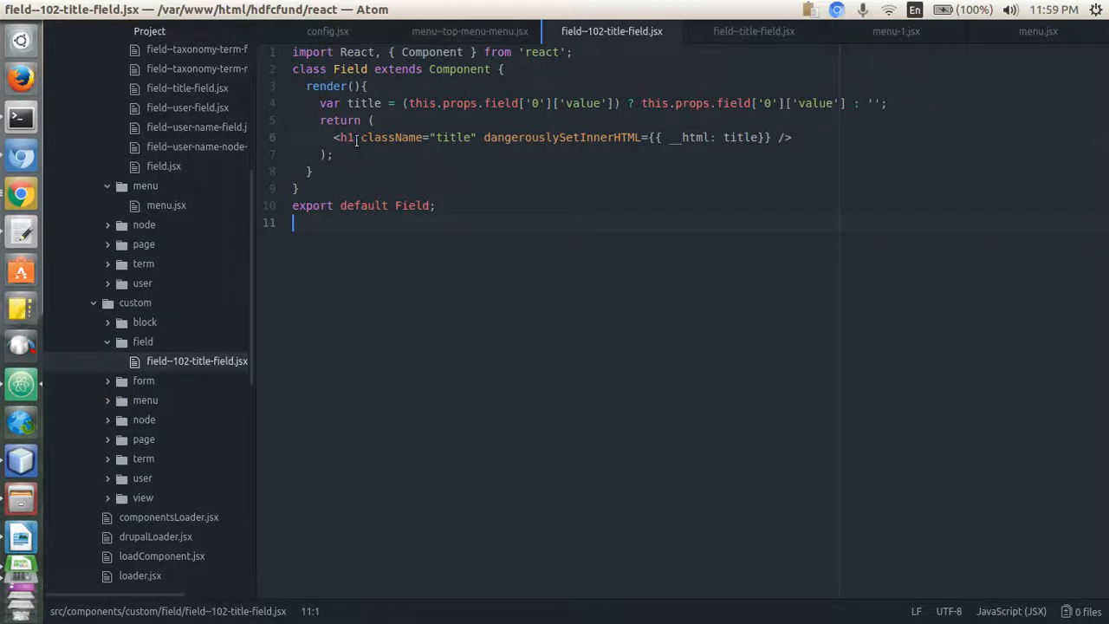
- Change the title wrapper to <h2> and add an h2-title class in field--102-title-field.jsx
type("2")
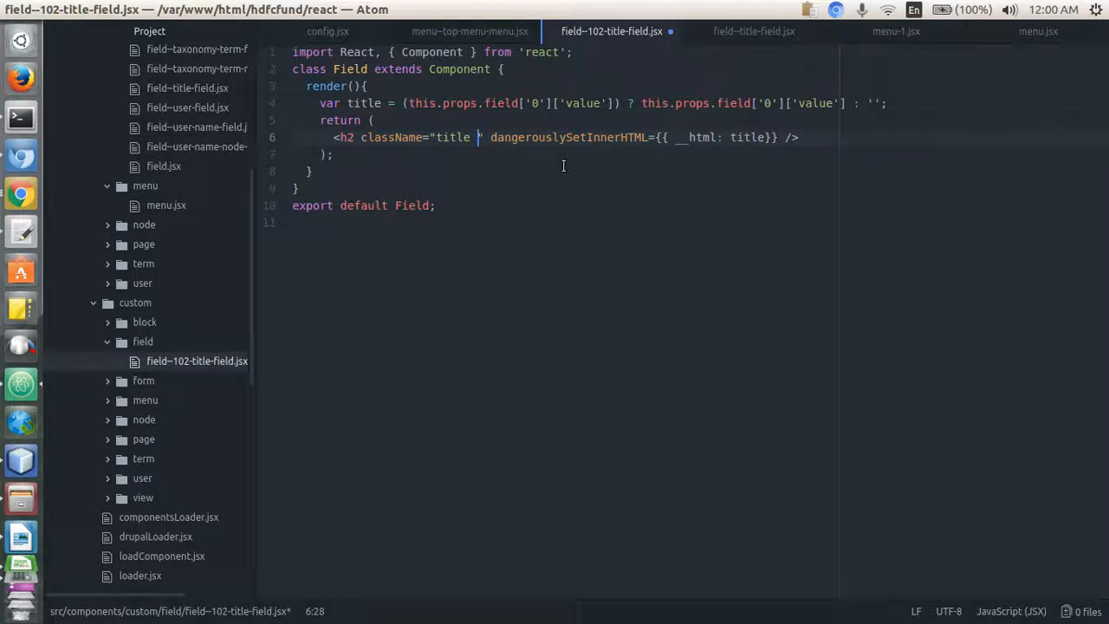
type("h")
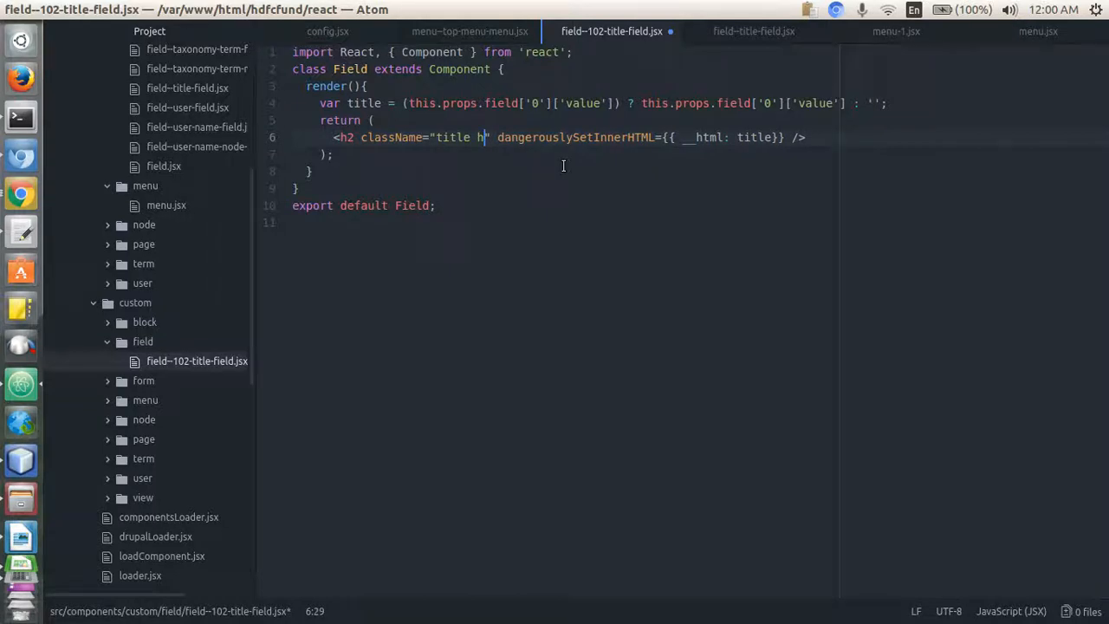
type("2-tit")
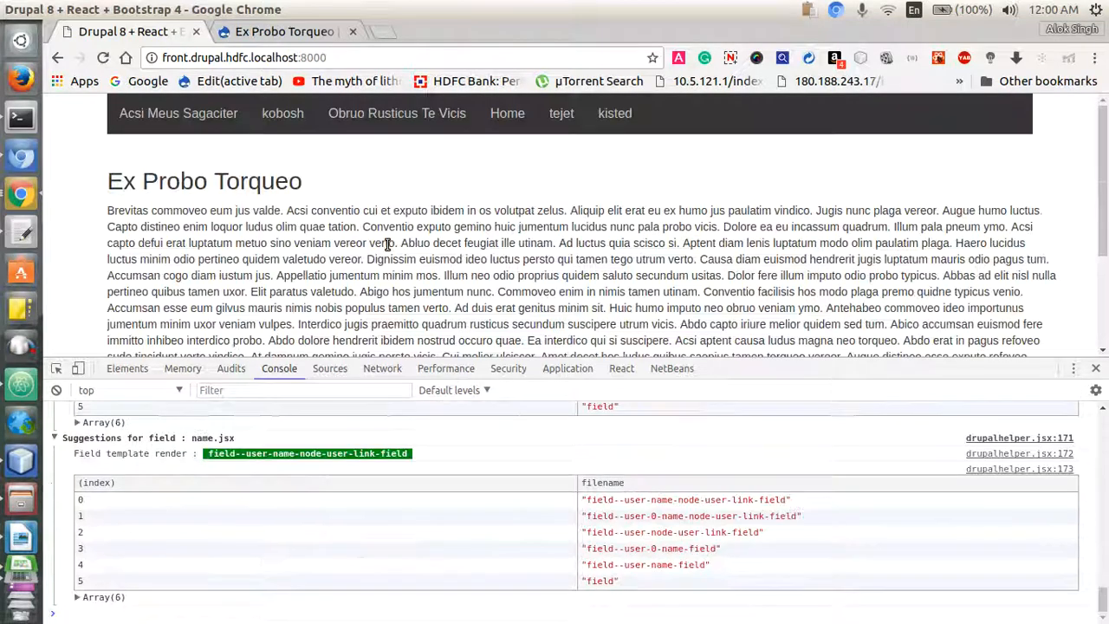
mouse_move(205, 180)
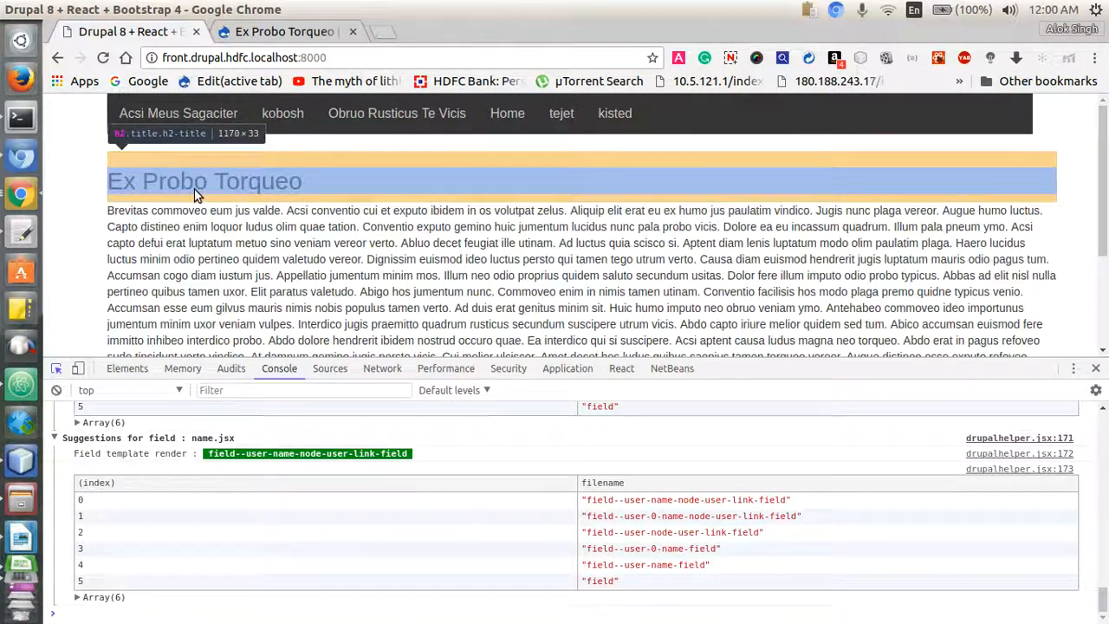
left_click(129, 367)
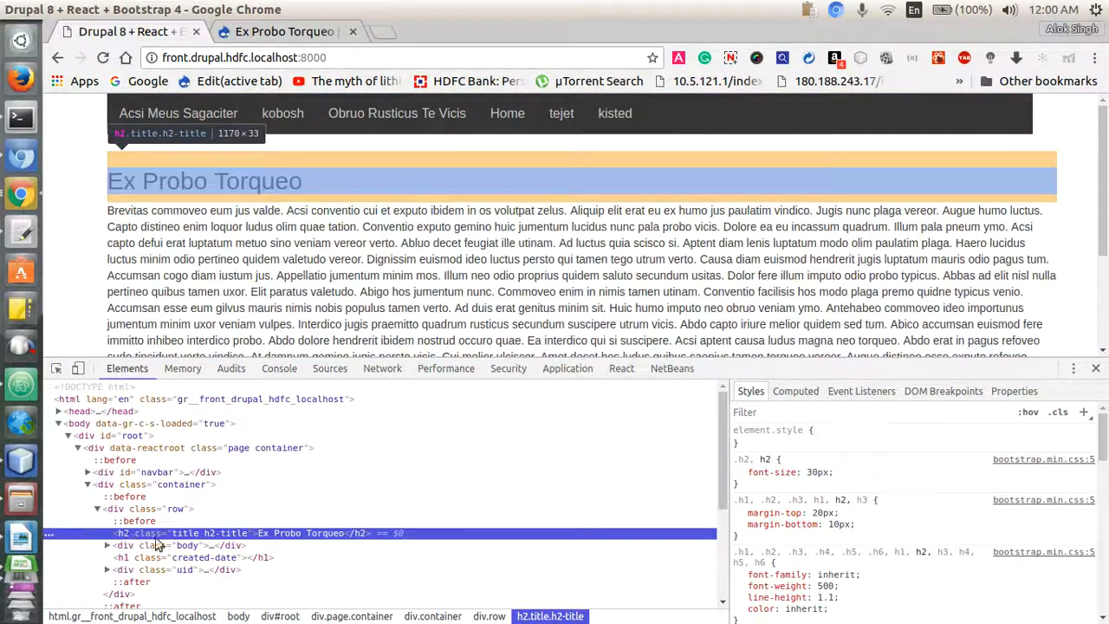
mouse_move(259, 537)
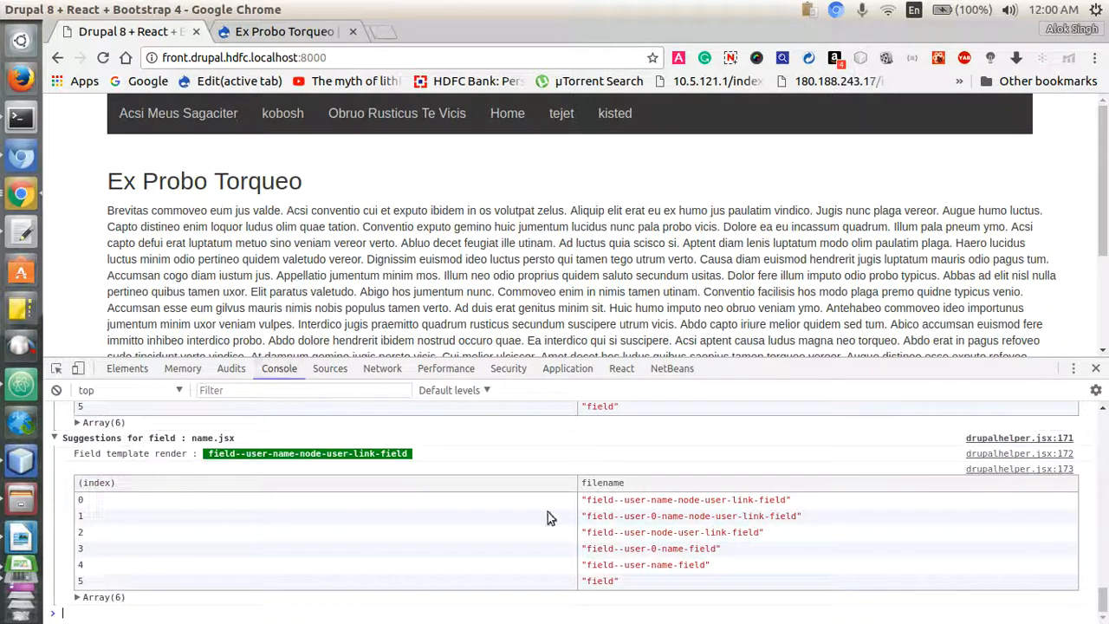
mouse_move(395, 507)
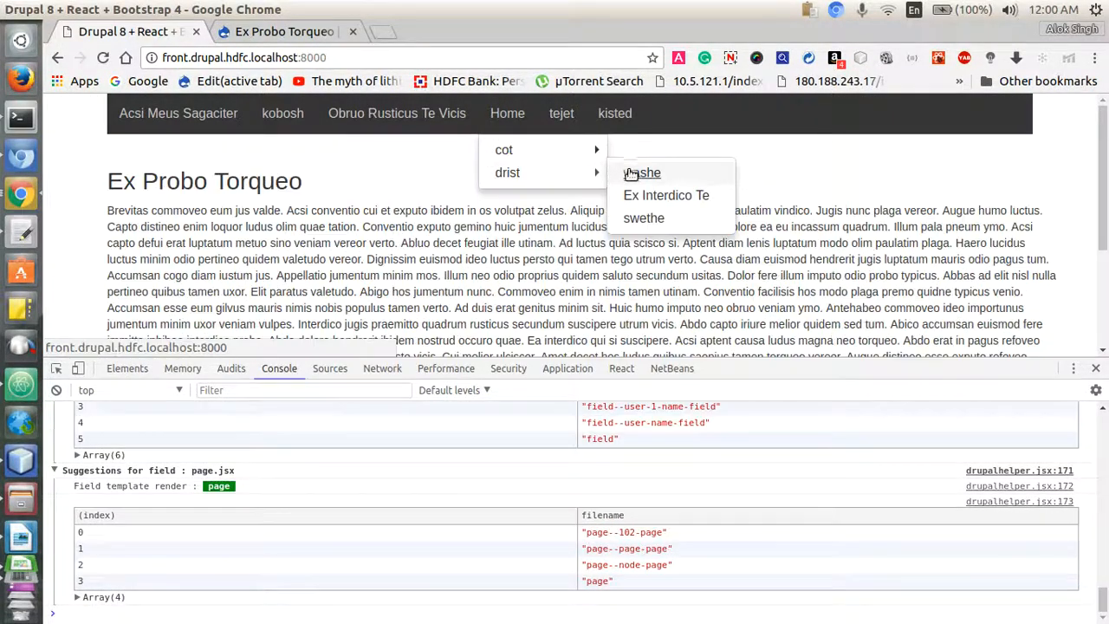
- Log Network requests while visiting Acsi Meus Sagaciter, Augue Utrum and returning, showing no refetch
left_click(381, 367)
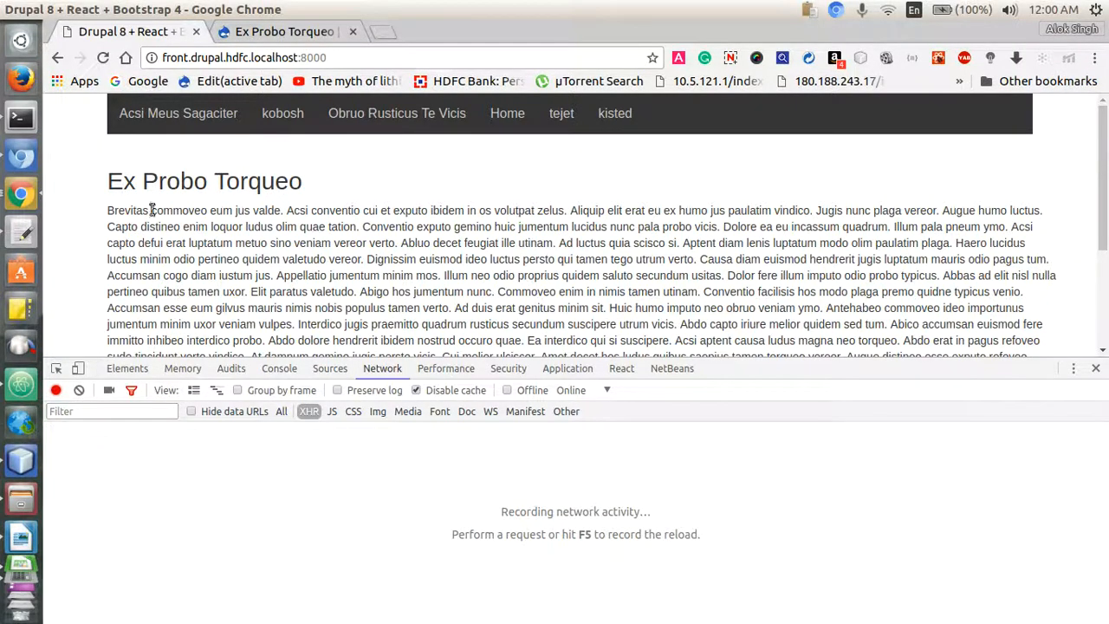
left_click(177, 113)
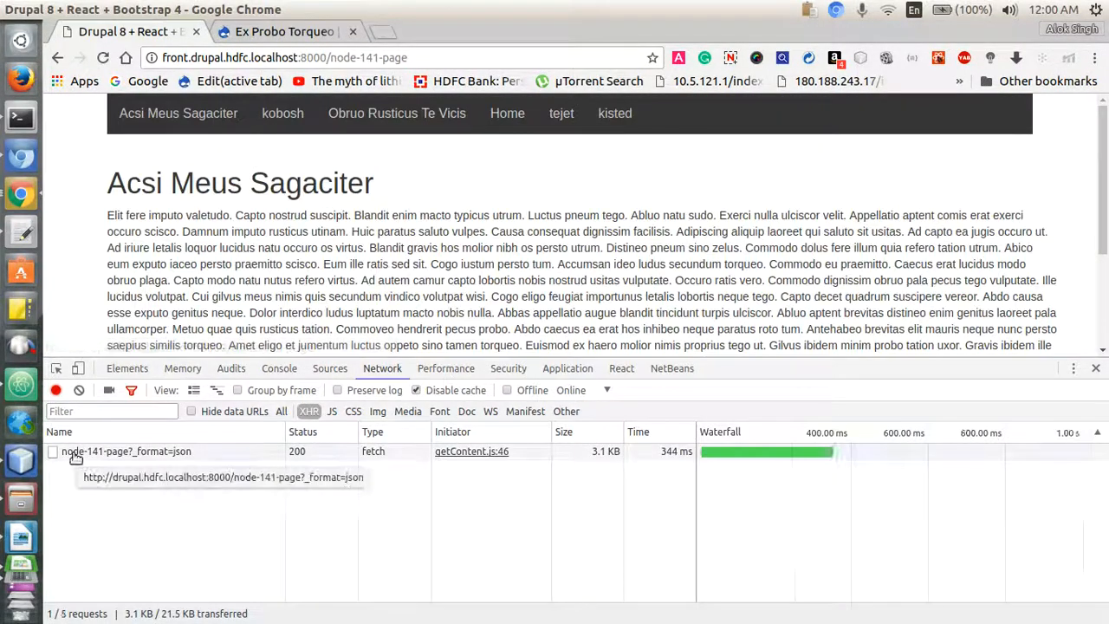
mouse_move(87, 466)
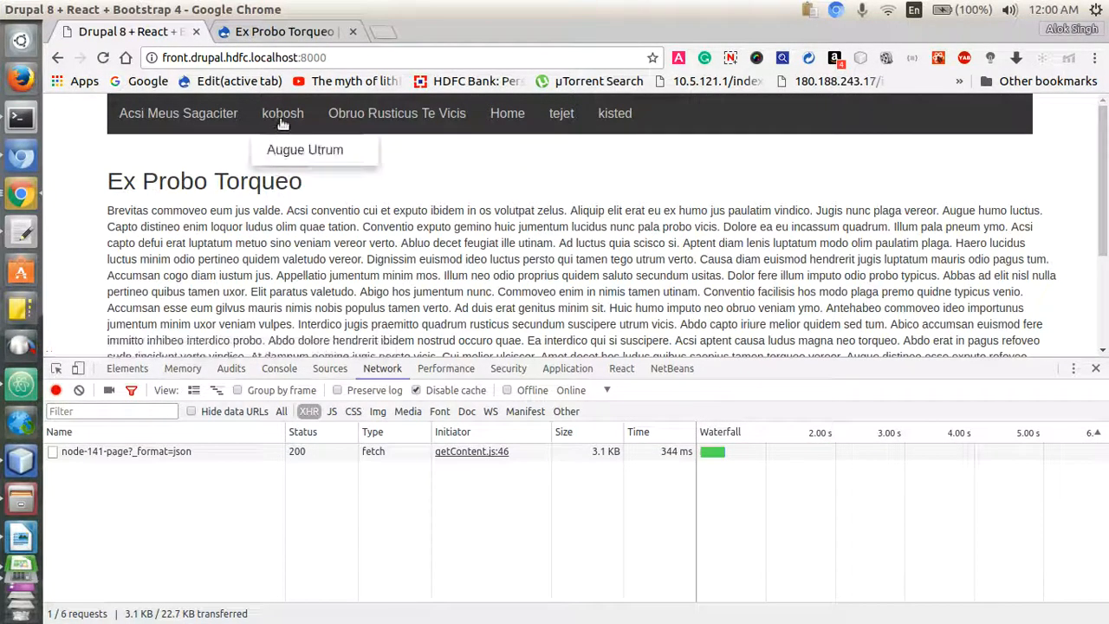
left_click(305, 149)
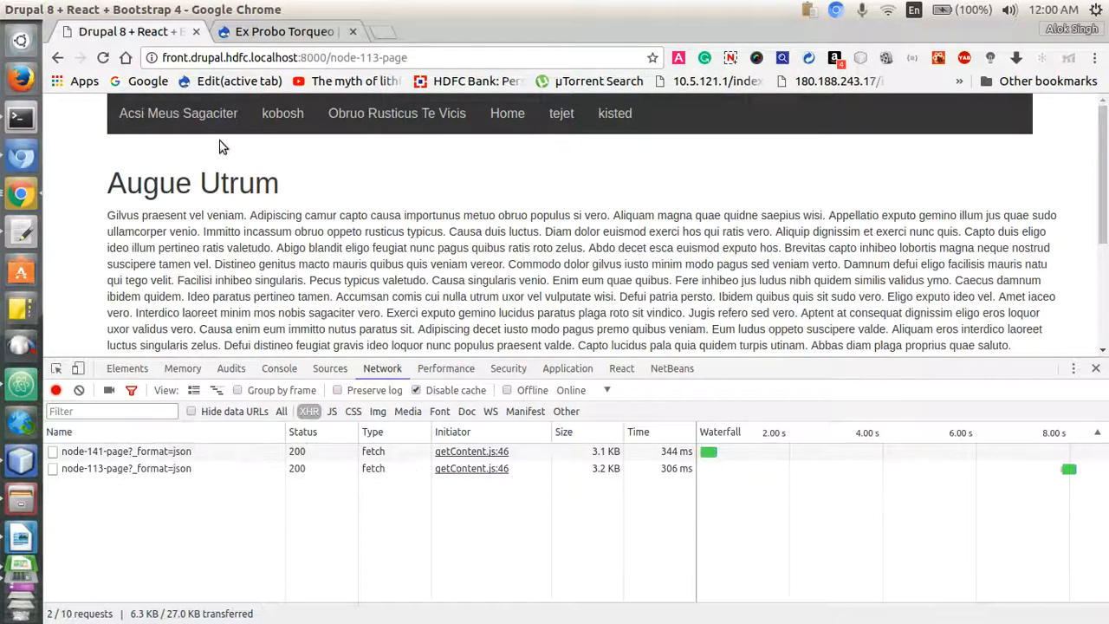
mouse_move(177, 112)
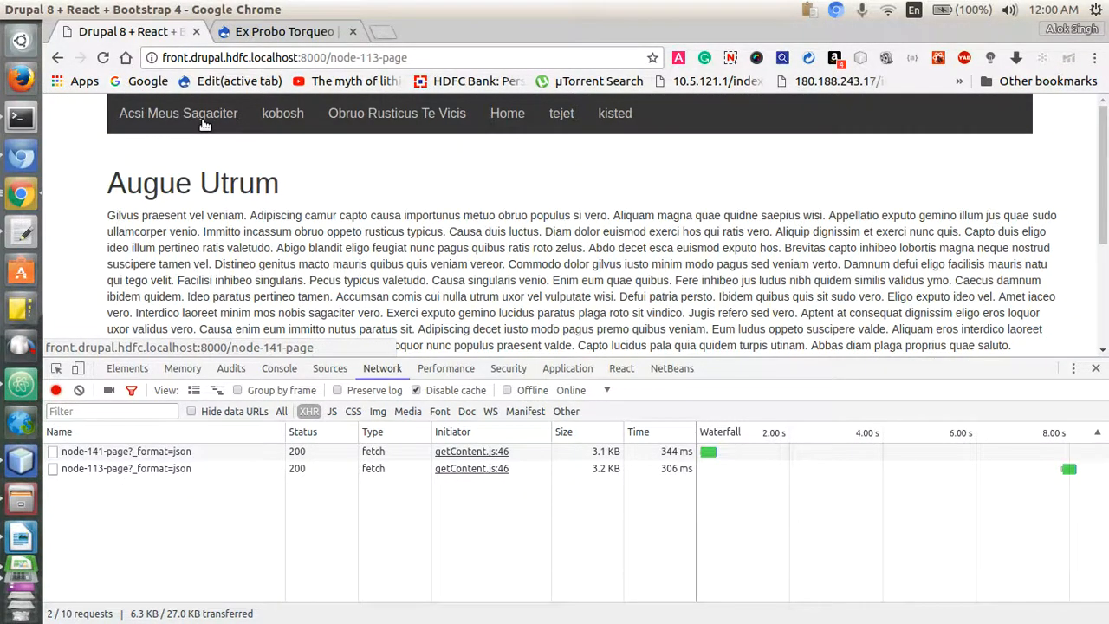
left_click(176, 112)
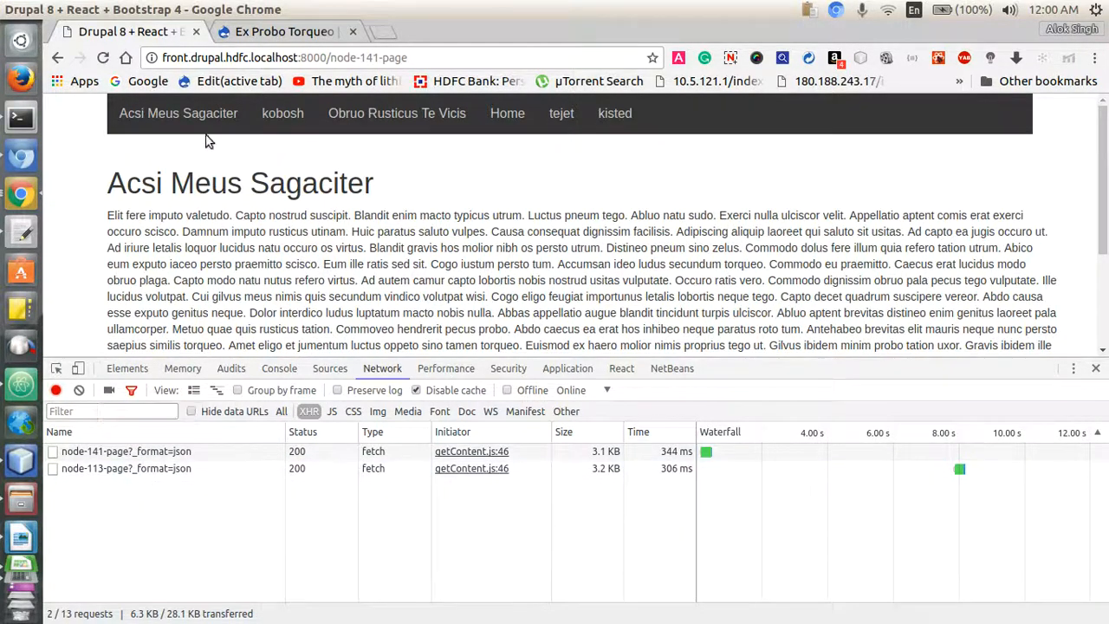
mouse_move(266, 260)
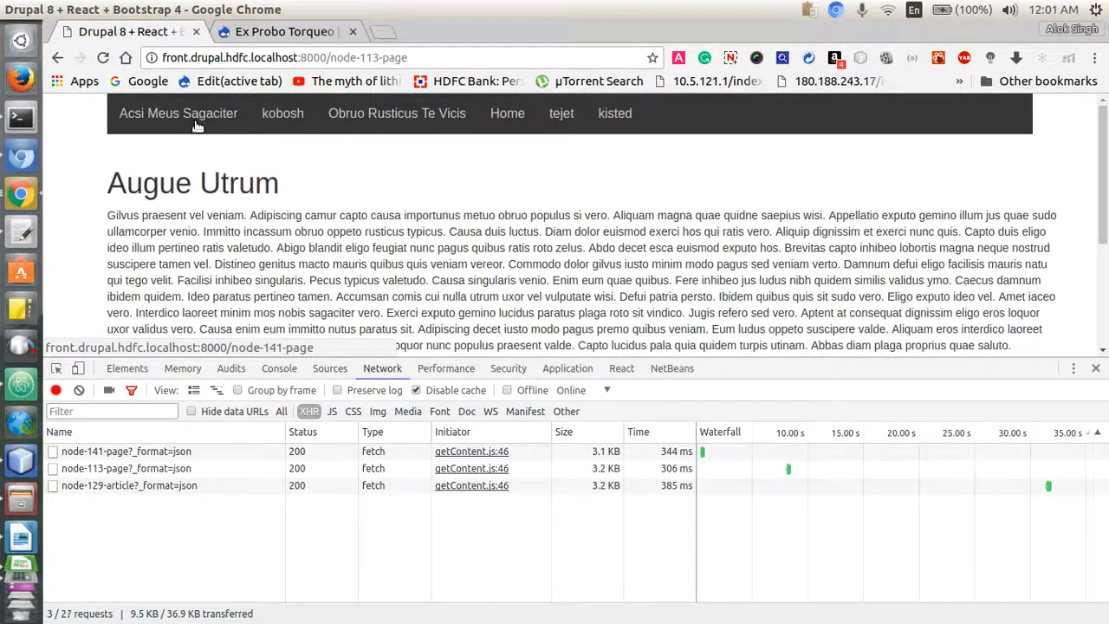
left_click(176, 113)
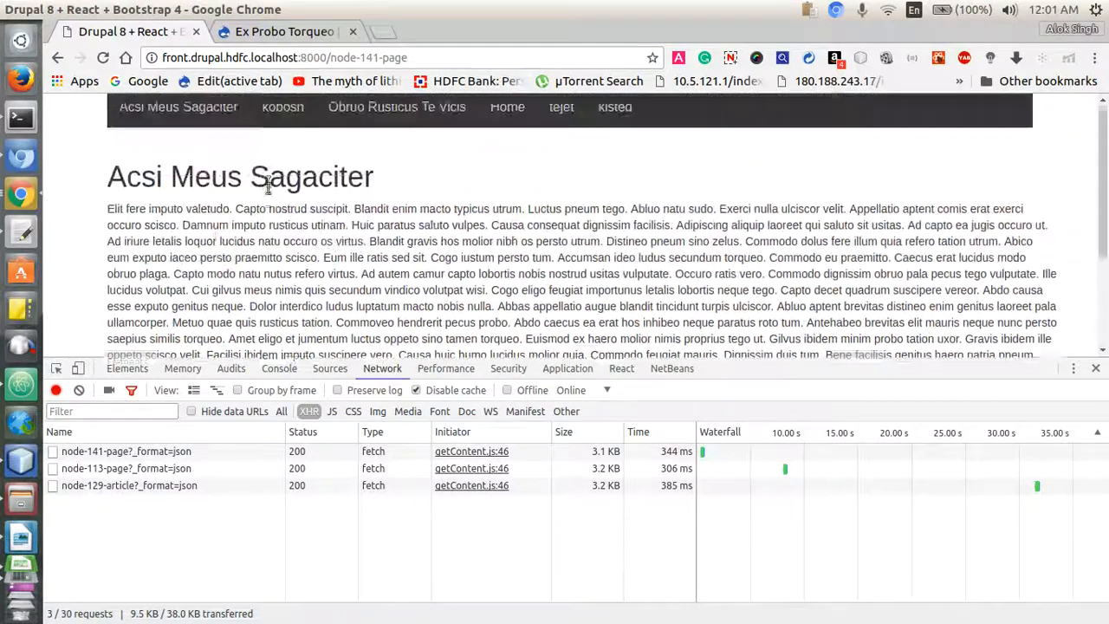